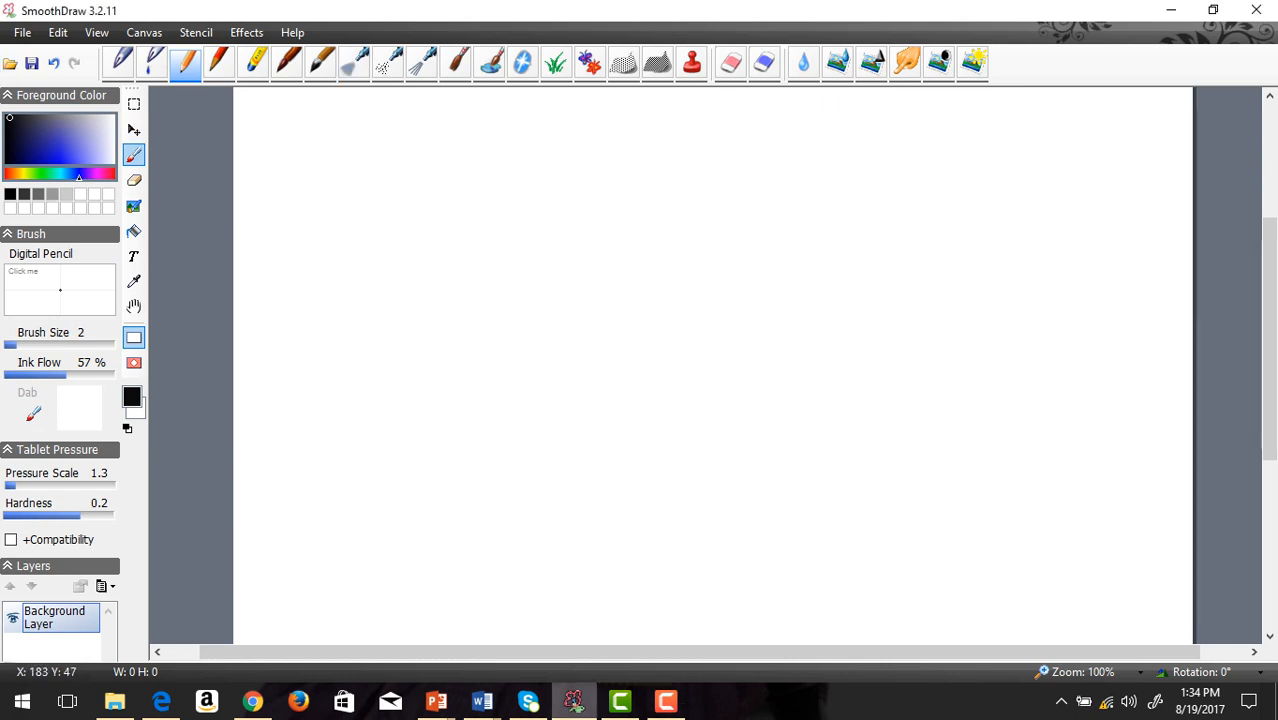
mouse_move(171, 59)
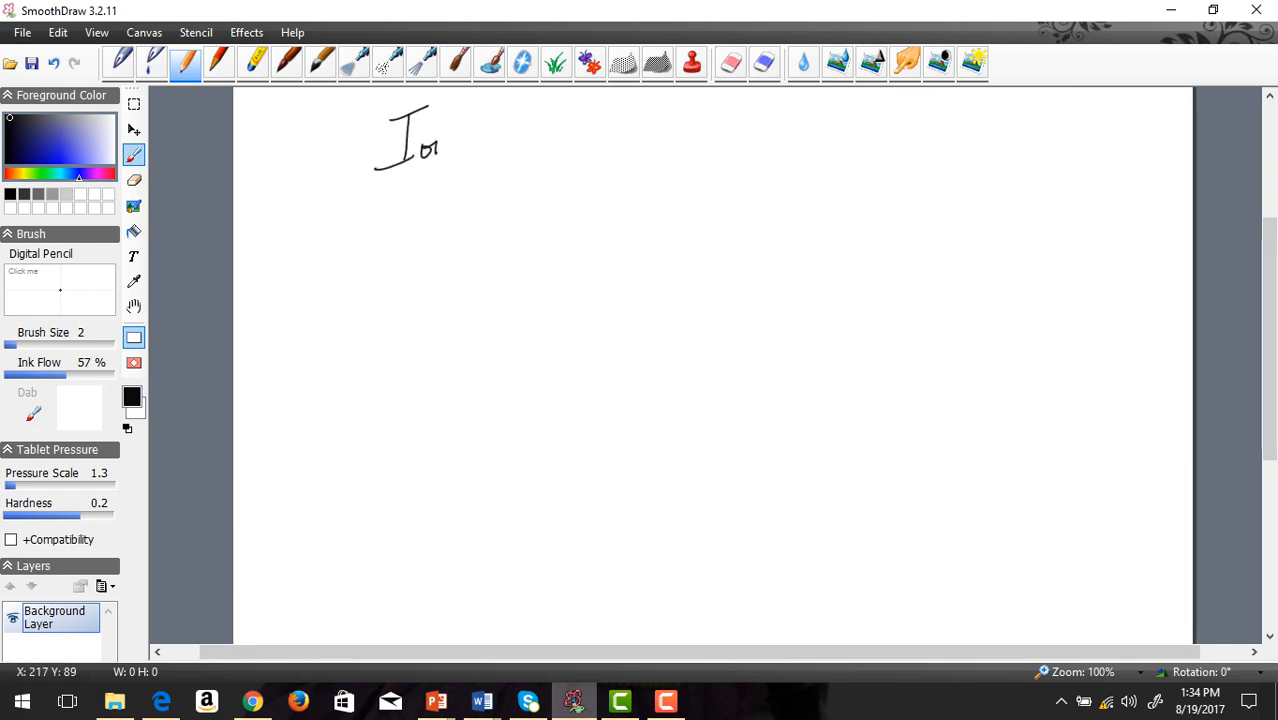
- Handwrite 'Ionization Energy' with the Digital Pencil and underline it
drag(440, 145, 490, 140)
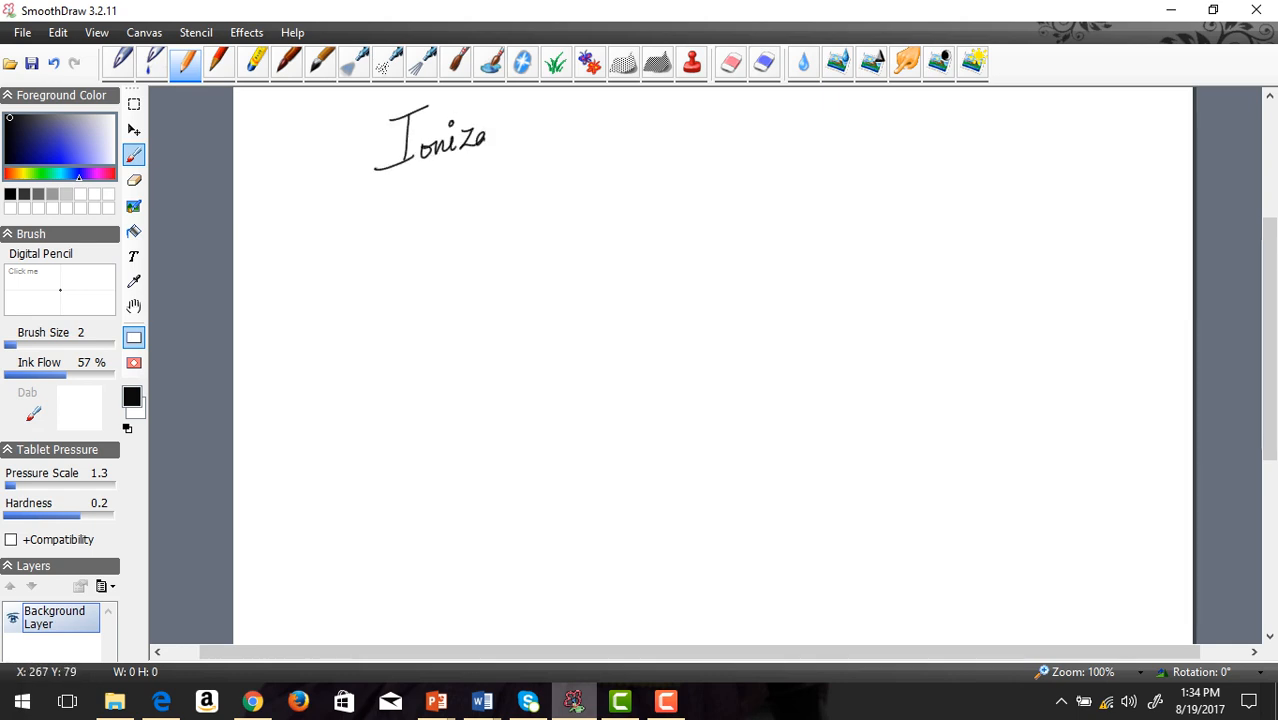
drag(490, 140, 535, 130)
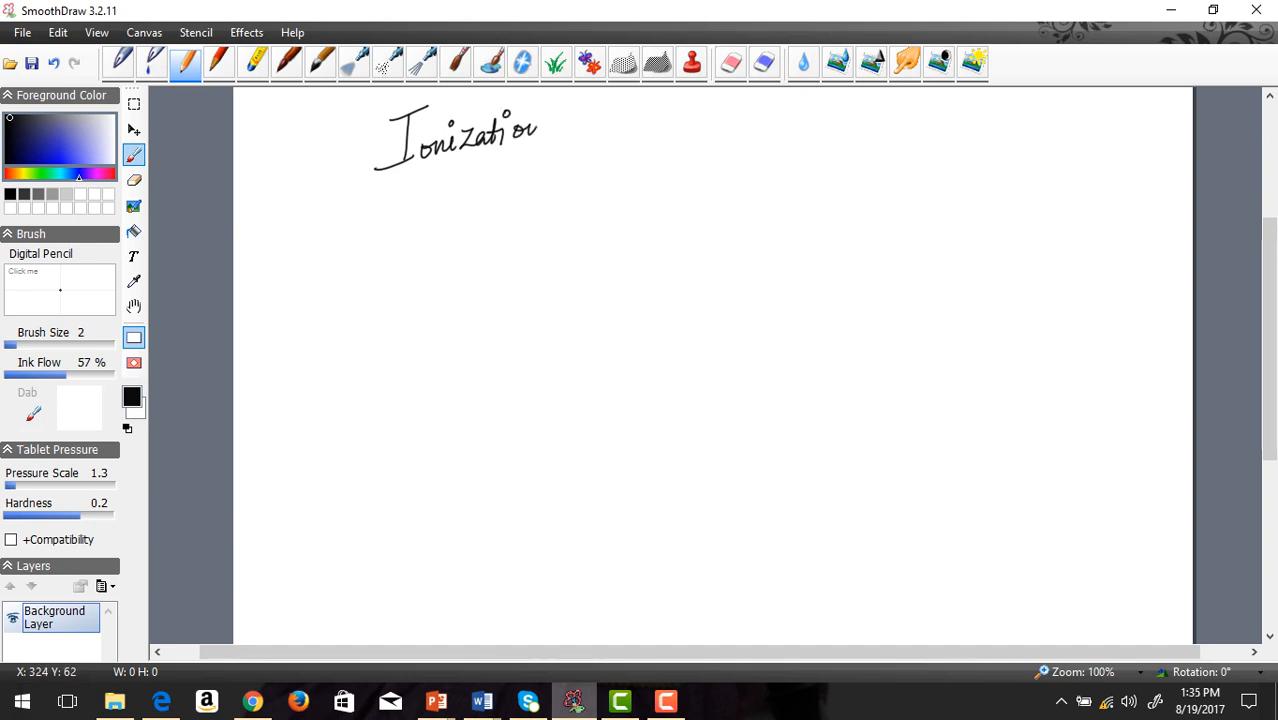
drag(575, 115, 628, 120)
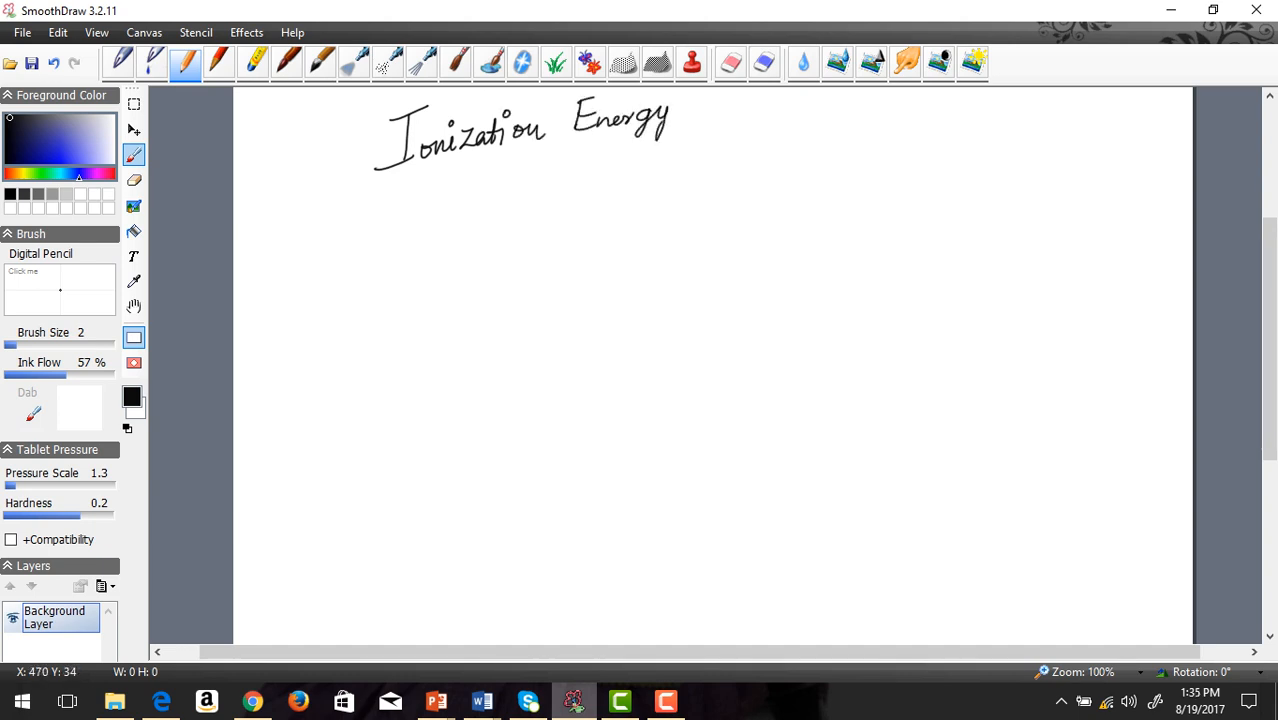
mouse_move(174, 114)
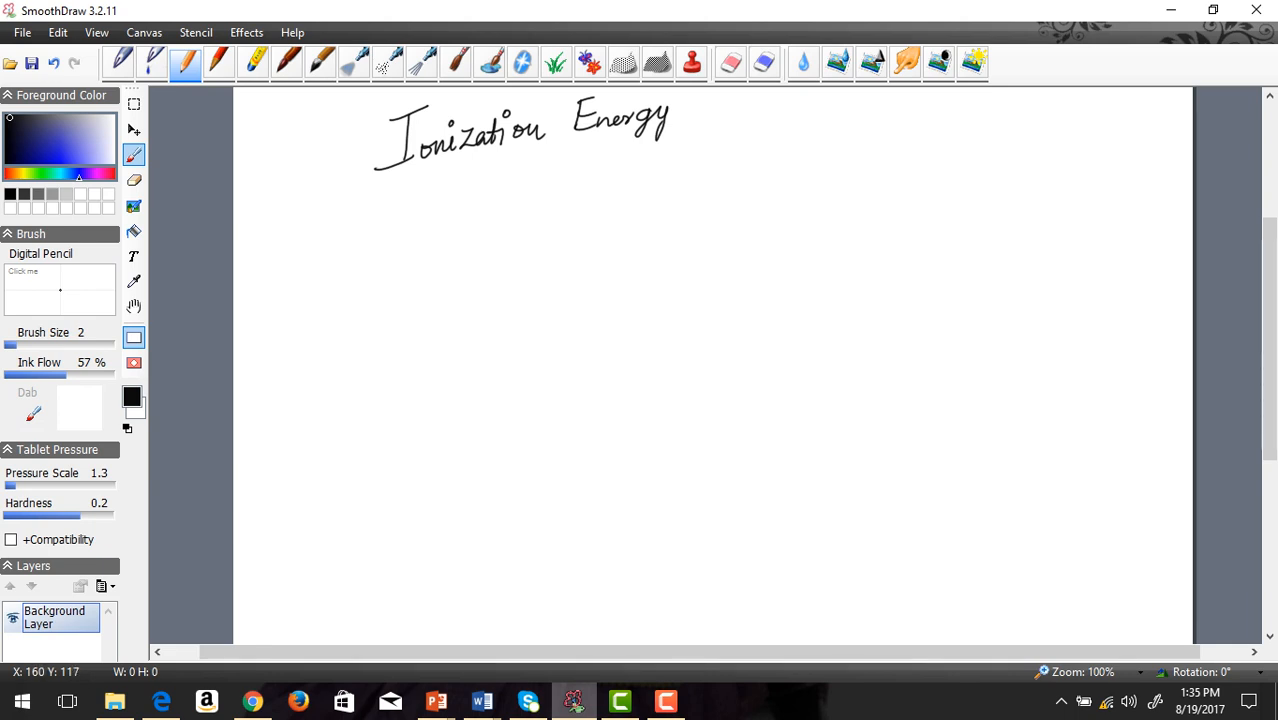
drag(385, 172, 450, 162)
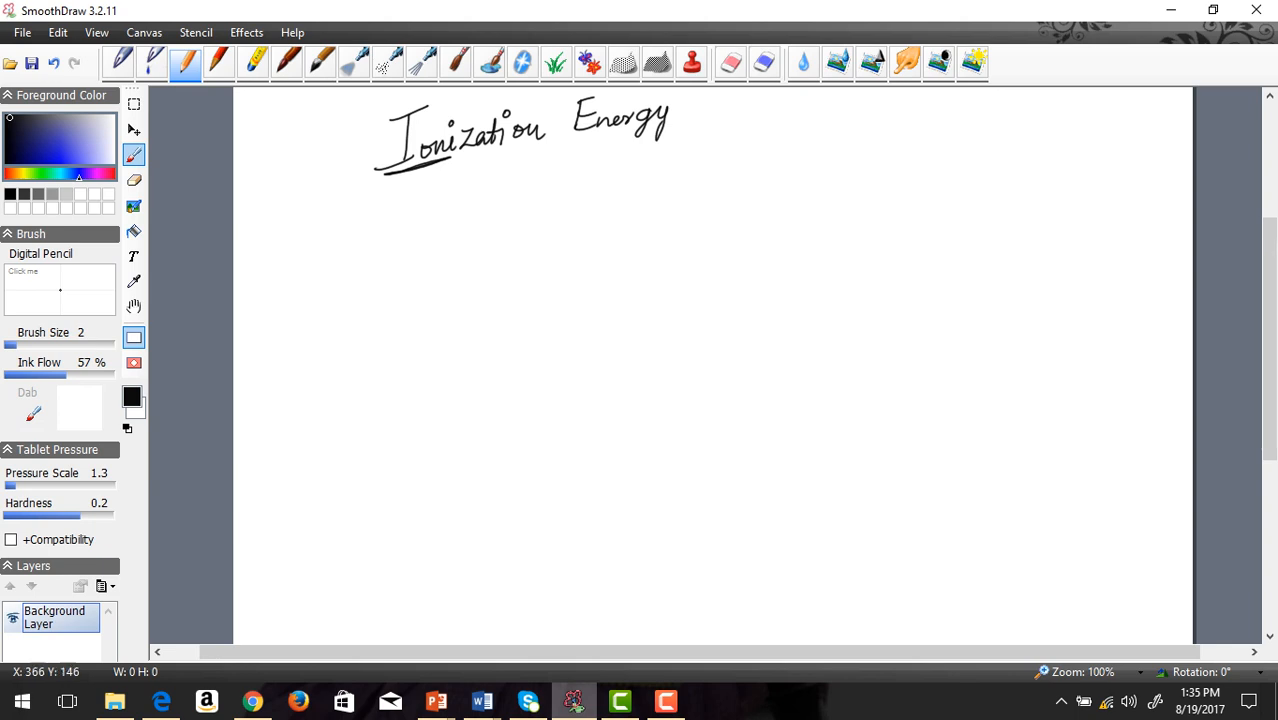
- Draw an arrow below Energy and write 'has to do w/ making Ion?'
drag(615, 155, 660, 165)
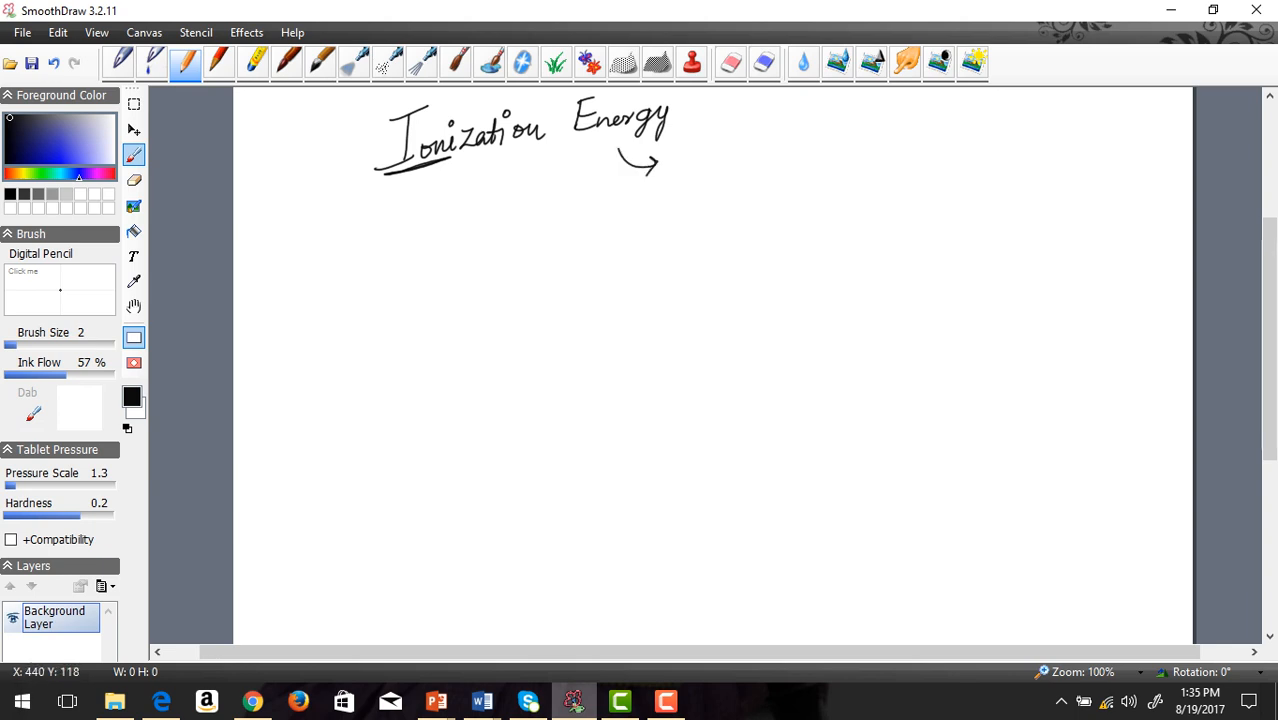
drag(665, 160, 735, 160)
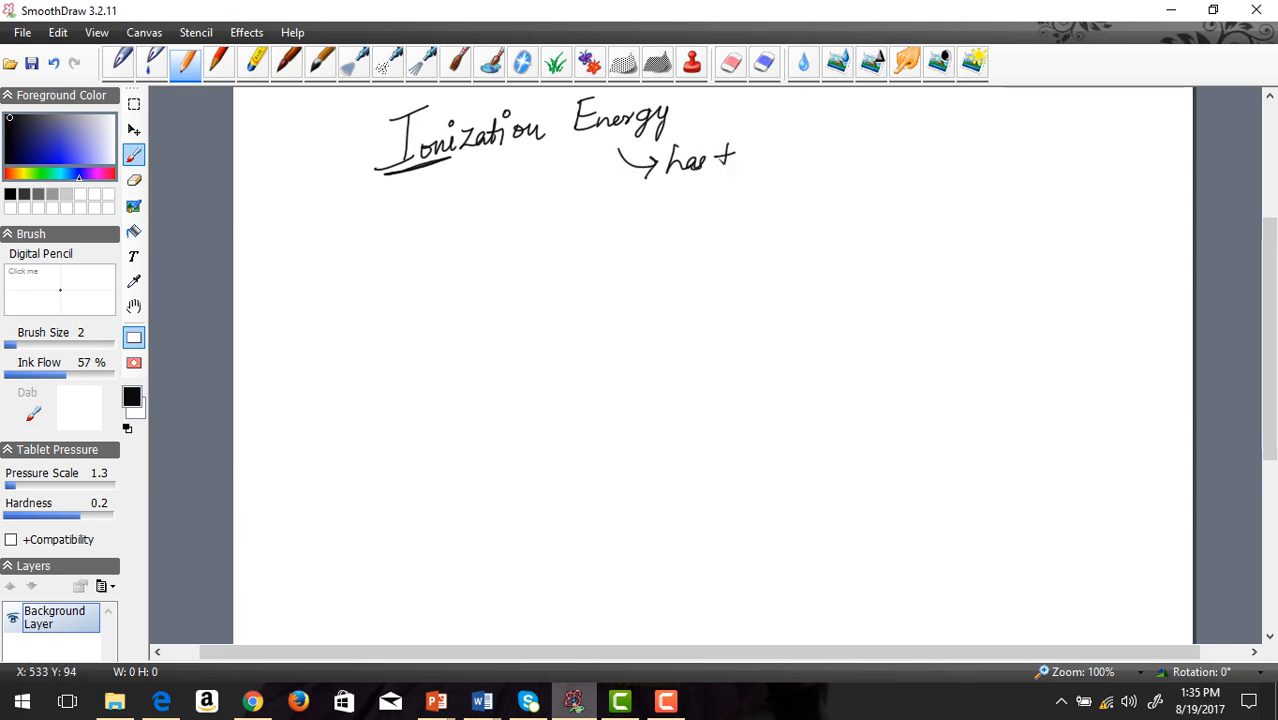
drag(720, 150, 825, 150)
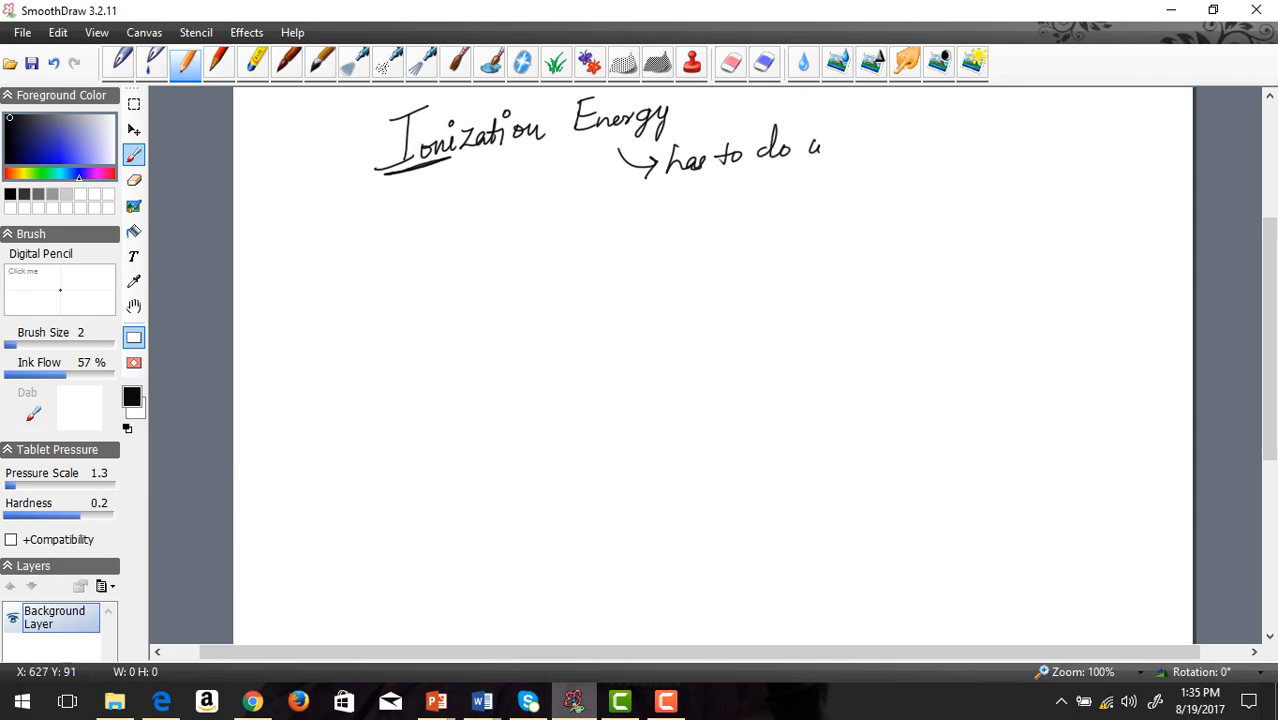
drag(820, 160, 890, 145)
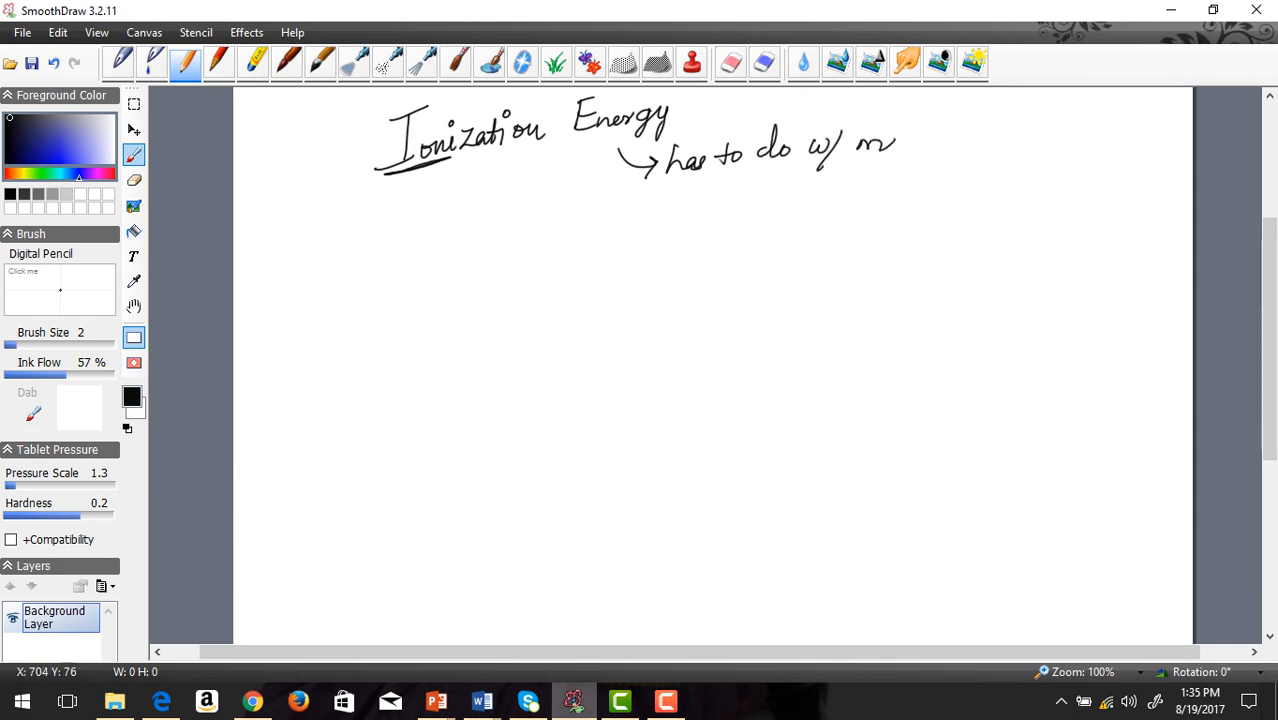
drag(880, 145, 955, 135)
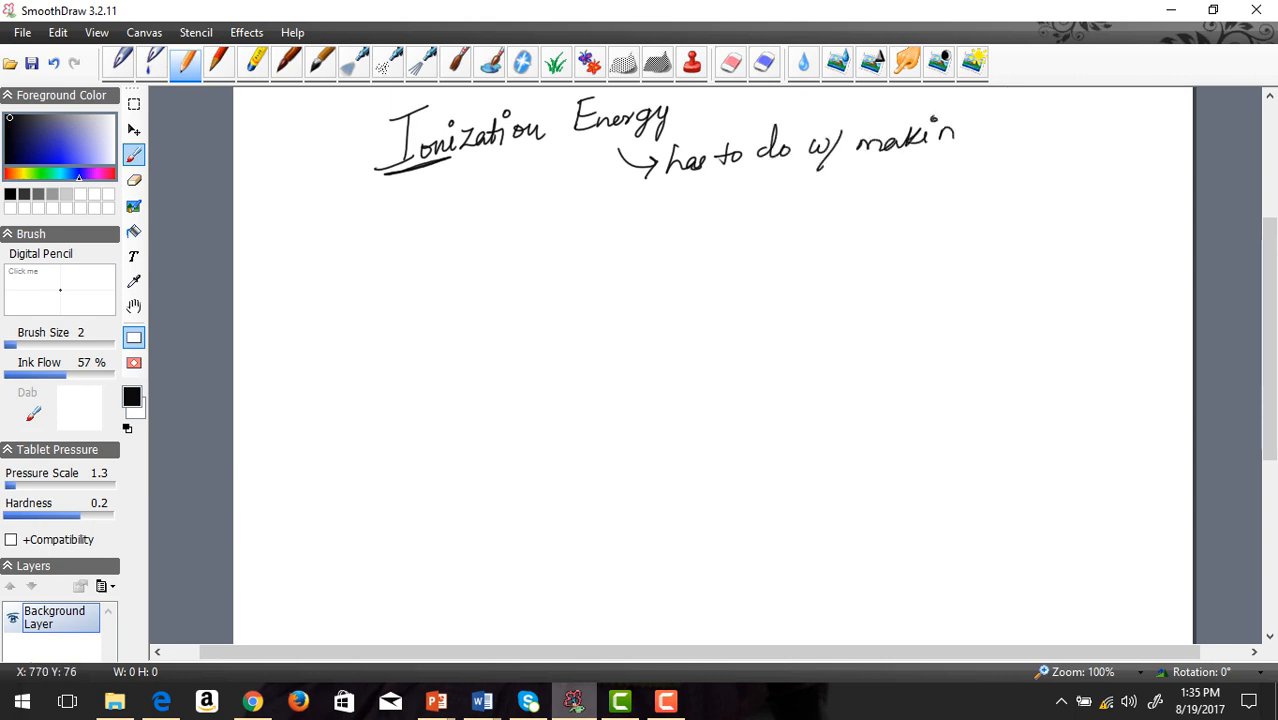
drag(955, 135, 1025, 135)
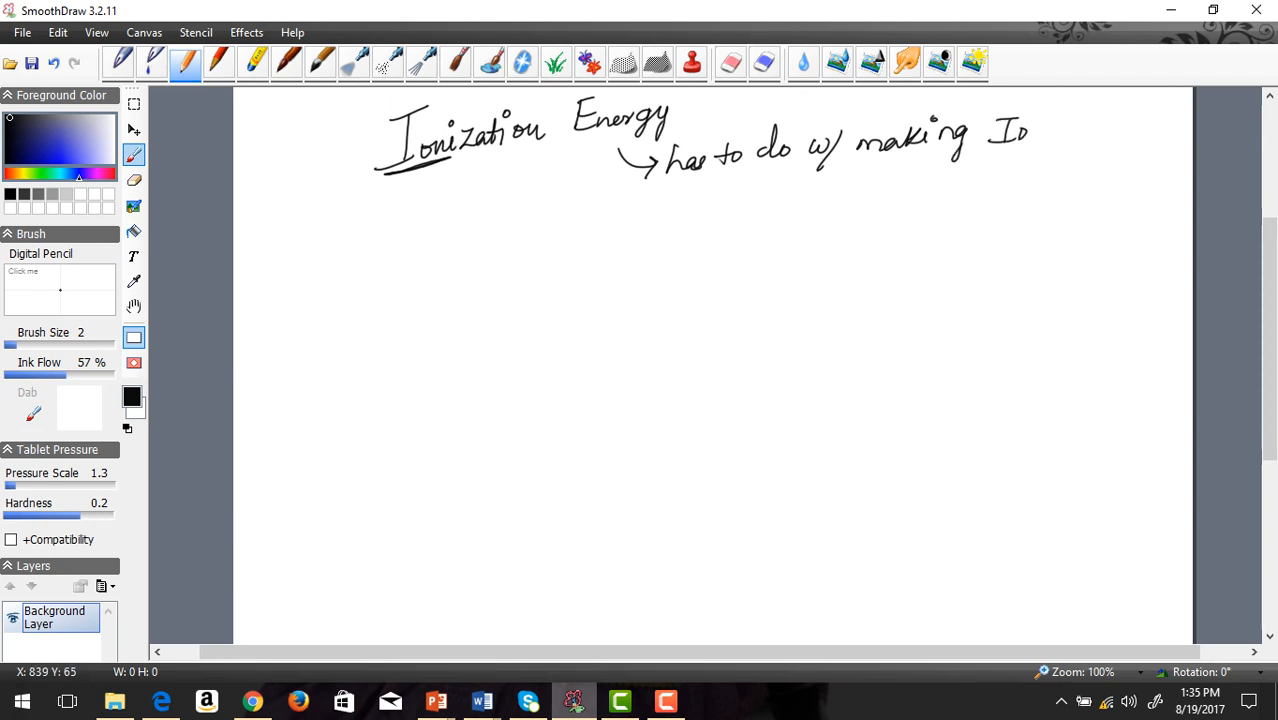
drag(1030, 130, 1065, 140)
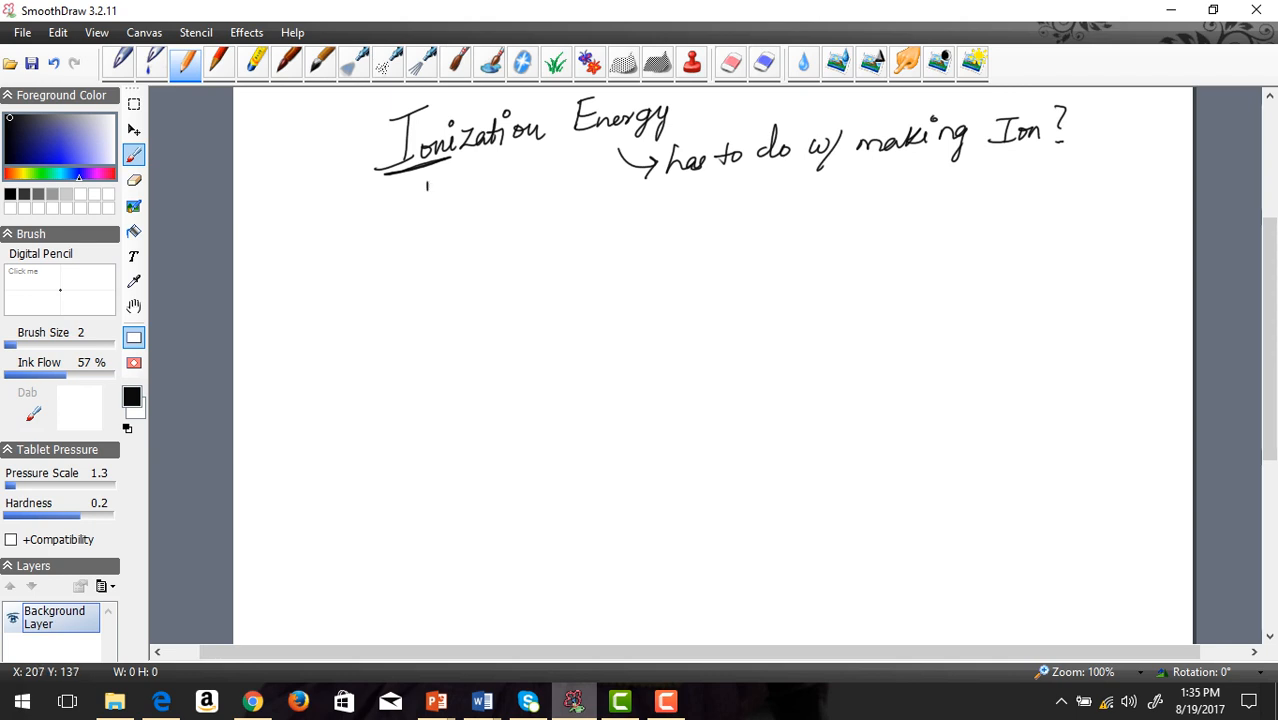
- Draw an arrow under the heading and write 'definition: amount of energy required to'
drag(425, 200, 510, 235)
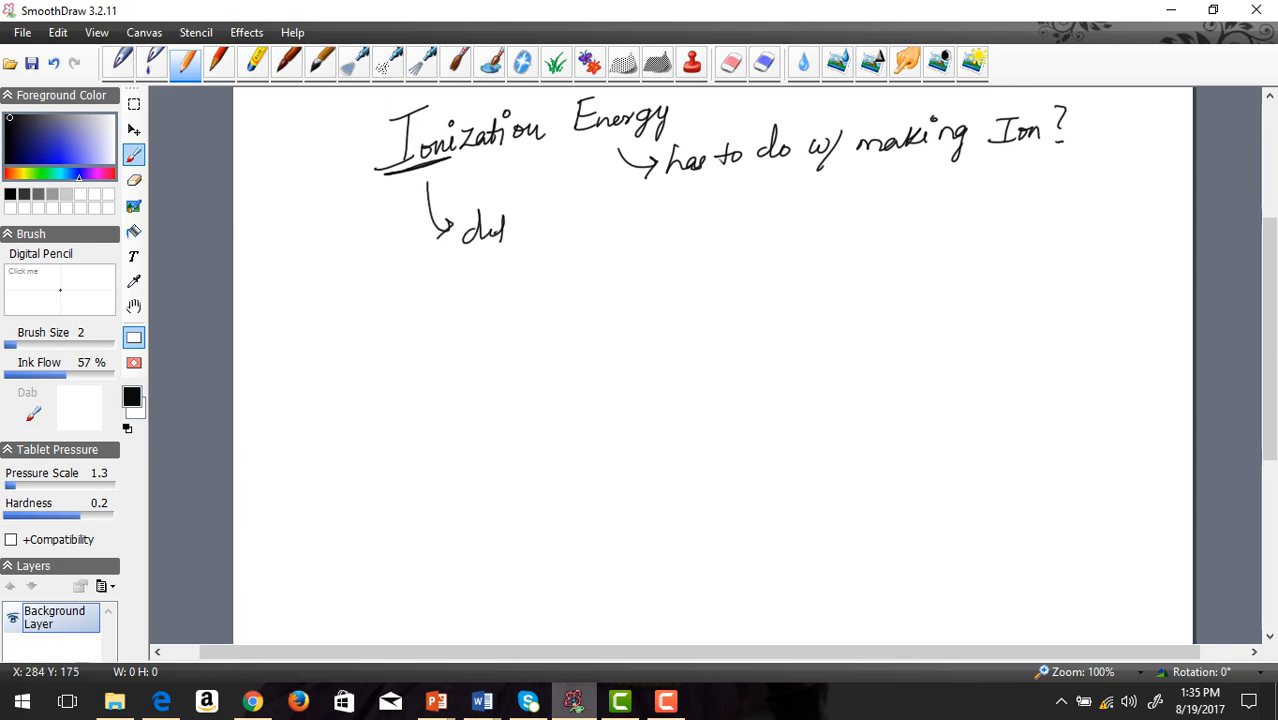
drag(490, 225, 565, 225)
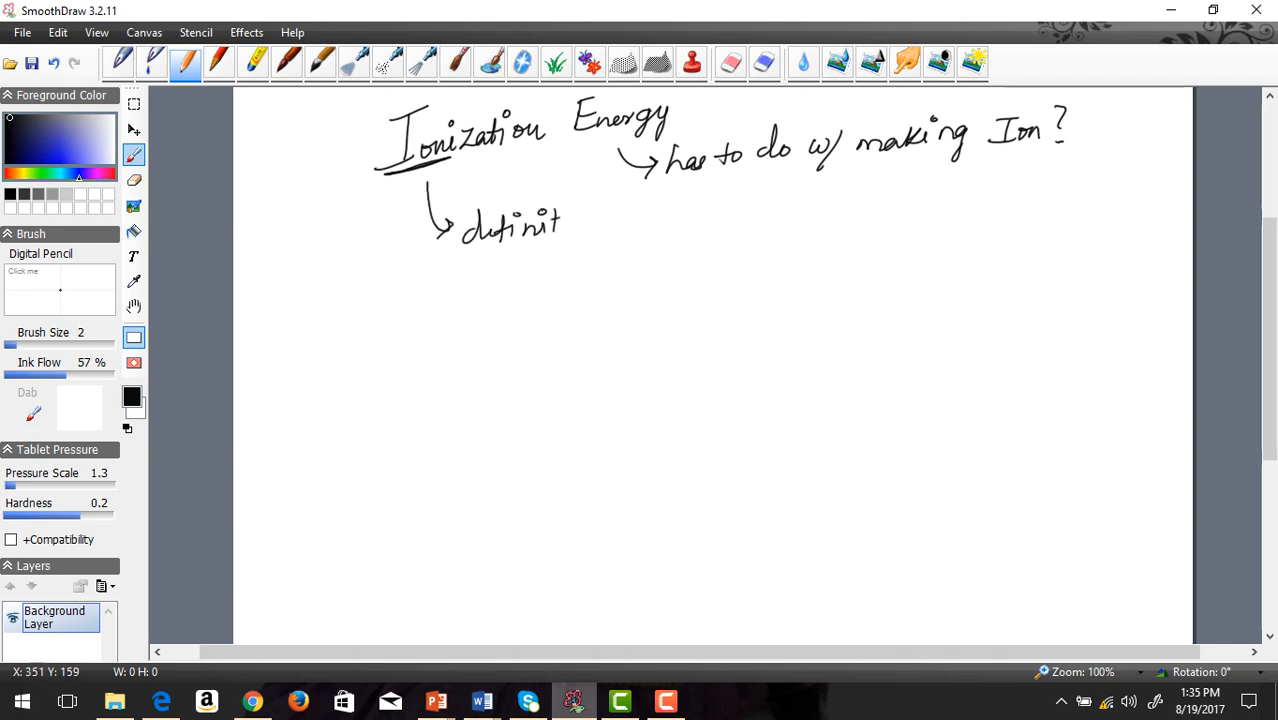
drag(540, 225, 625, 220)
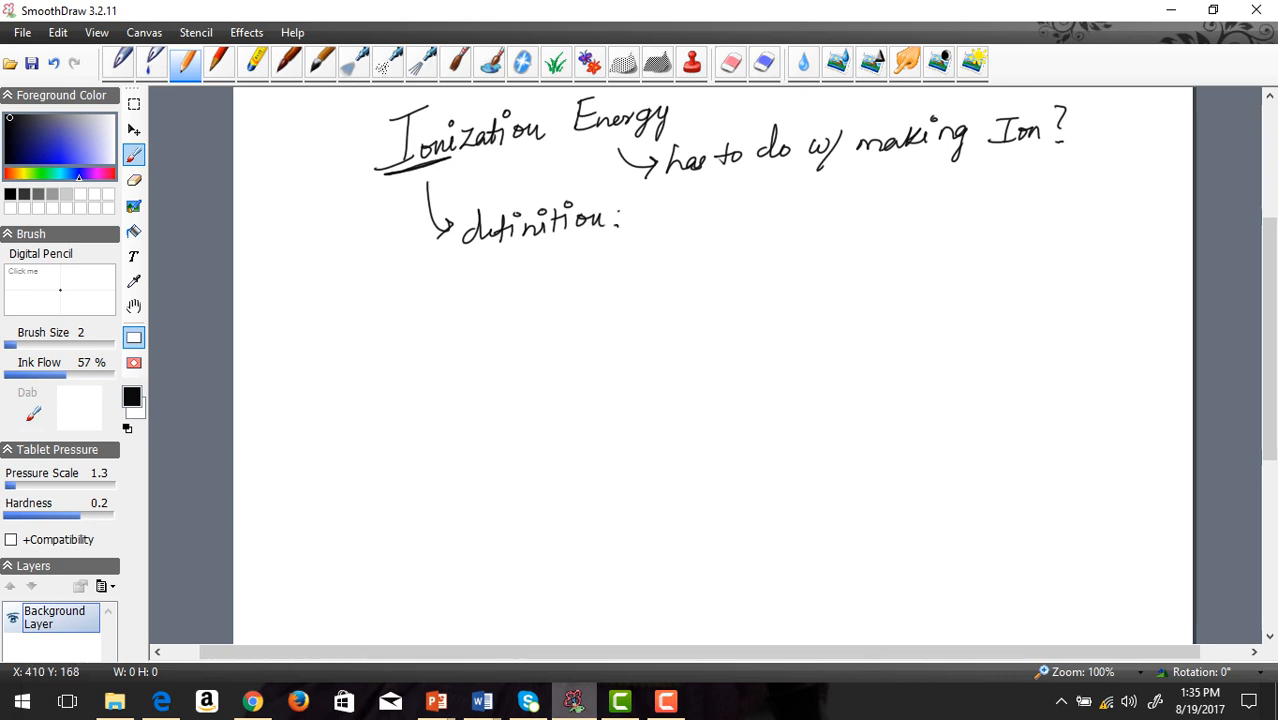
drag(645, 225, 660, 215)
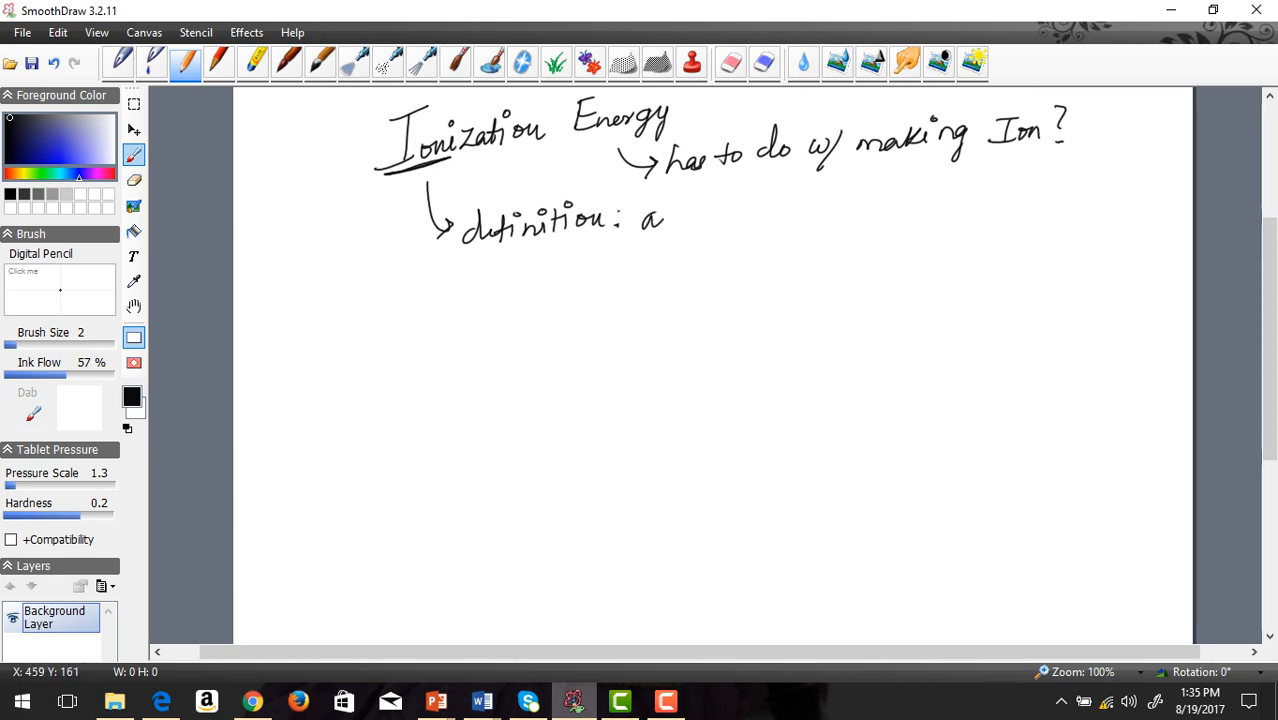
drag(665, 215, 730, 215)
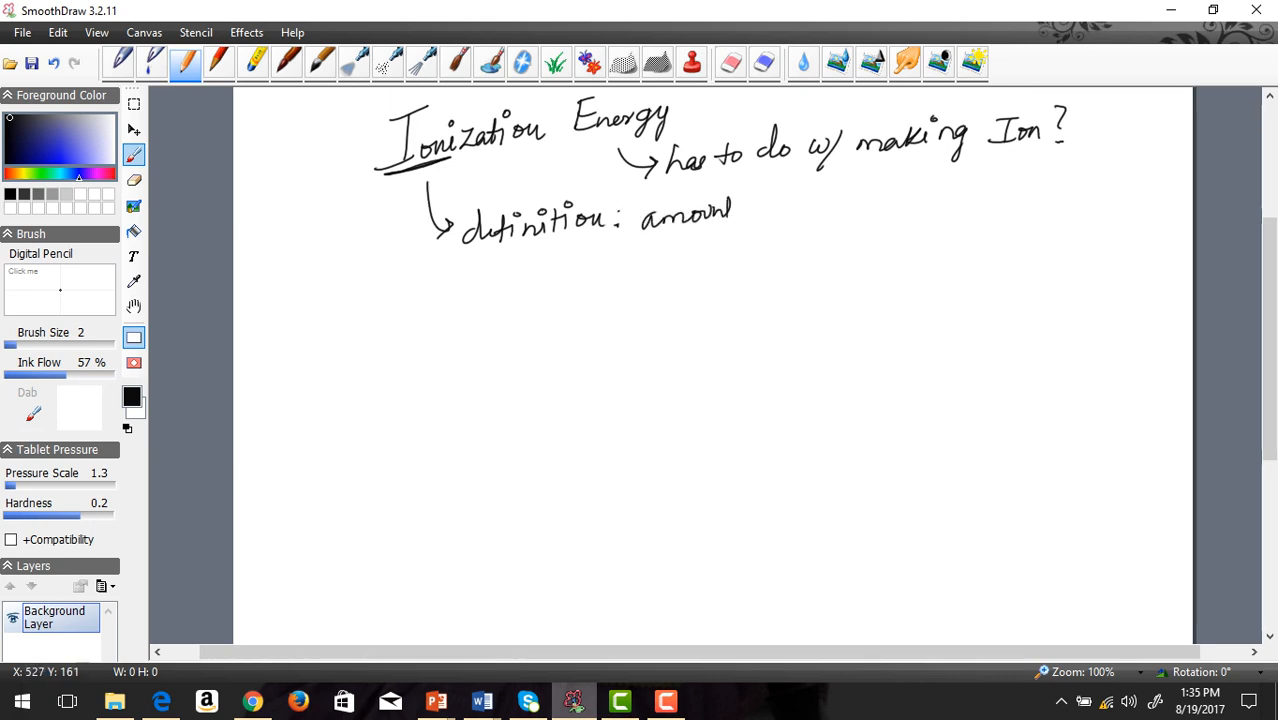
drag(735, 210, 795, 205)
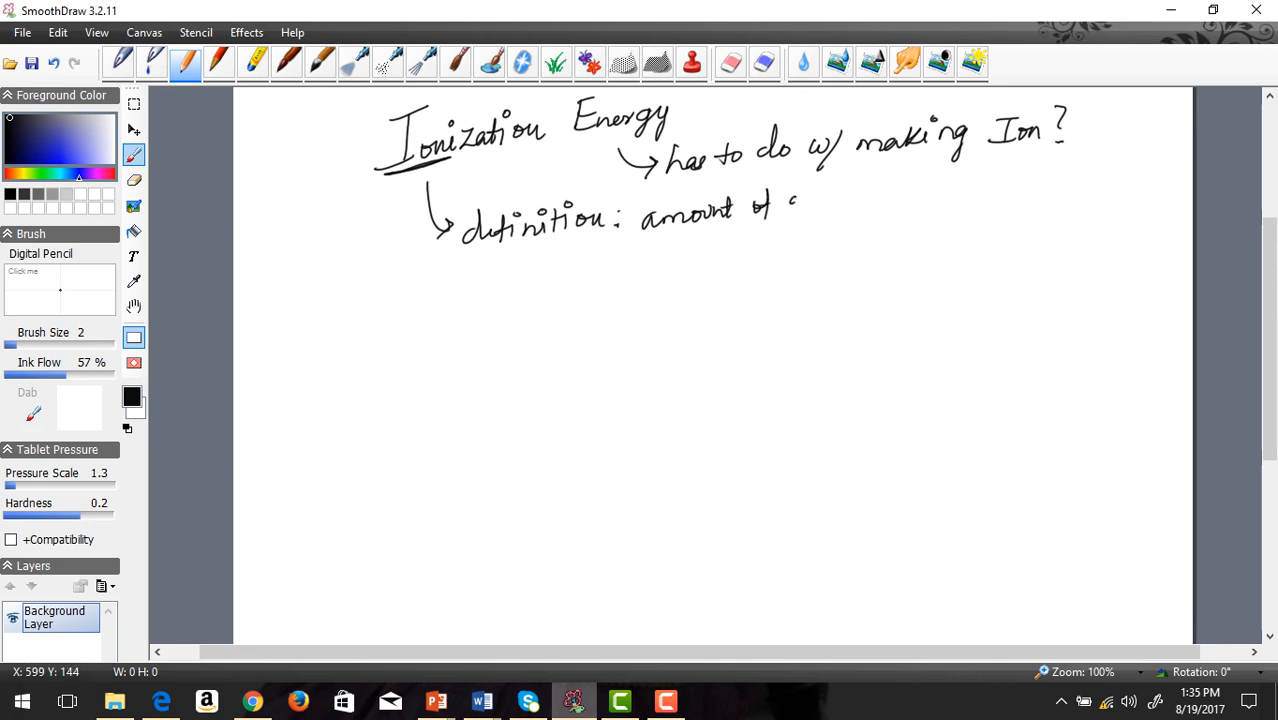
drag(790, 210, 870, 200)
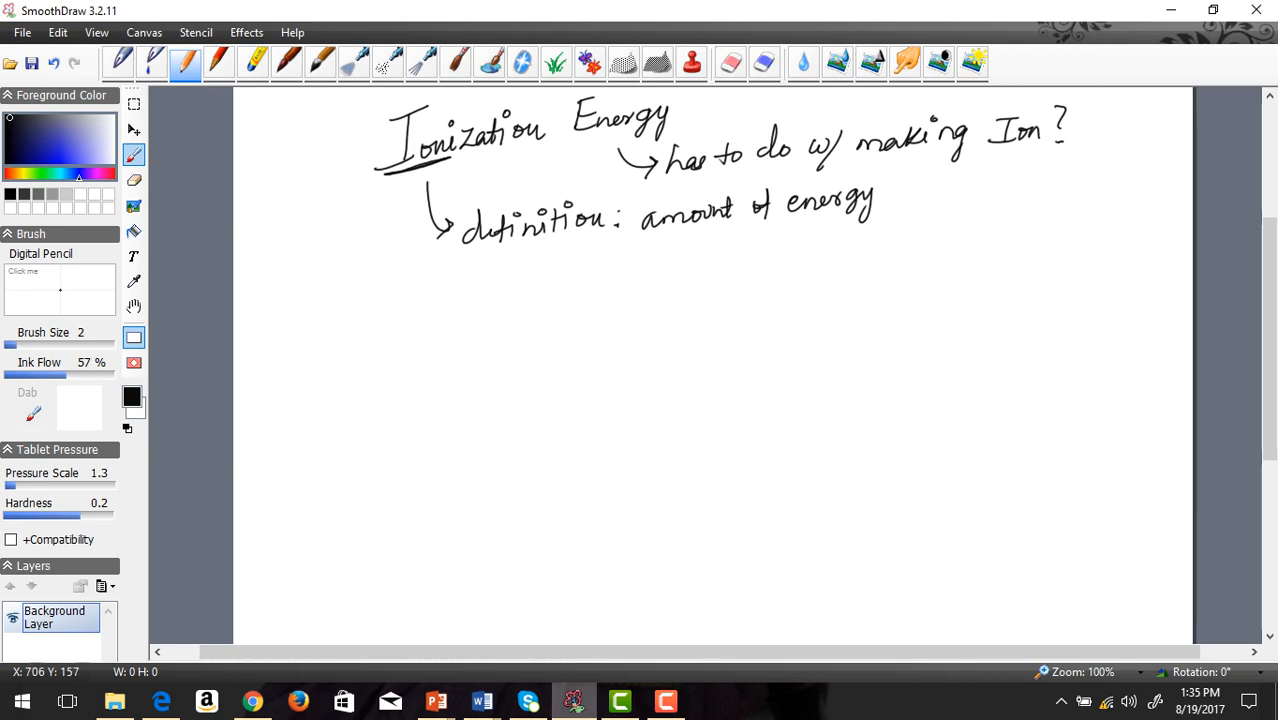
drag(885, 200, 930, 200)
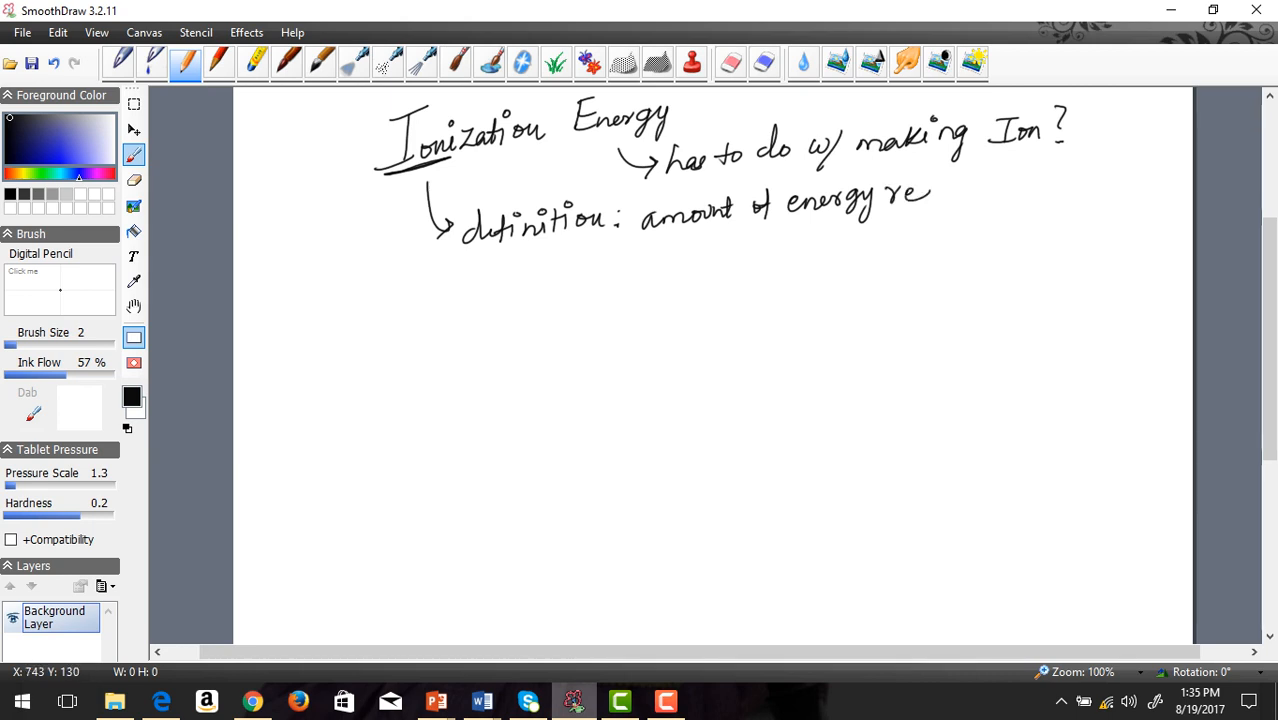
drag(930, 195, 985, 190)
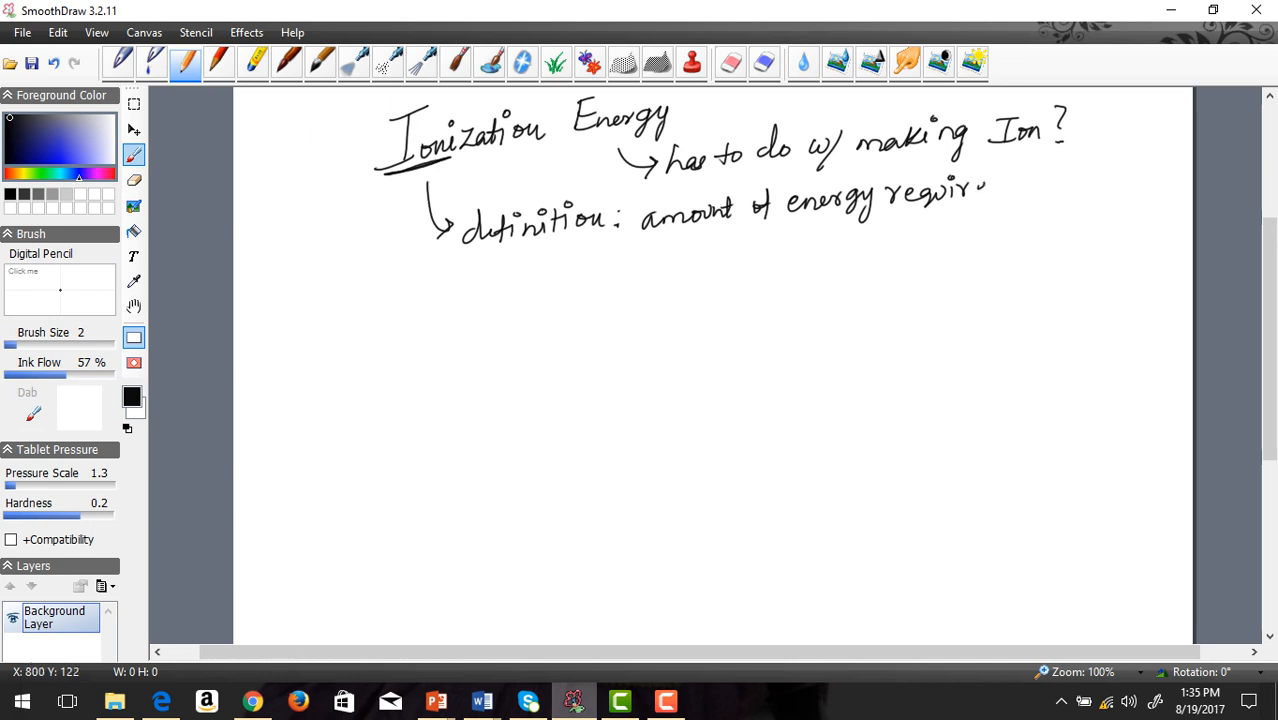
drag(985, 185, 1050, 185)
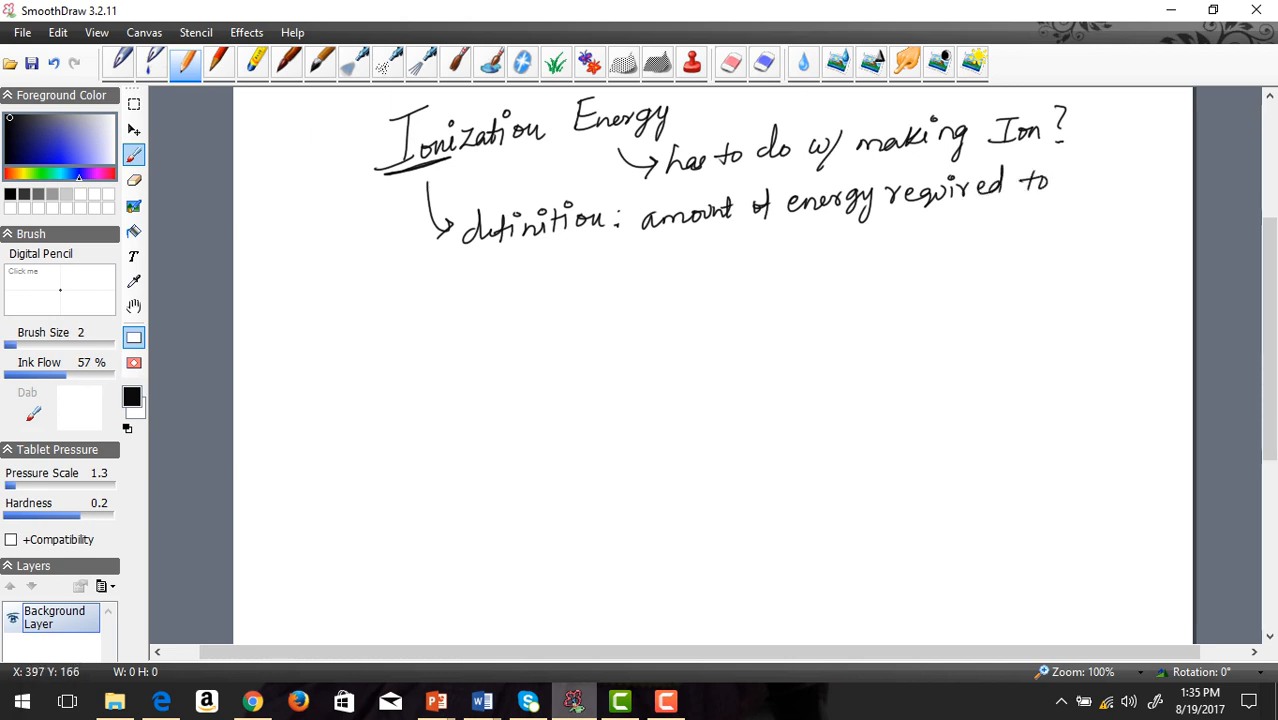
- Continue the definition: 'remove a valence e⁻ (e⁻'s) from an atom in it's ground'
drag(620, 255, 675, 255)
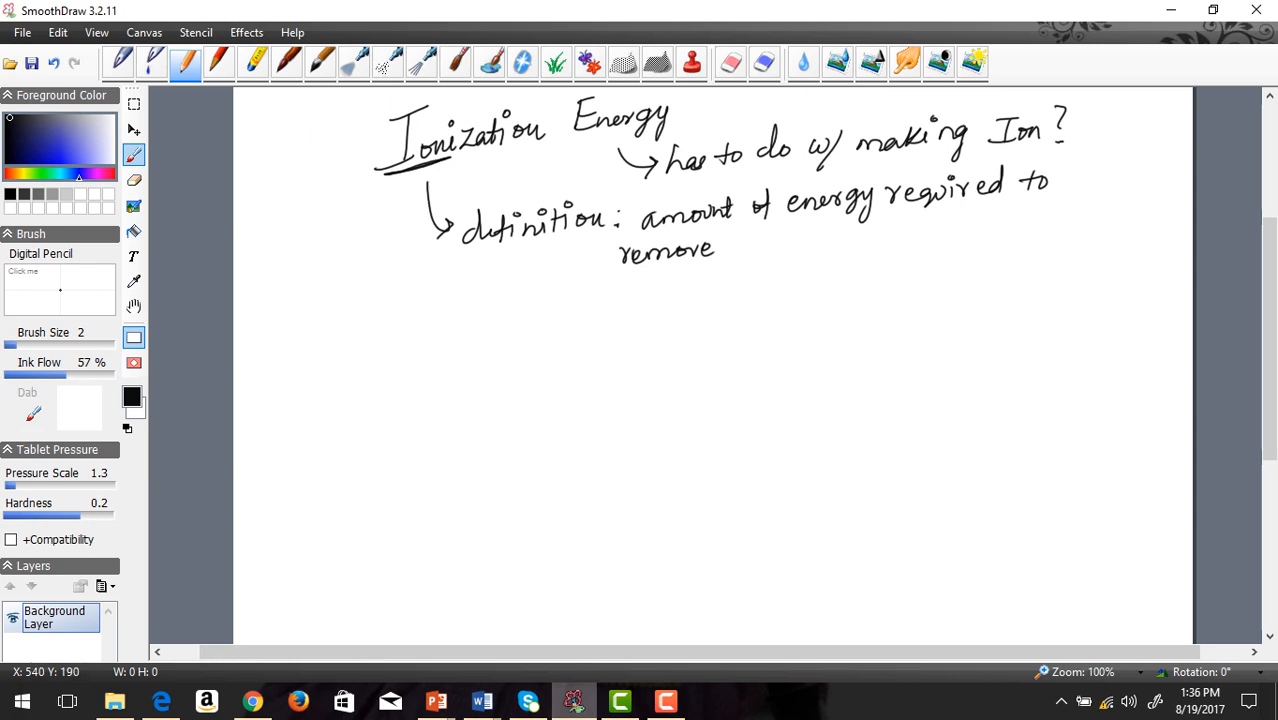
drag(735, 245, 835, 245)
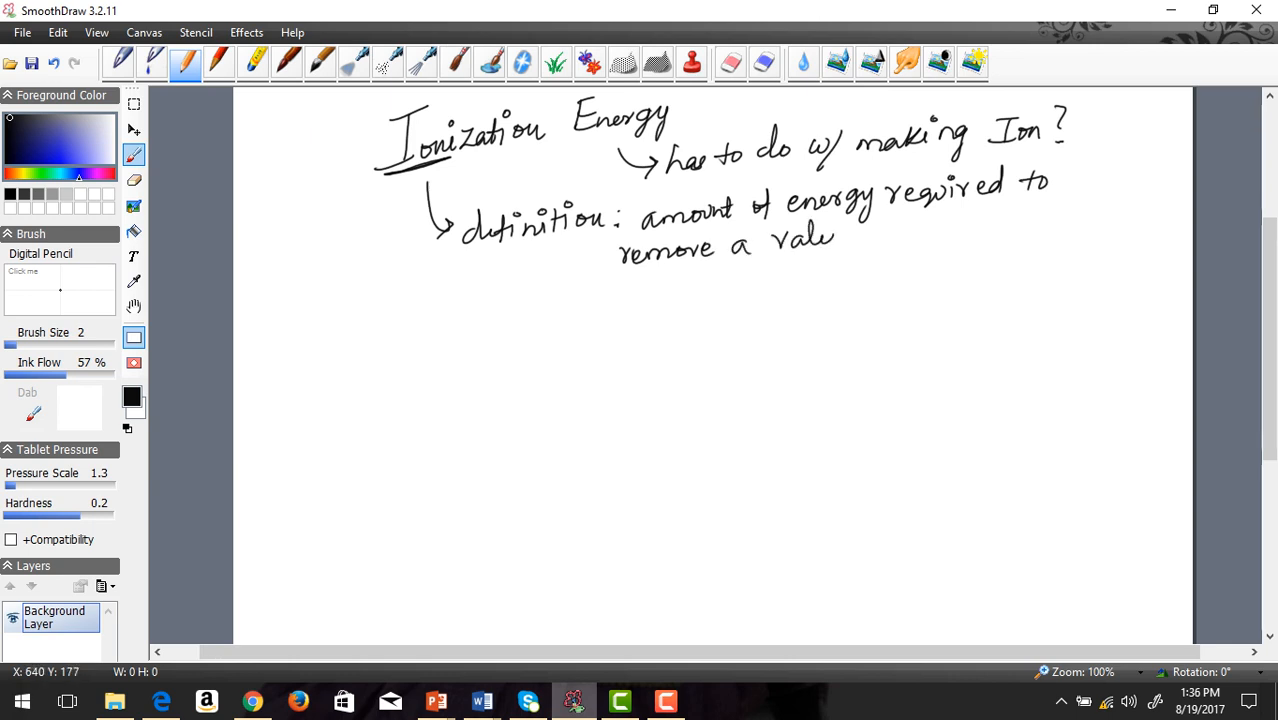
drag(835, 240, 895, 235)
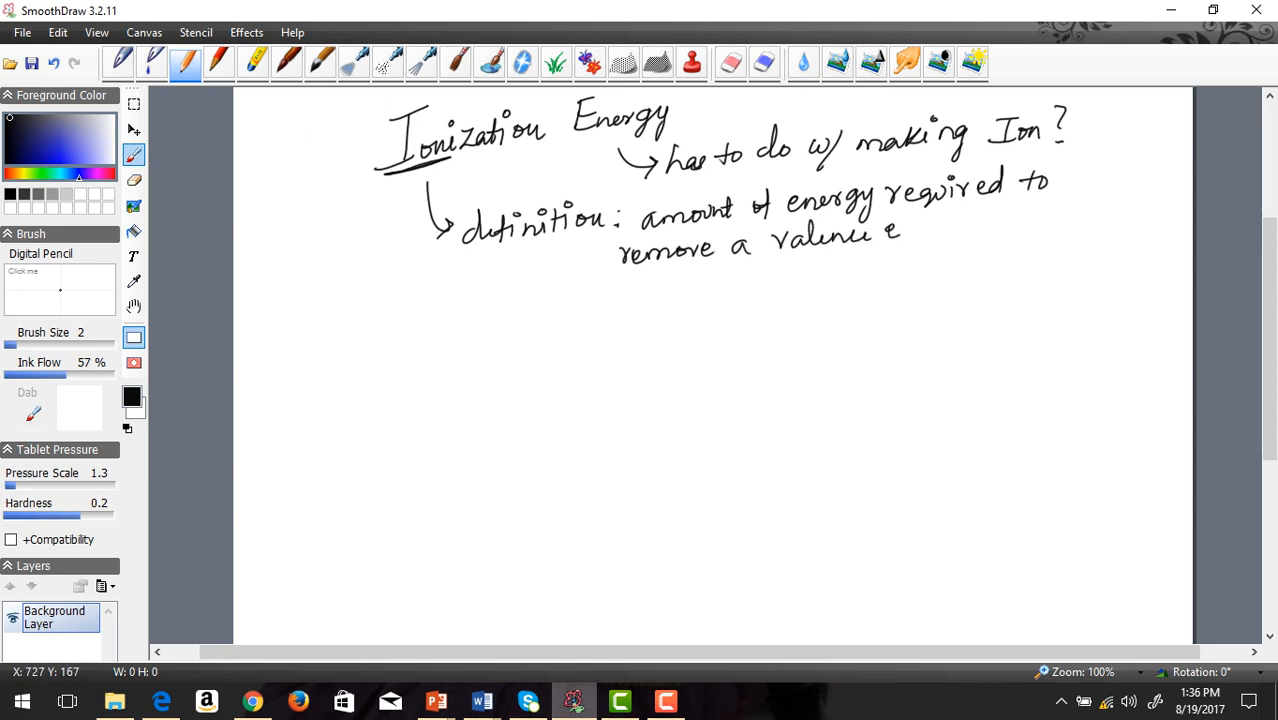
drag(895, 240, 935, 225)
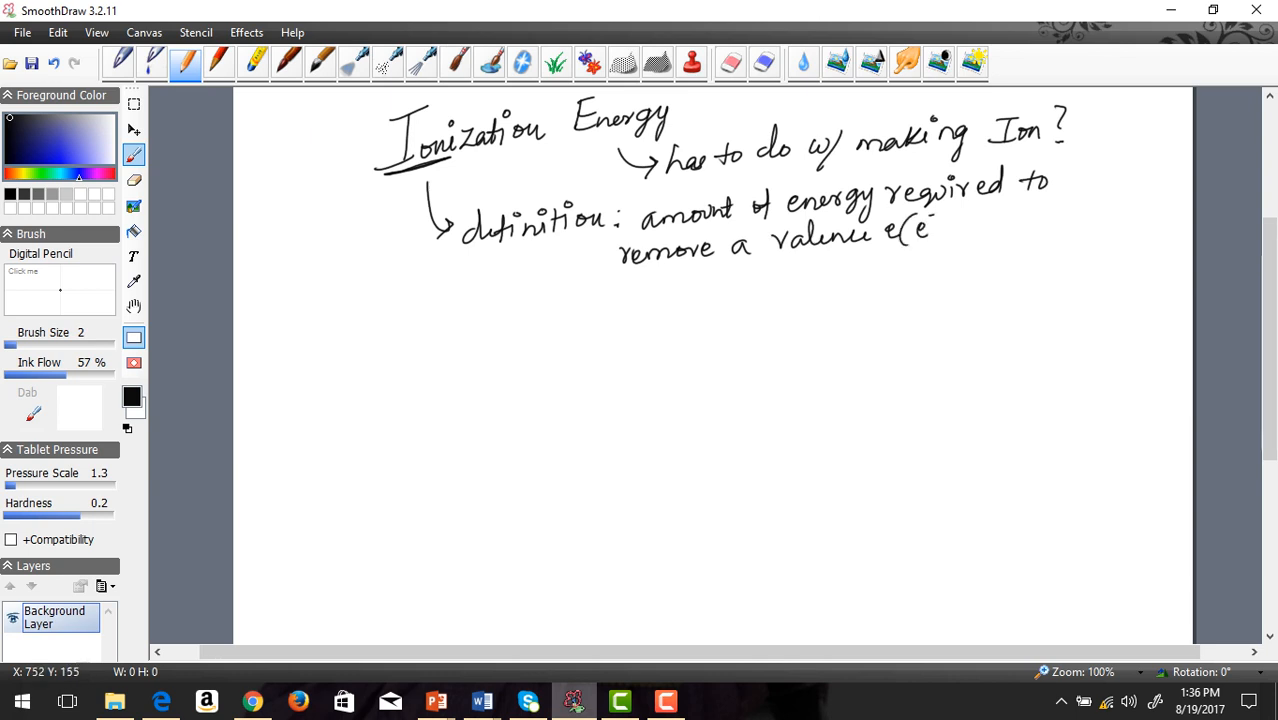
drag(935, 230, 975, 240)
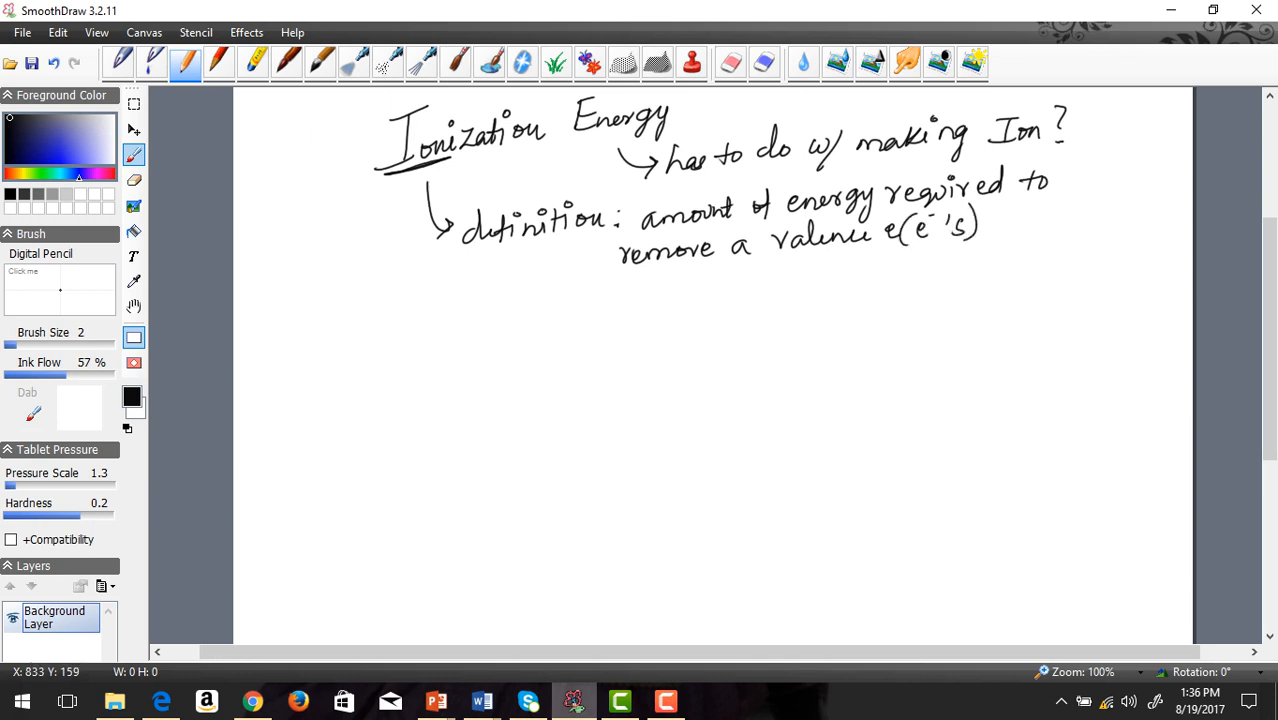
drag(1000, 220, 1050, 220)
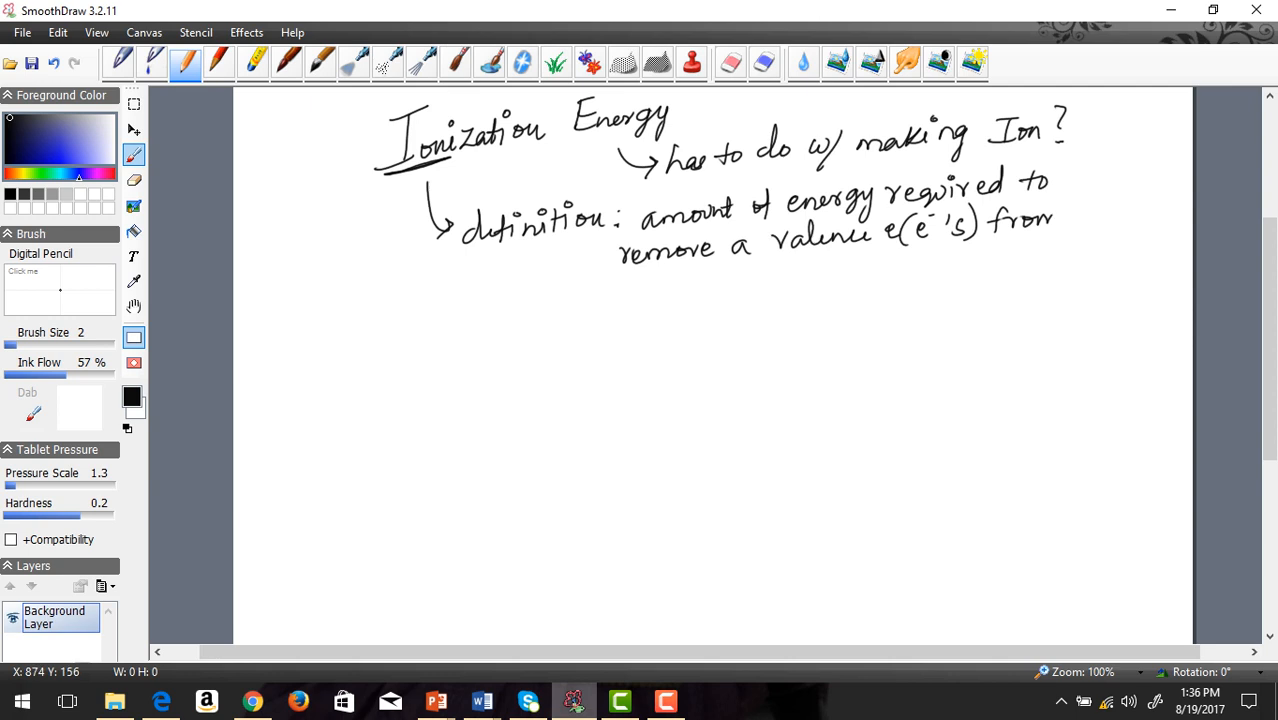
drag(1055, 215, 1110, 210)
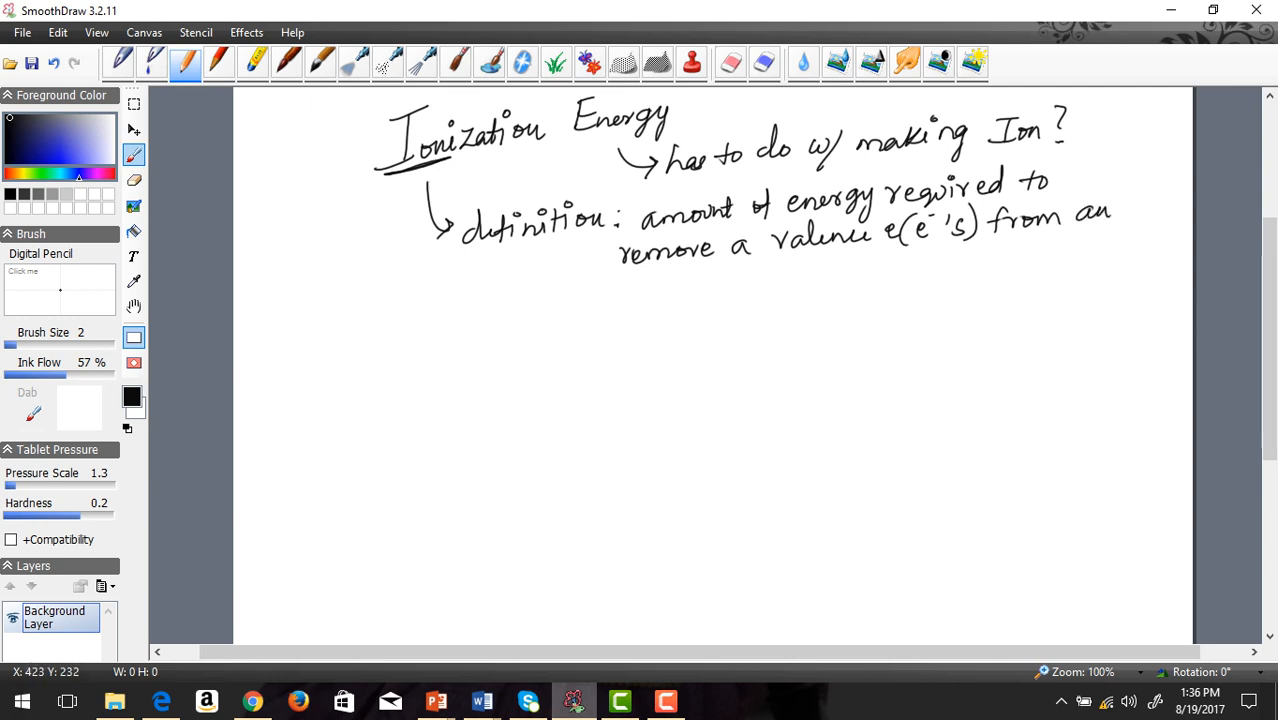
drag(620, 290, 705, 285)
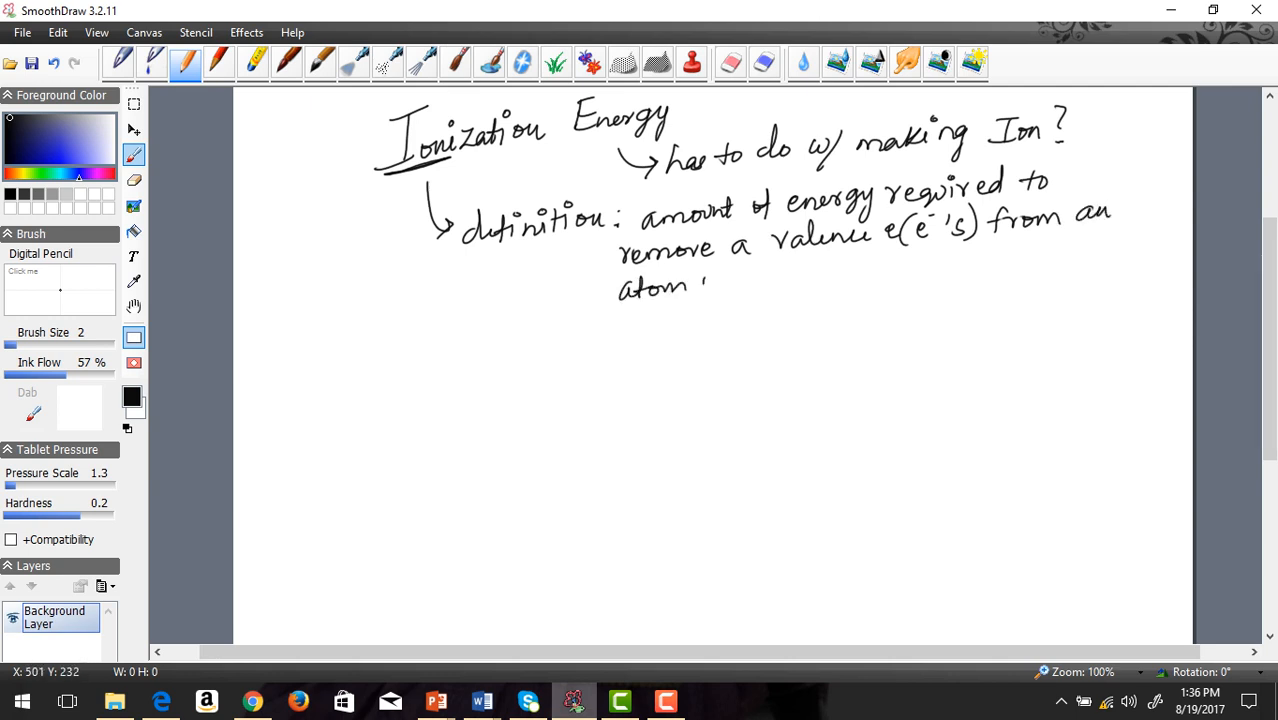
drag(715, 280, 760, 275)
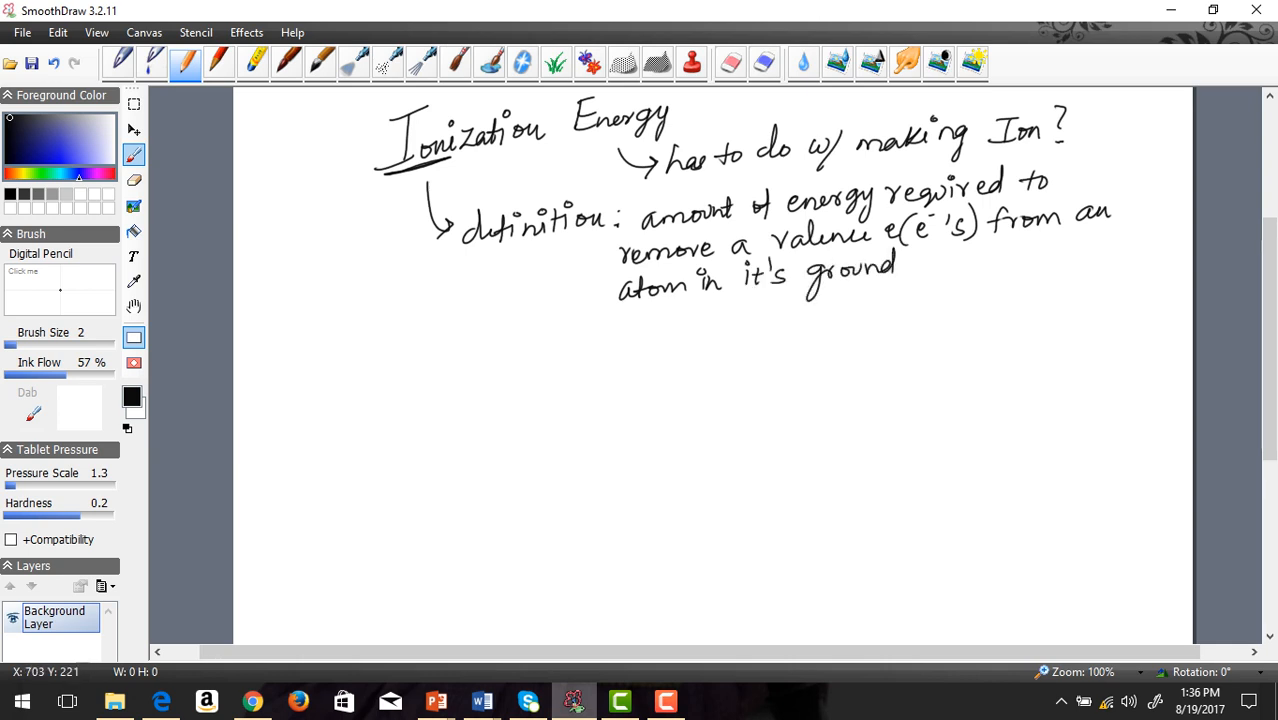
- Write 'State.' after 'ground' to finish the definition
drag(905, 255, 975, 255)
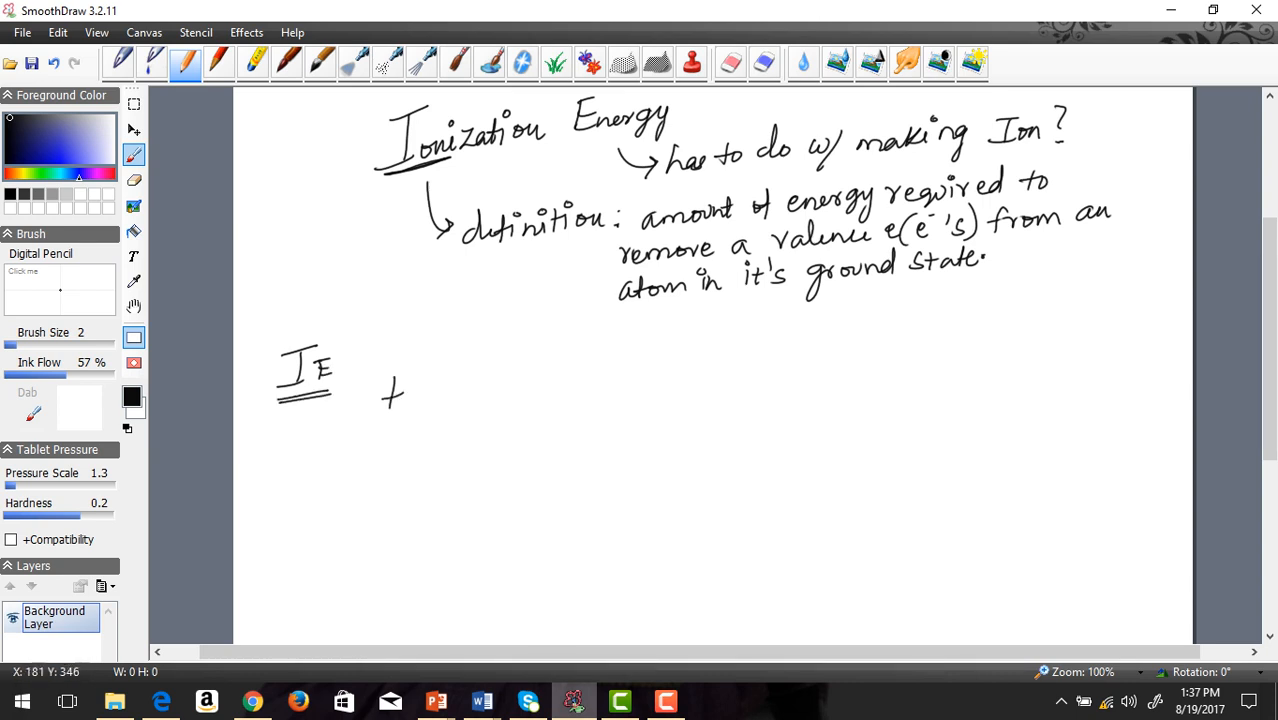
- Write 'typically increases L→R [Periodic table]' beside the IE heading
drag(390, 400, 480, 390)
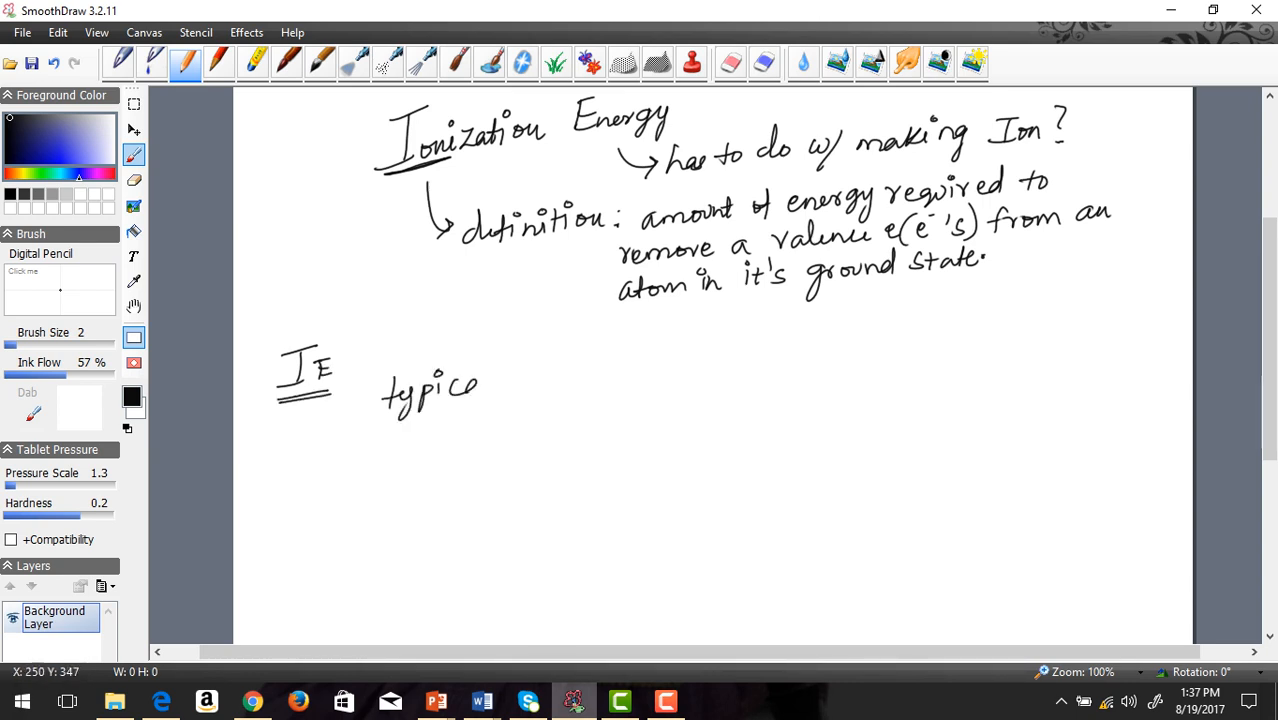
drag(460, 380, 518, 390)
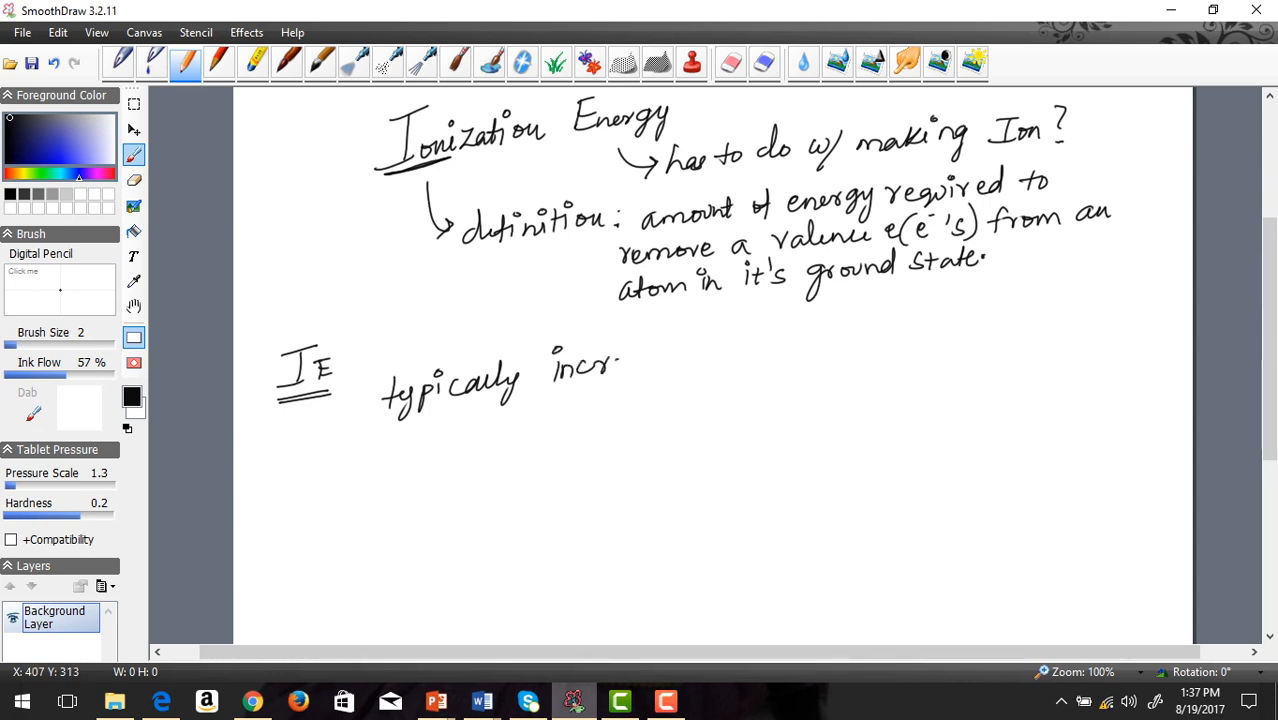
drag(625, 360, 690, 360)
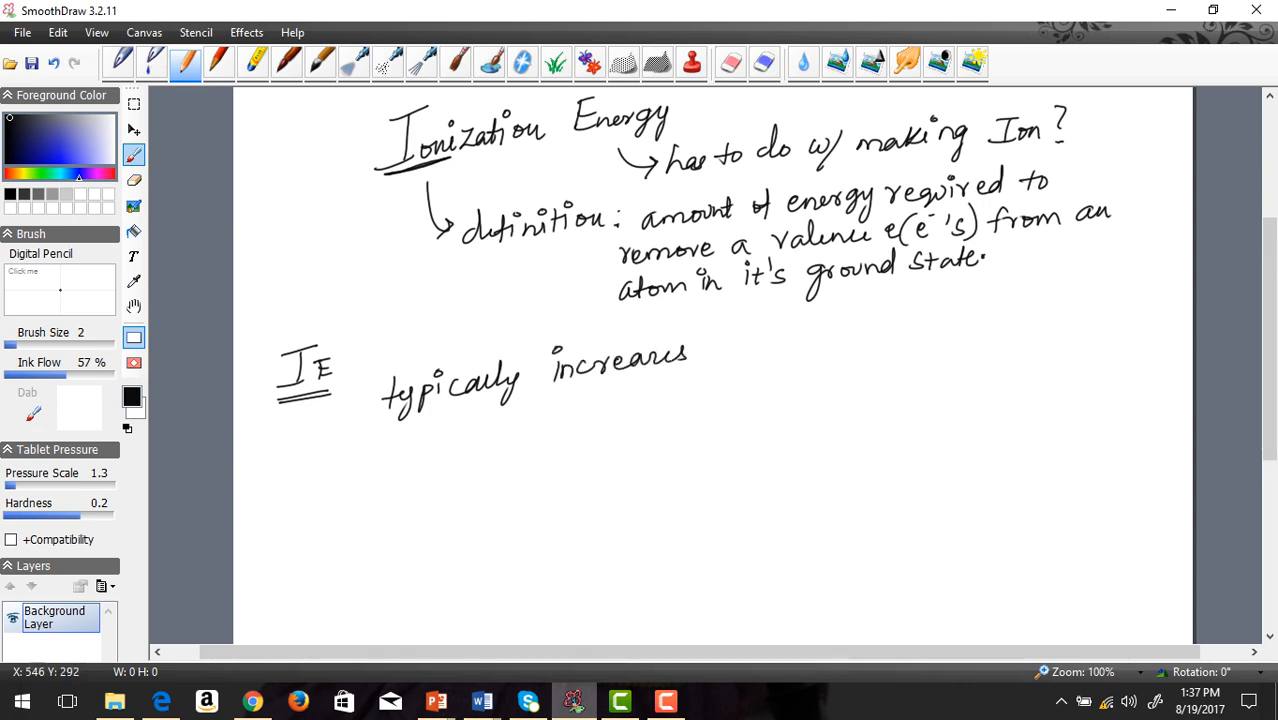
drag(735, 355, 865, 345)
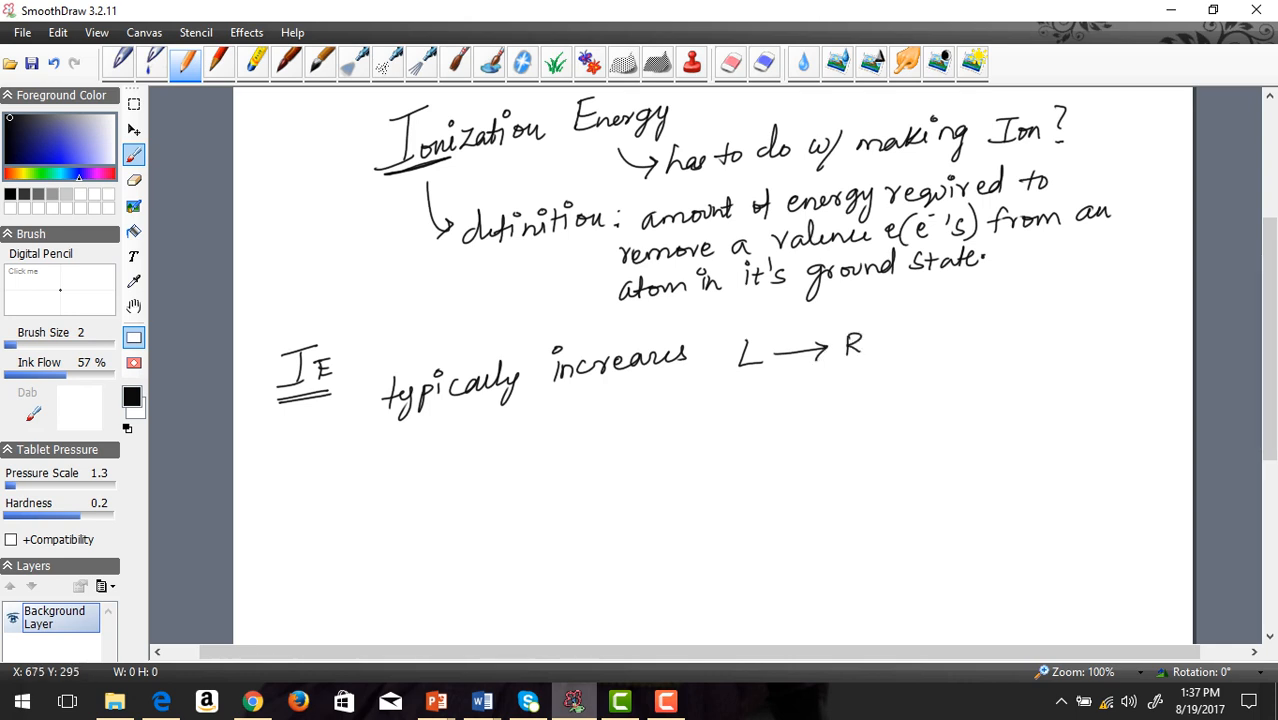
mouse_move(699, 271)
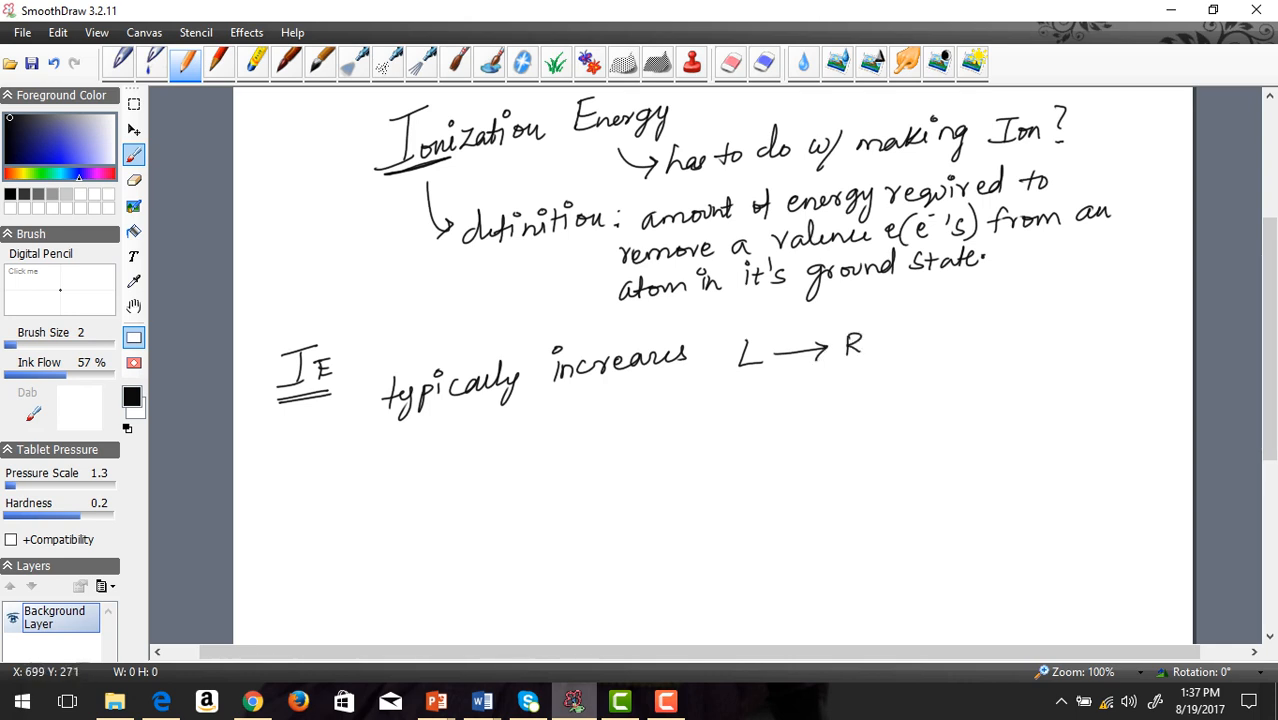
drag(880, 355, 950, 330)
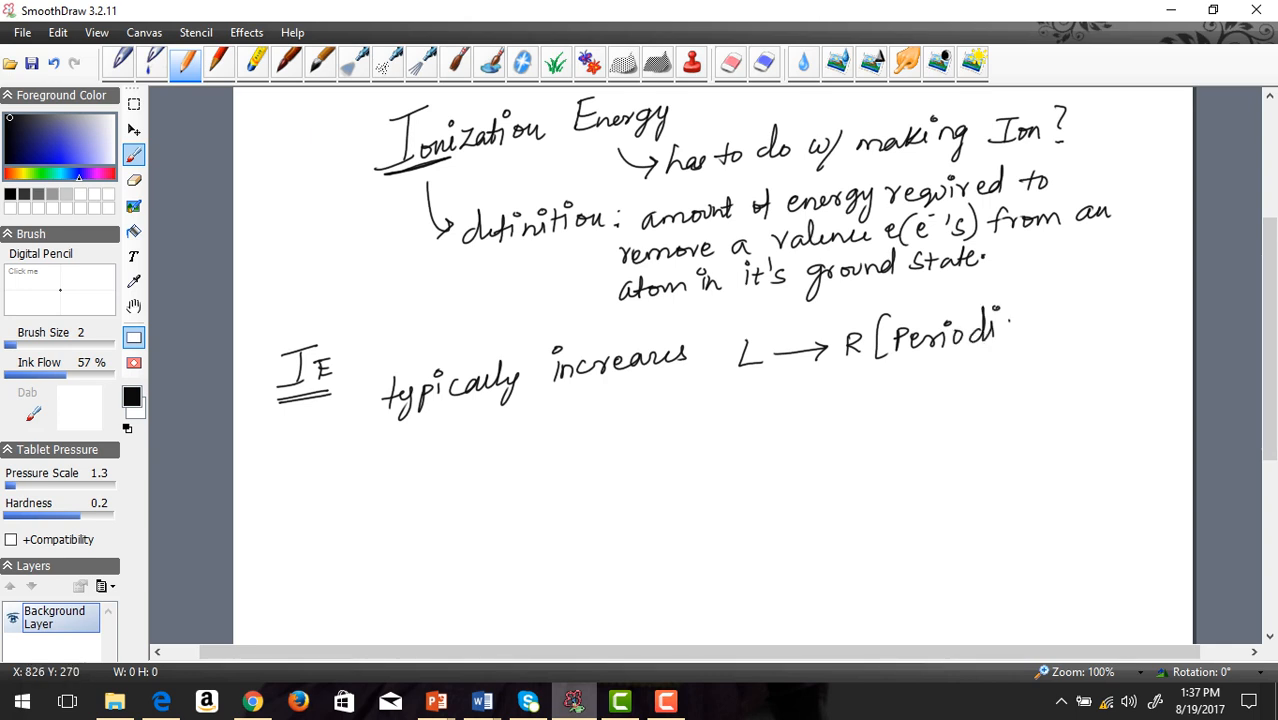
drag(1000, 320, 1100, 320)
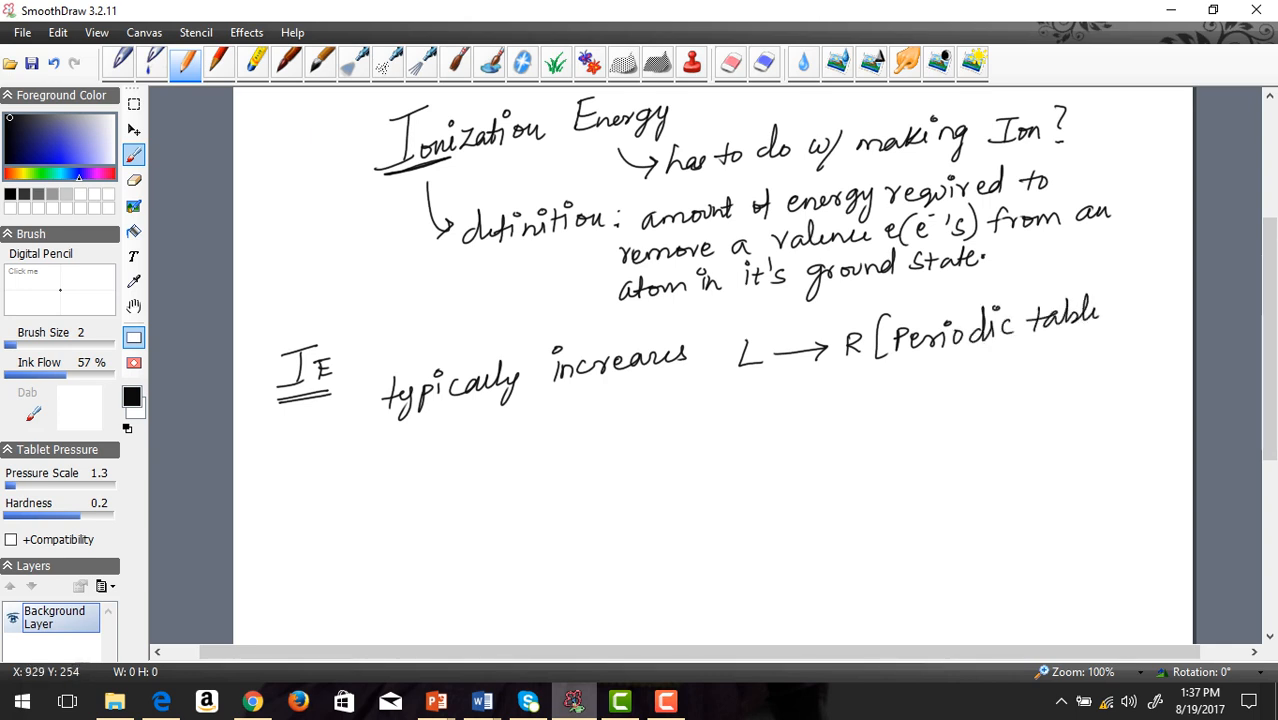
drag(1110, 290, 1108, 345)
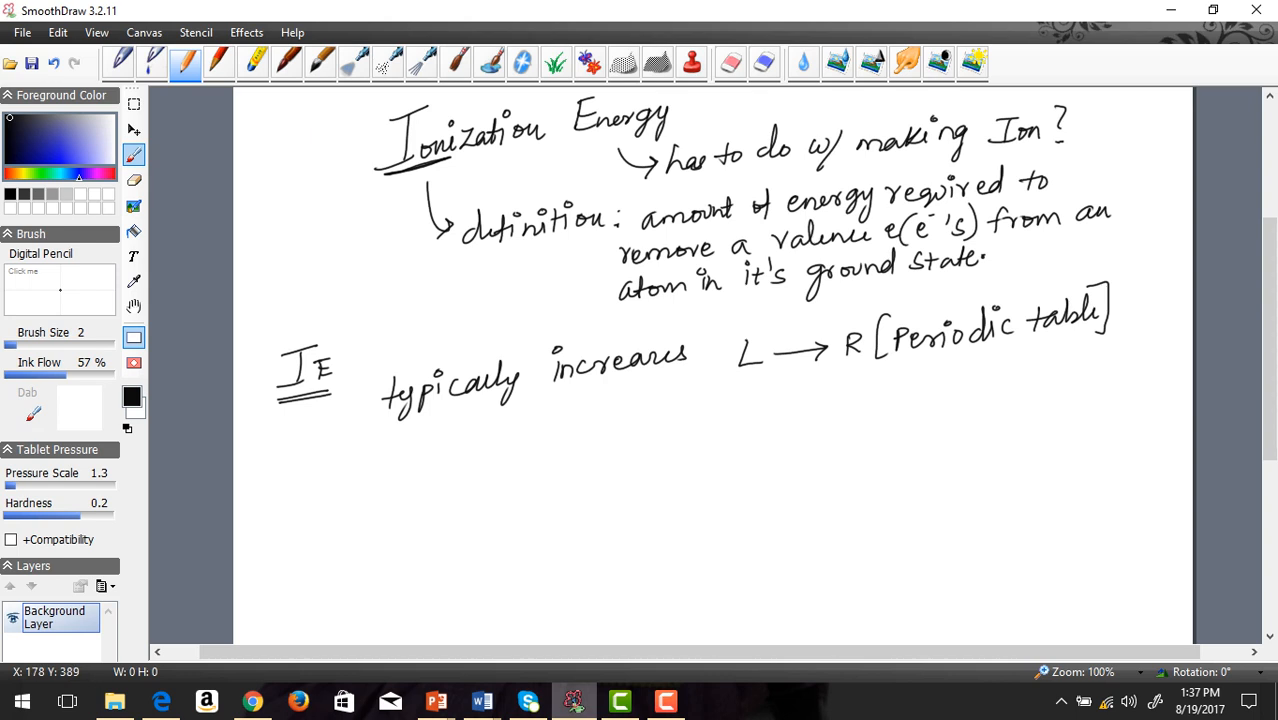
- On a new line, write 'typically decreases' followed by a direction arrow
drag(383, 455, 458, 440)
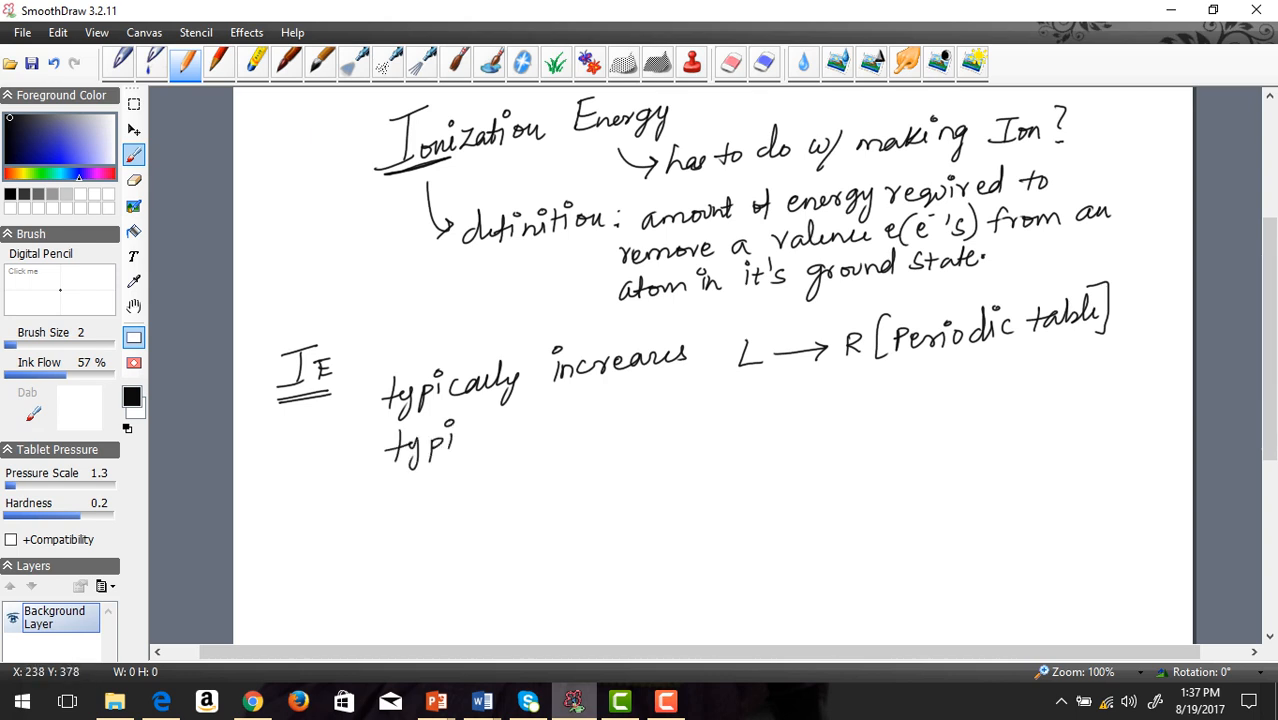
drag(460, 445, 525, 445)
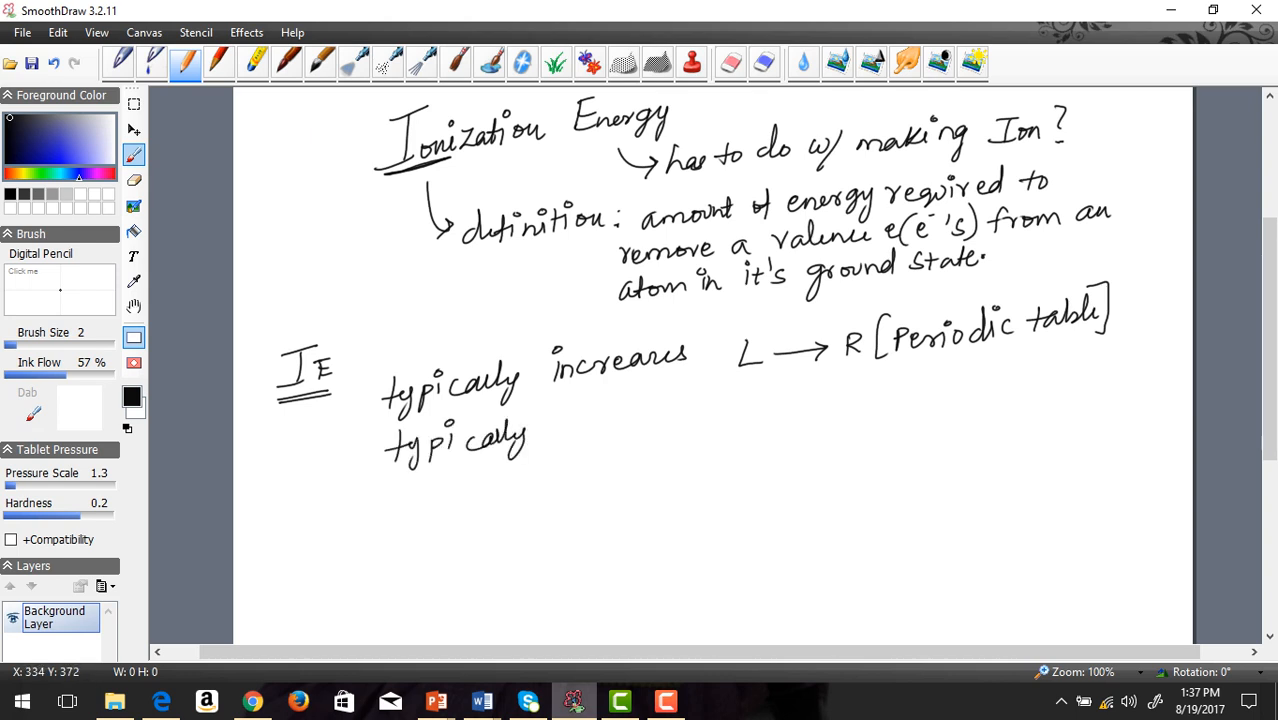
drag(560, 420, 630, 420)
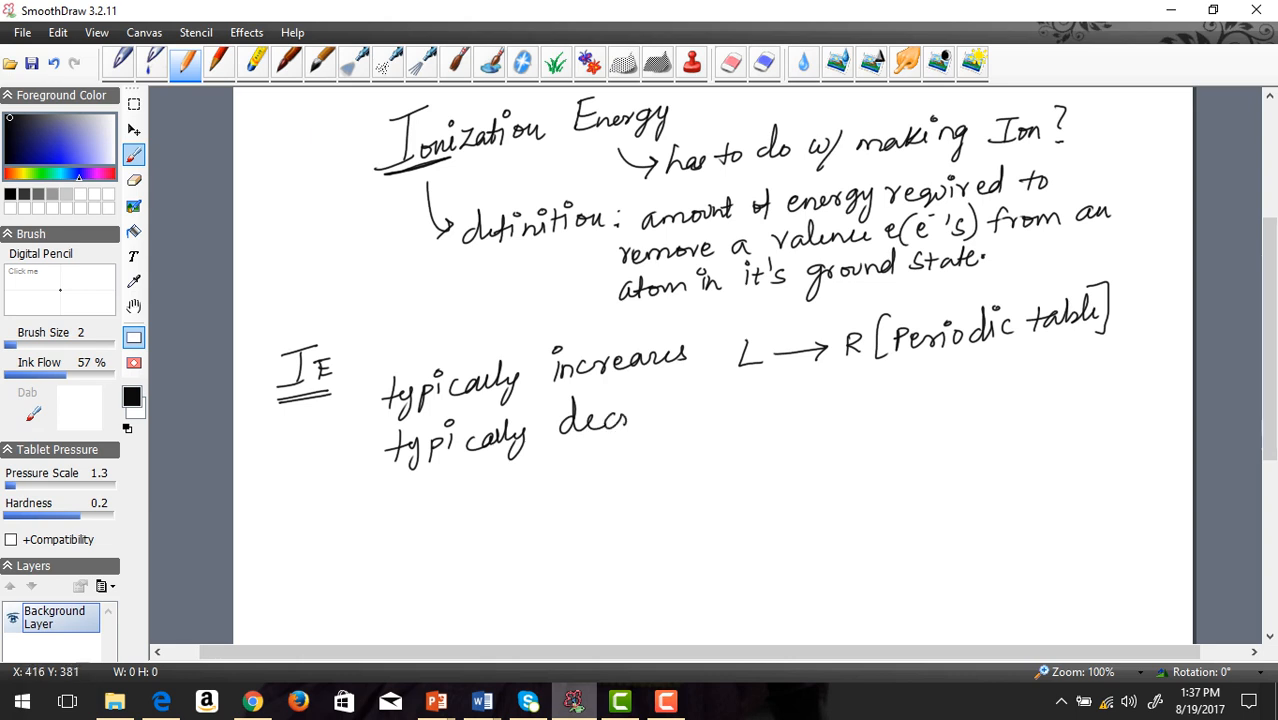
drag(635, 415, 705, 415)
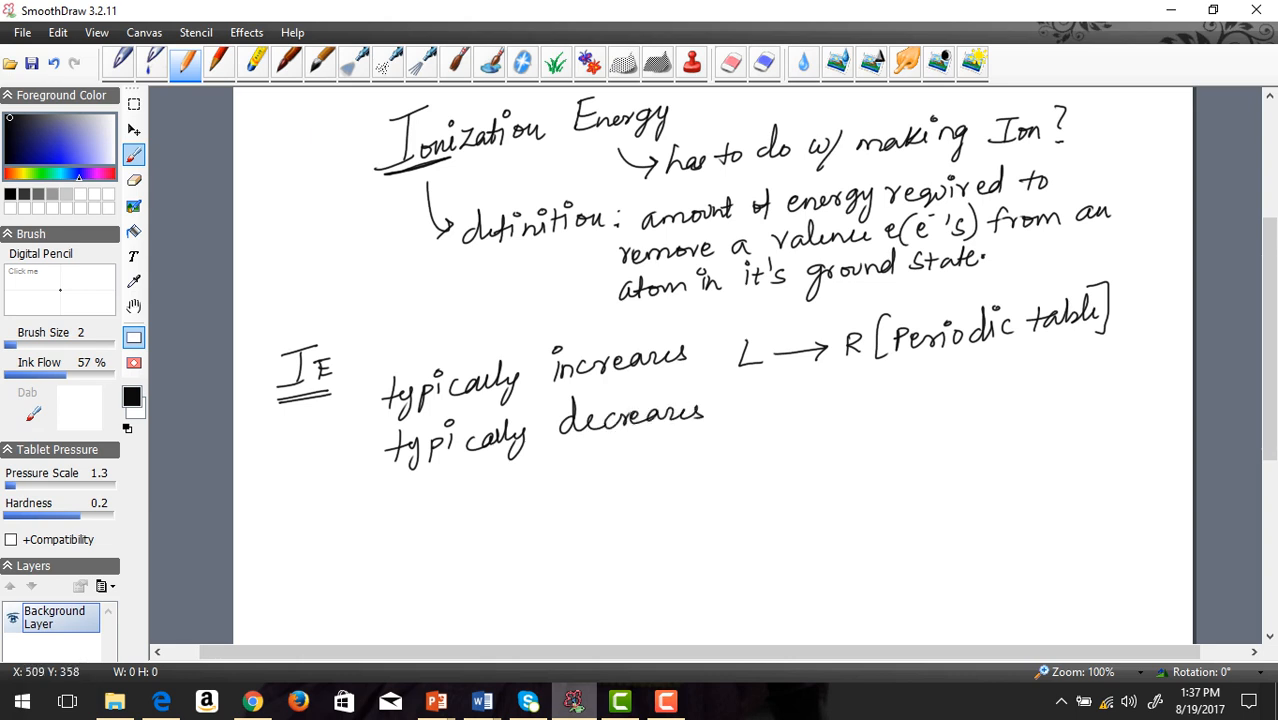
drag(738, 393, 765, 389)
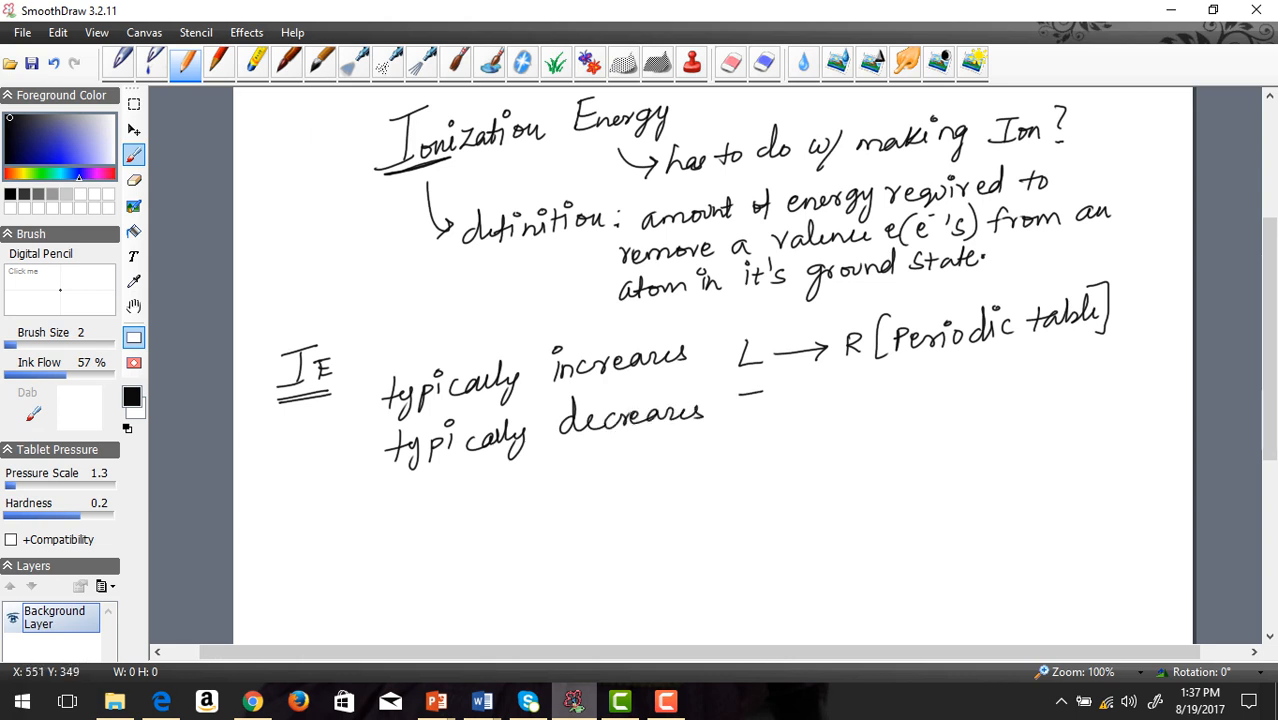
drag(740, 405, 870, 400)
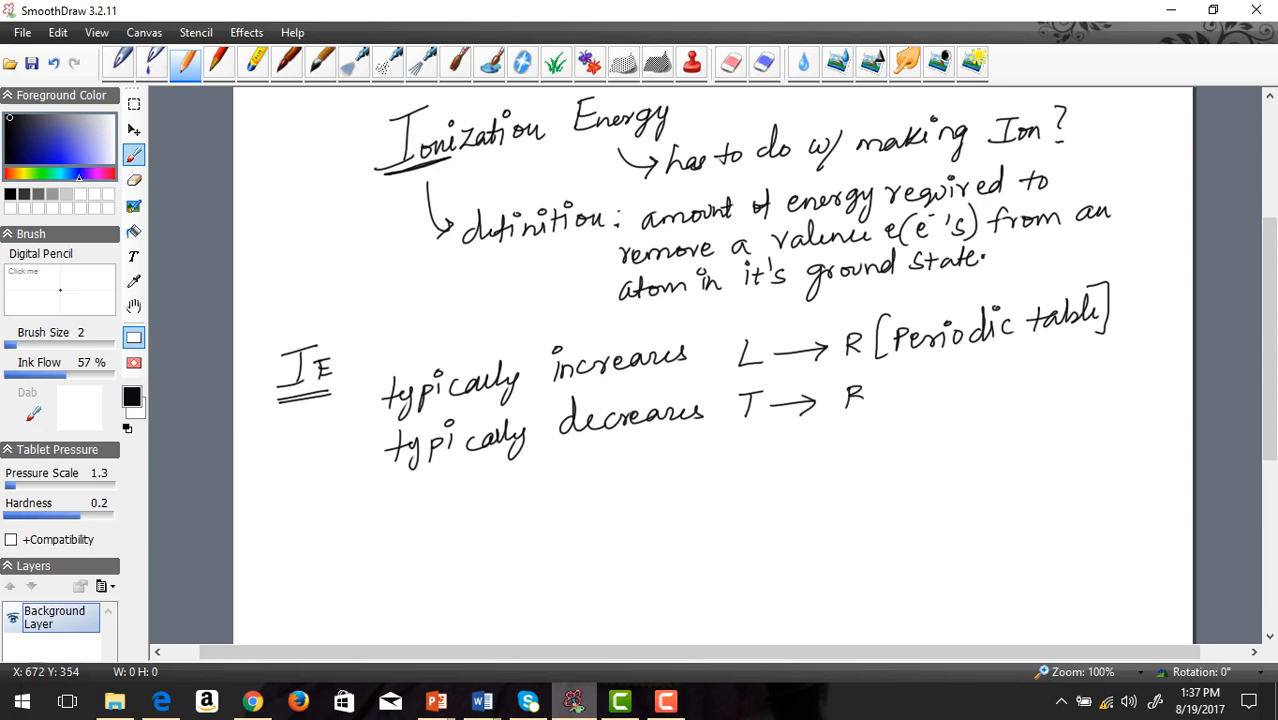
drag(860, 400, 960, 390)
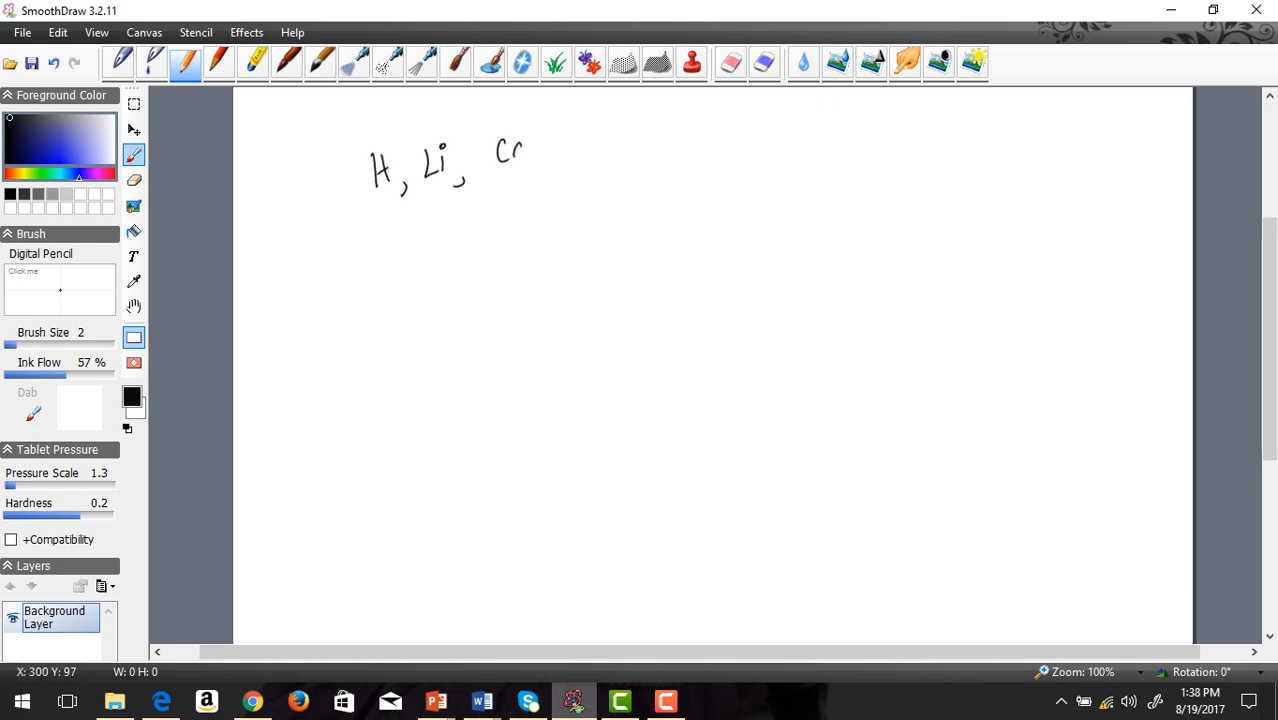
- Add Ca, Mg, Al and As after 'H, Li,' in the element list
drag(490, 150, 620, 150)
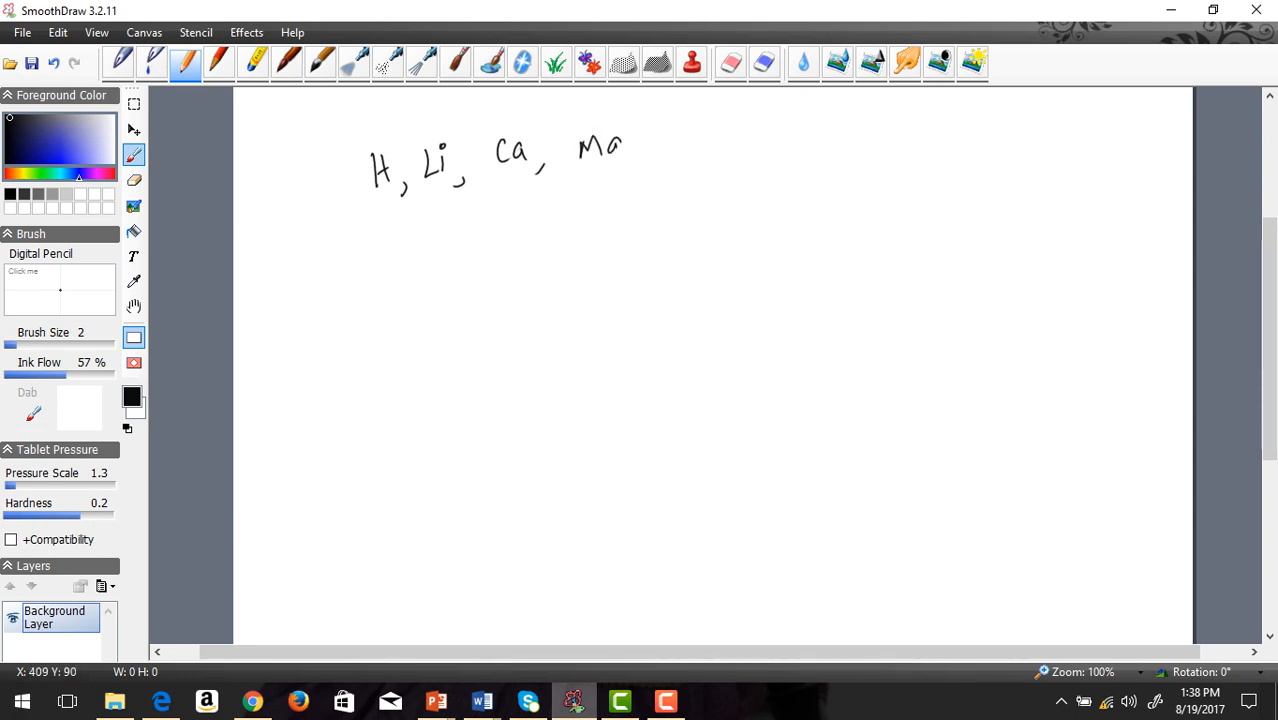
drag(650, 140, 700, 165)
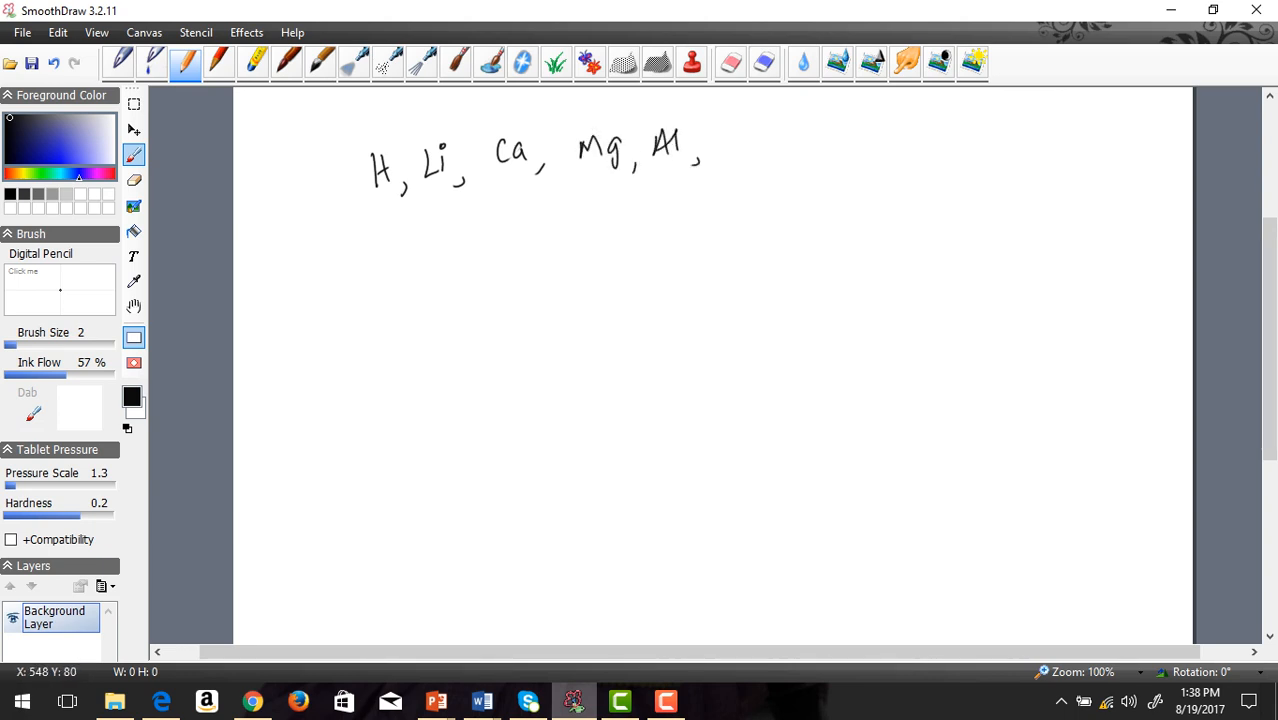
drag(730, 155, 760, 130)
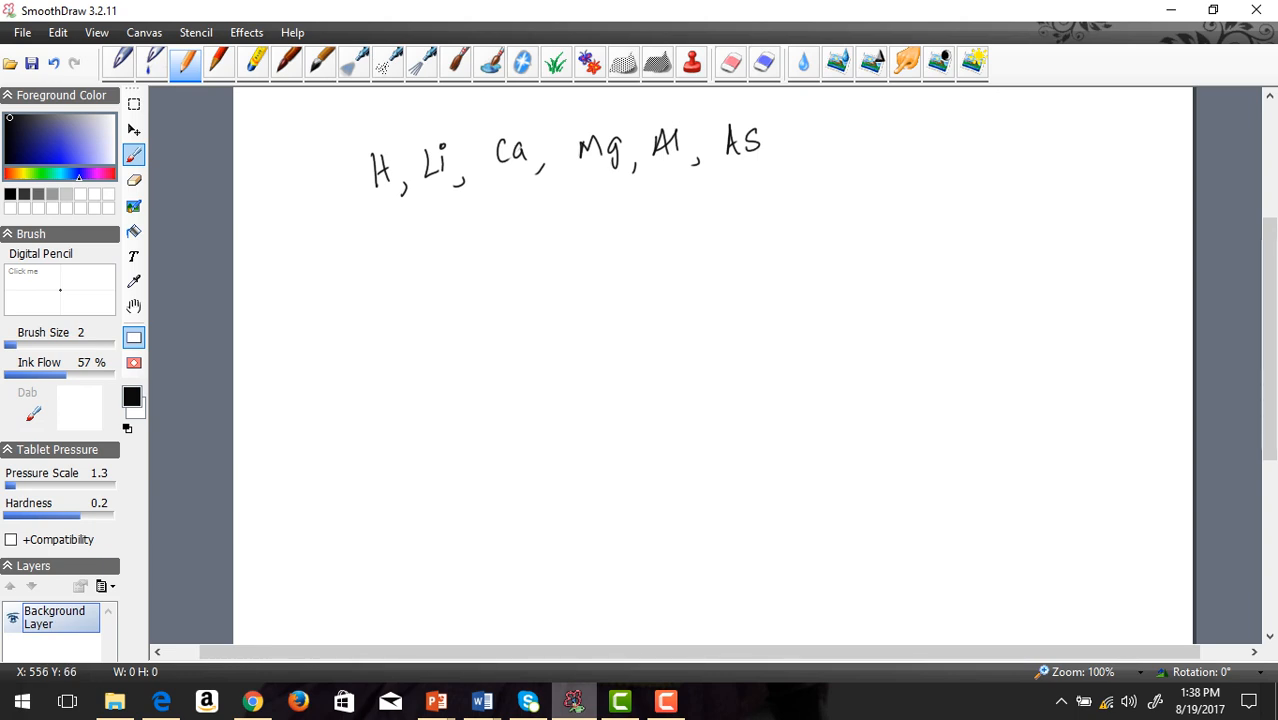
mouse_move(238, 255)
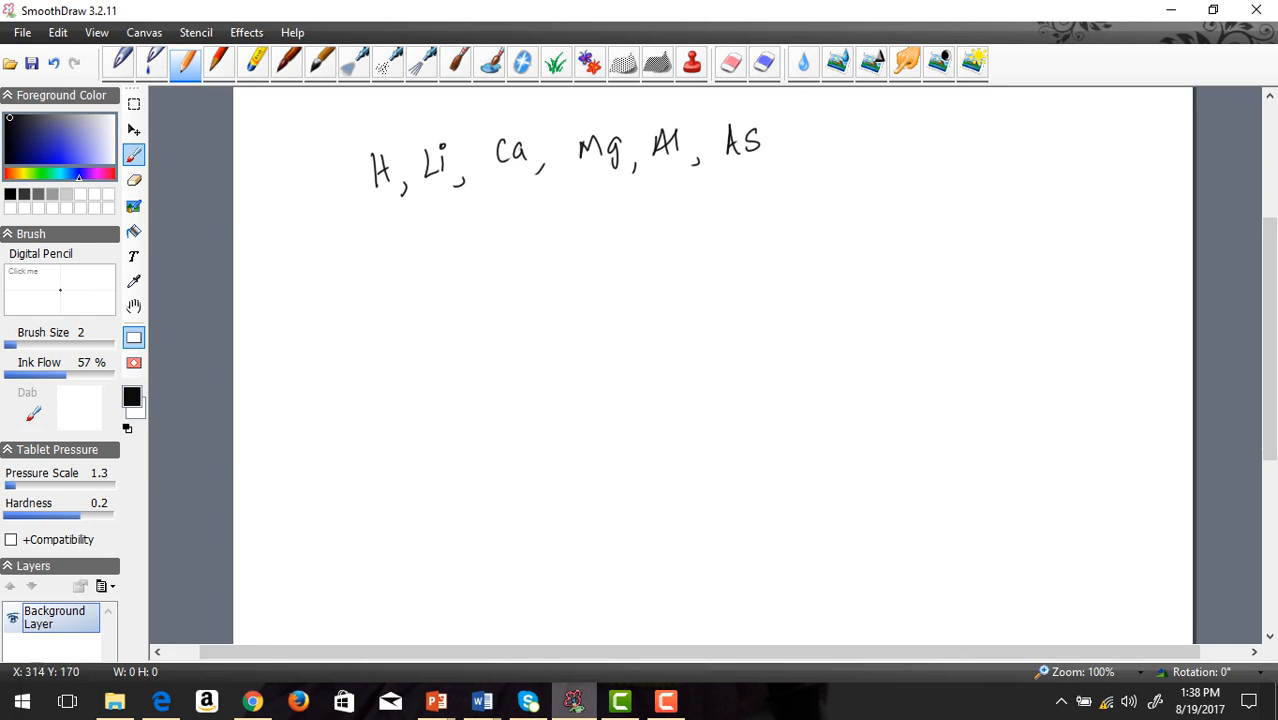
- Draw the '__ < ..... < __' template below the list, labelled smallest and largest
drag(522, 218, 592, 190)
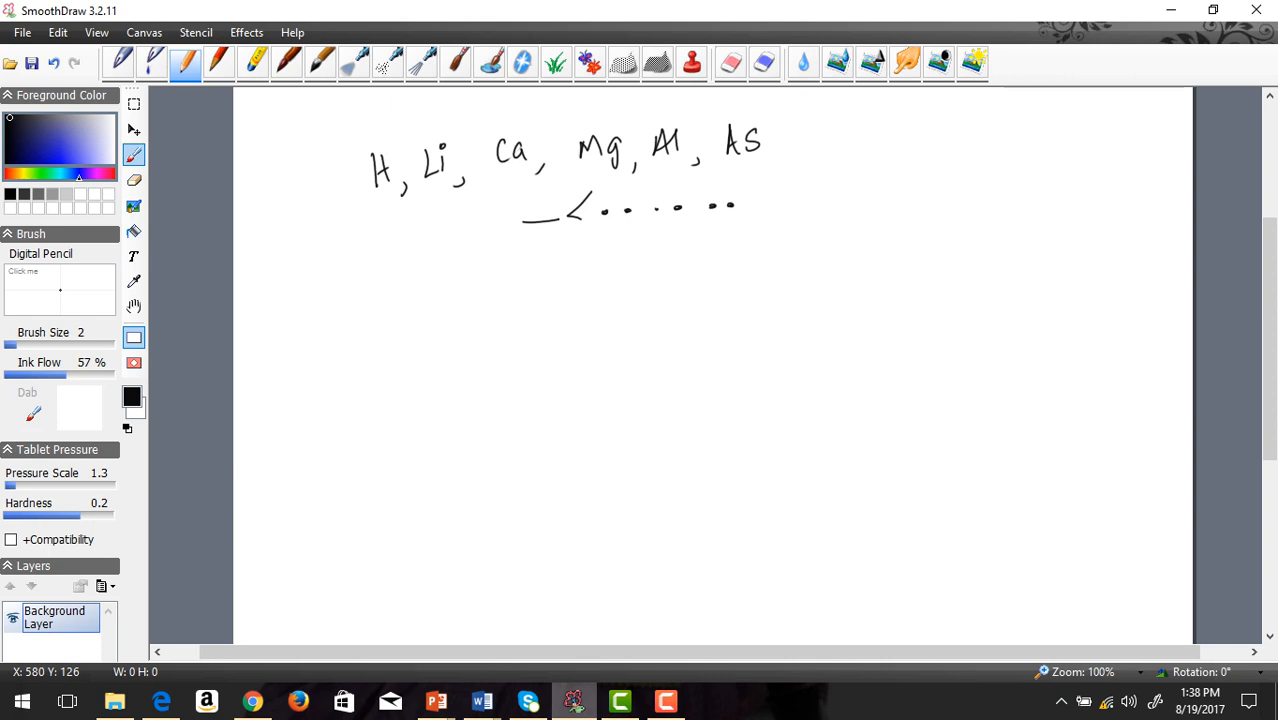
drag(765, 205, 850, 203)
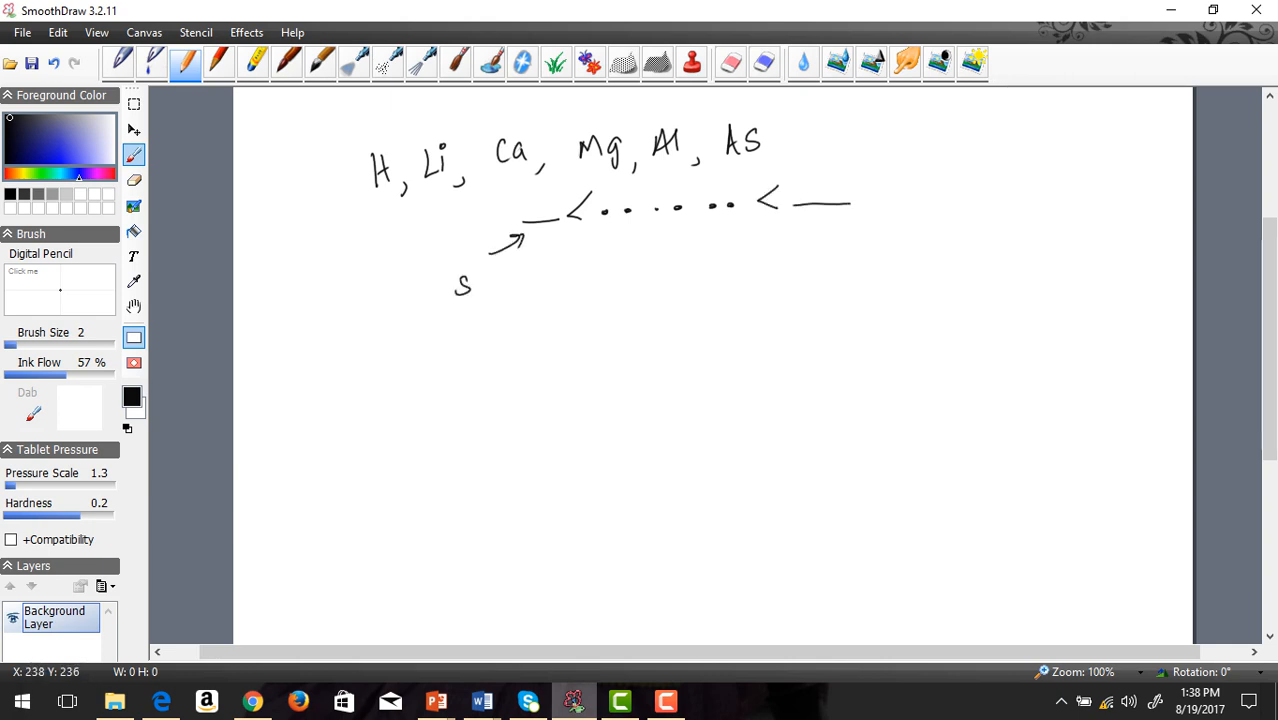
drag(470, 285, 540, 280)
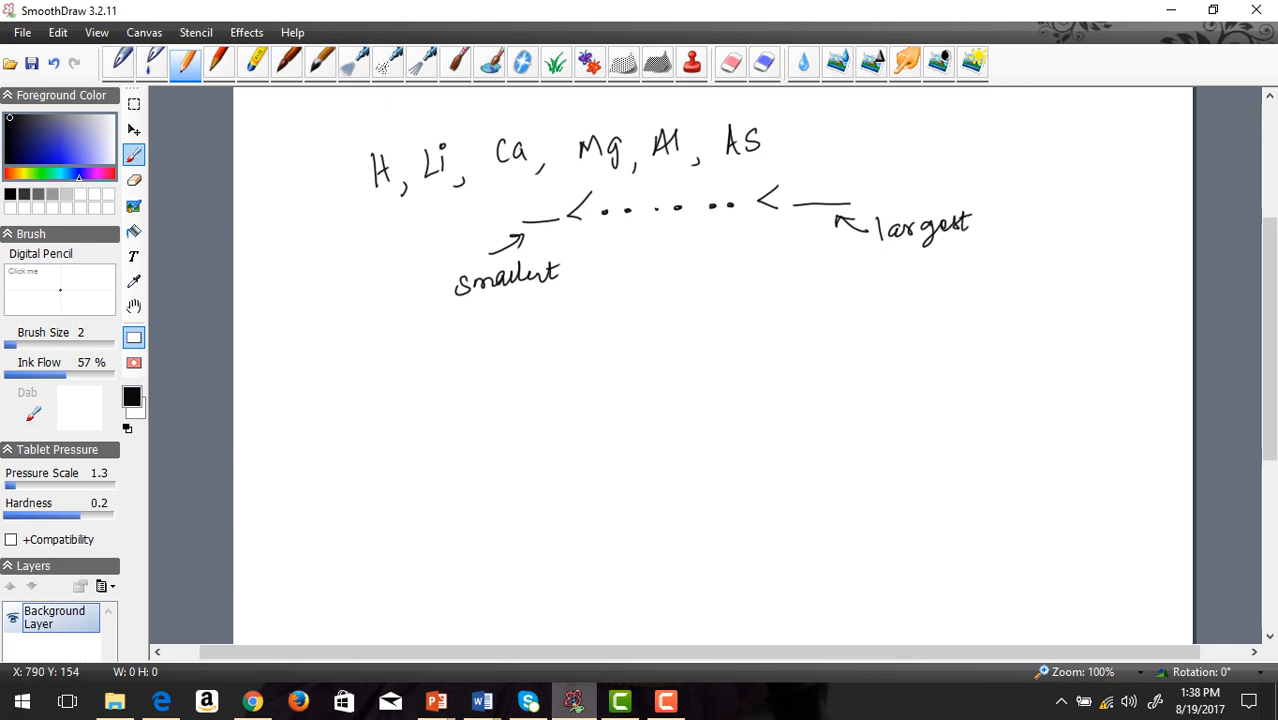
mouse_move(793, 148)
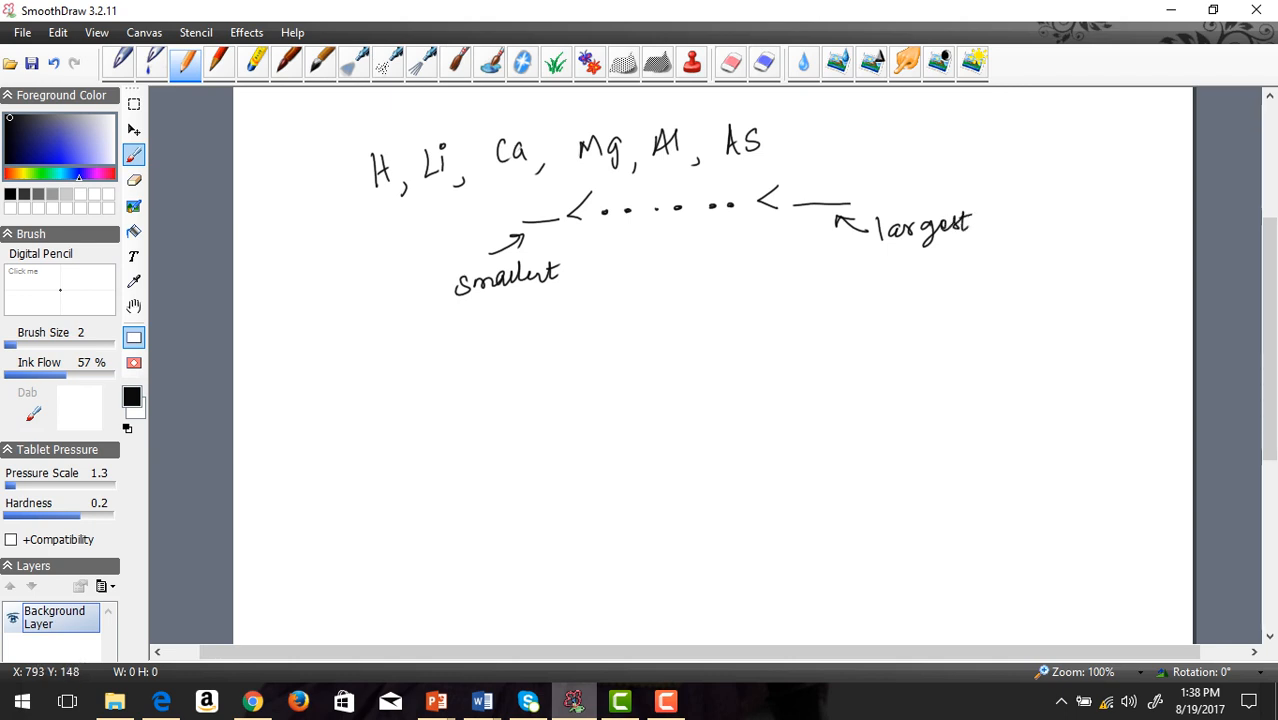
mouse_move(350, 150)
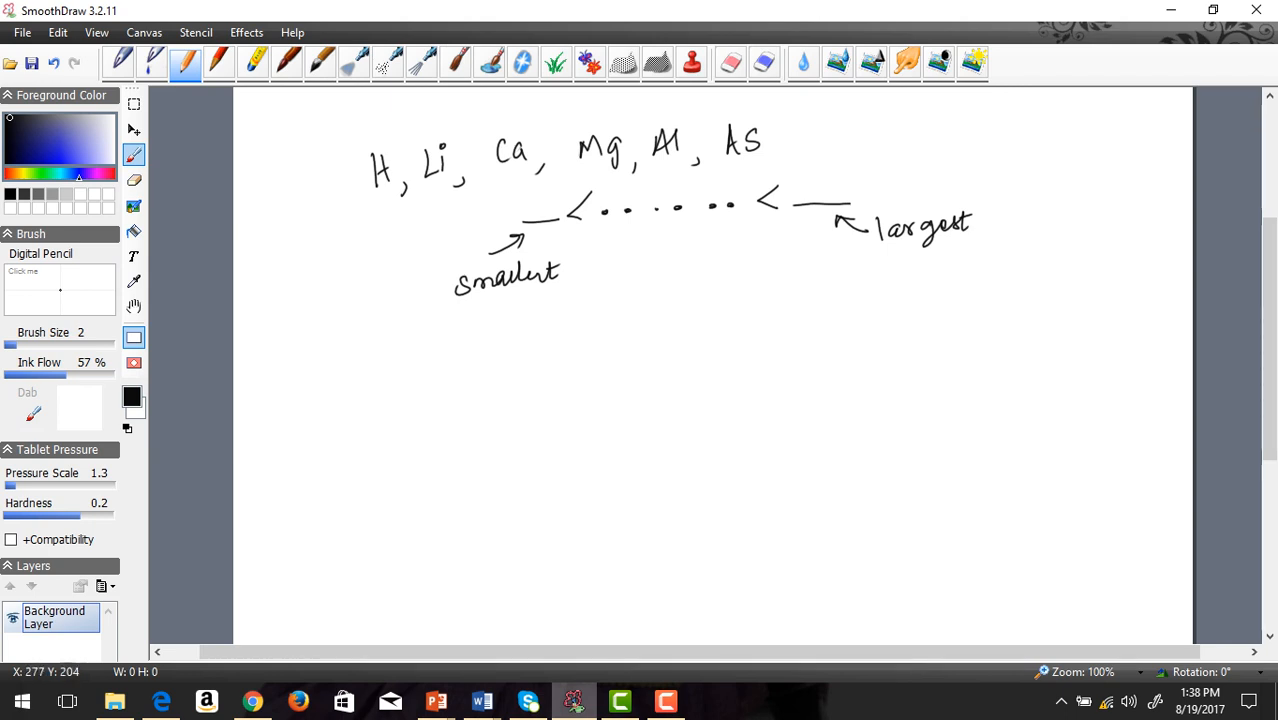
mouse_move(250, 222)
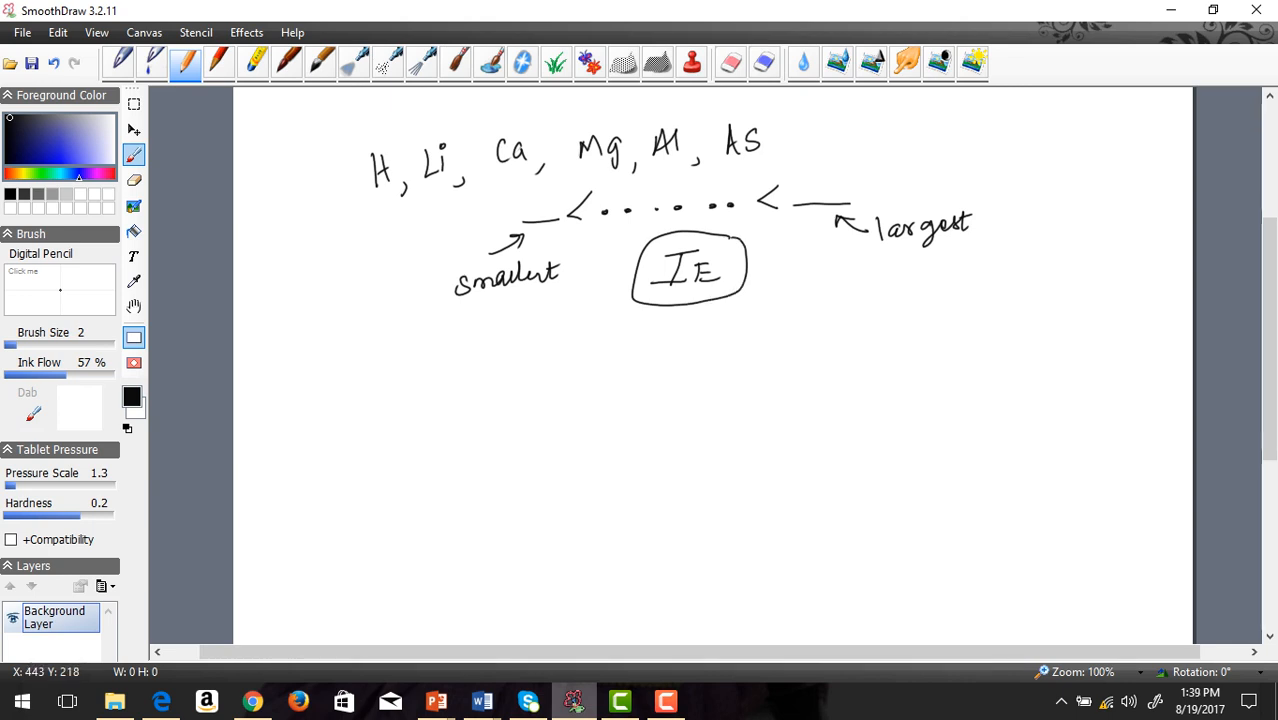
mouse_move(445, 213)
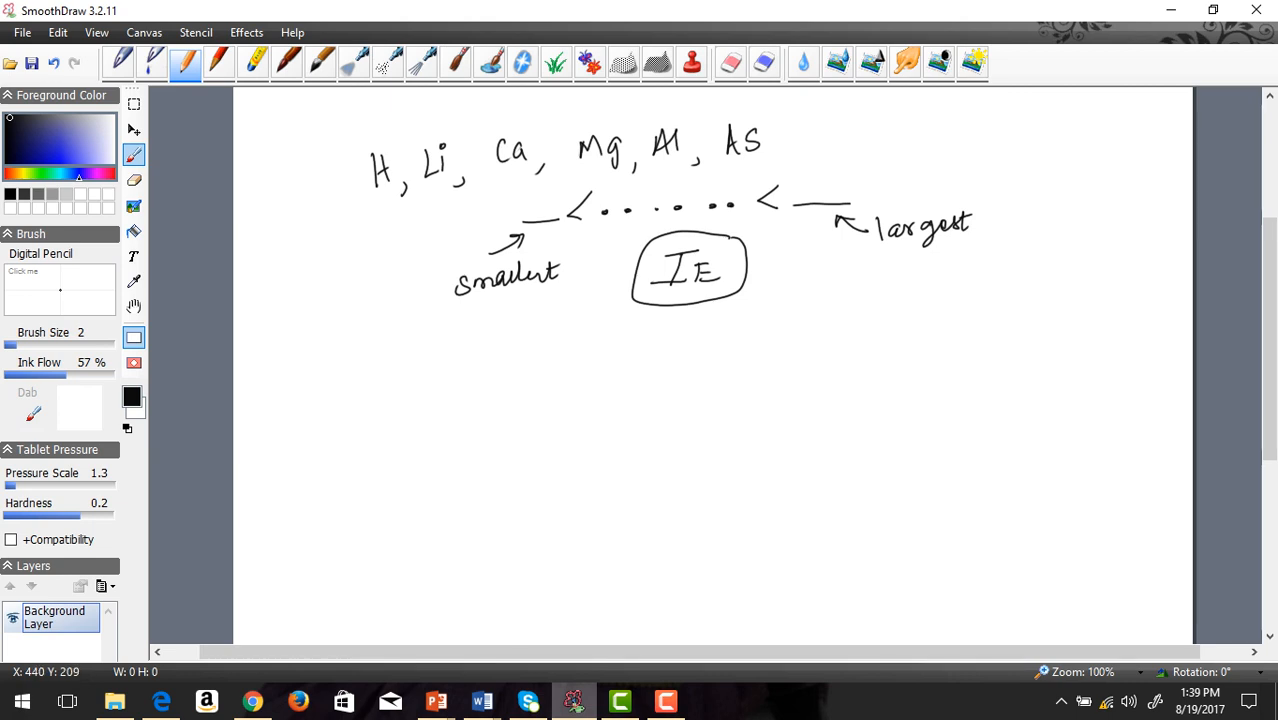
mouse_move(444, 206)
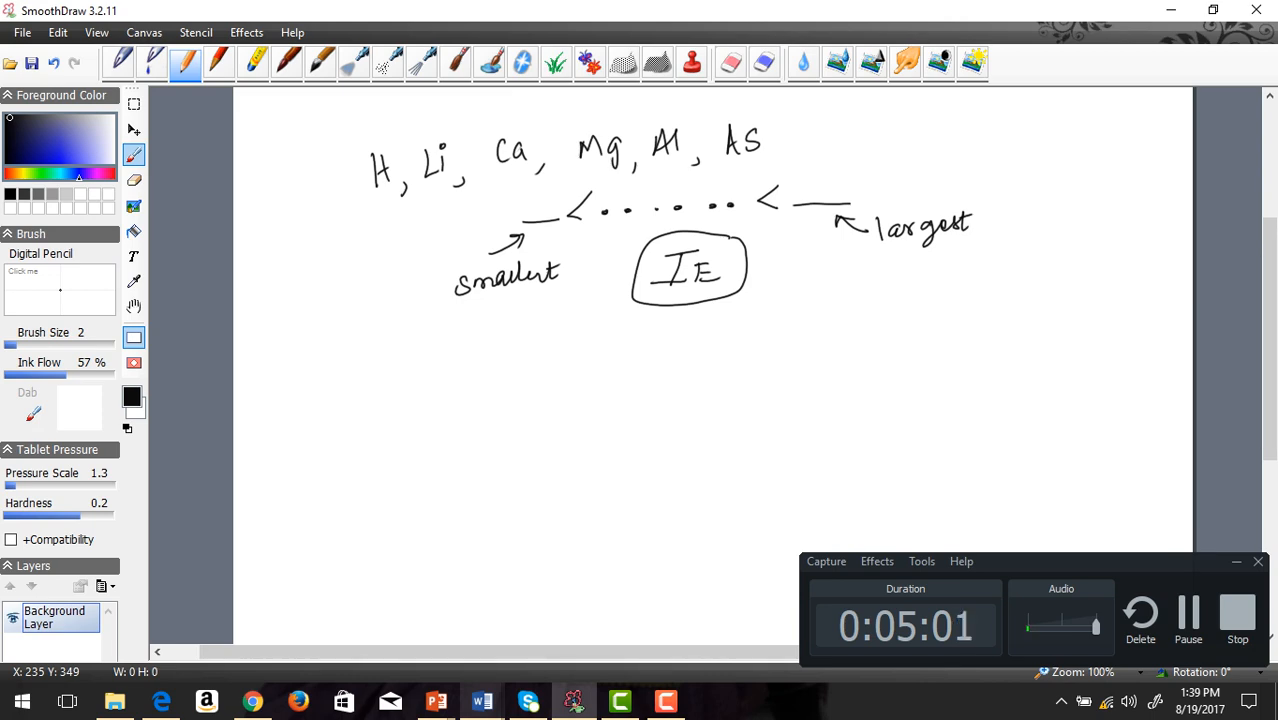
- Use the taskbar, then switch to the Soft Eraser tool in the toolbar
click(481, 700)
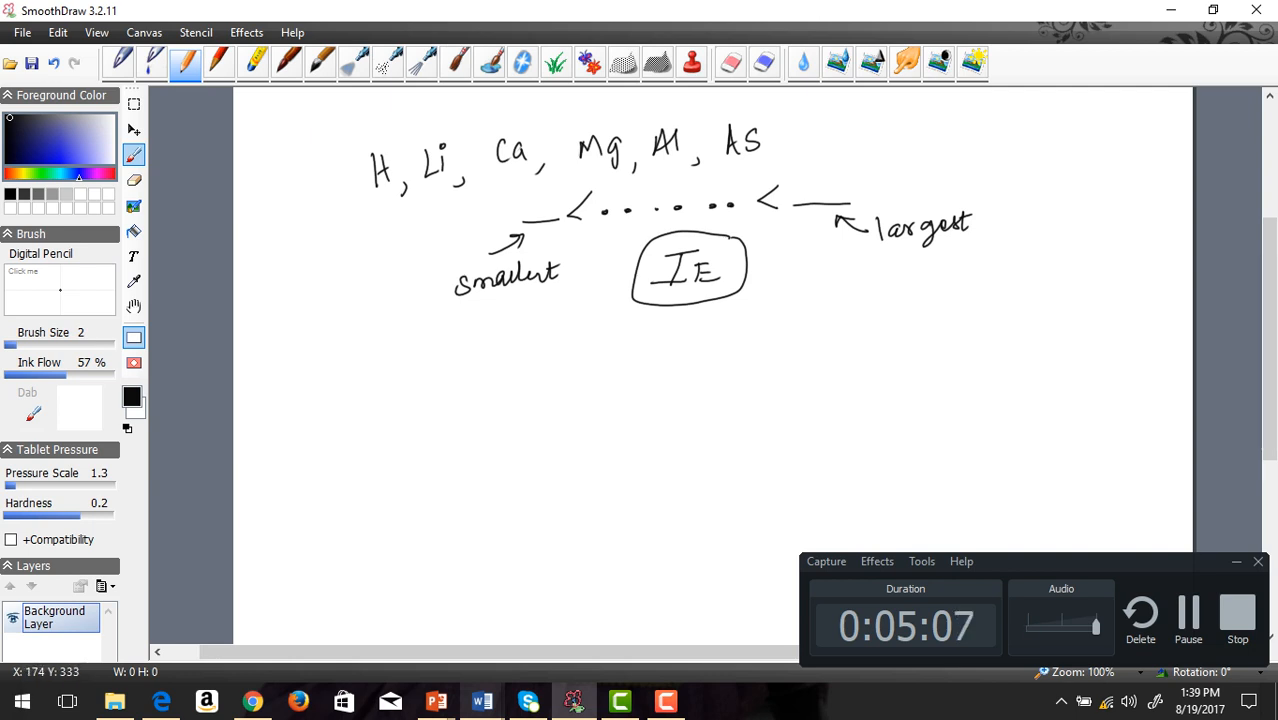
click(730, 63)
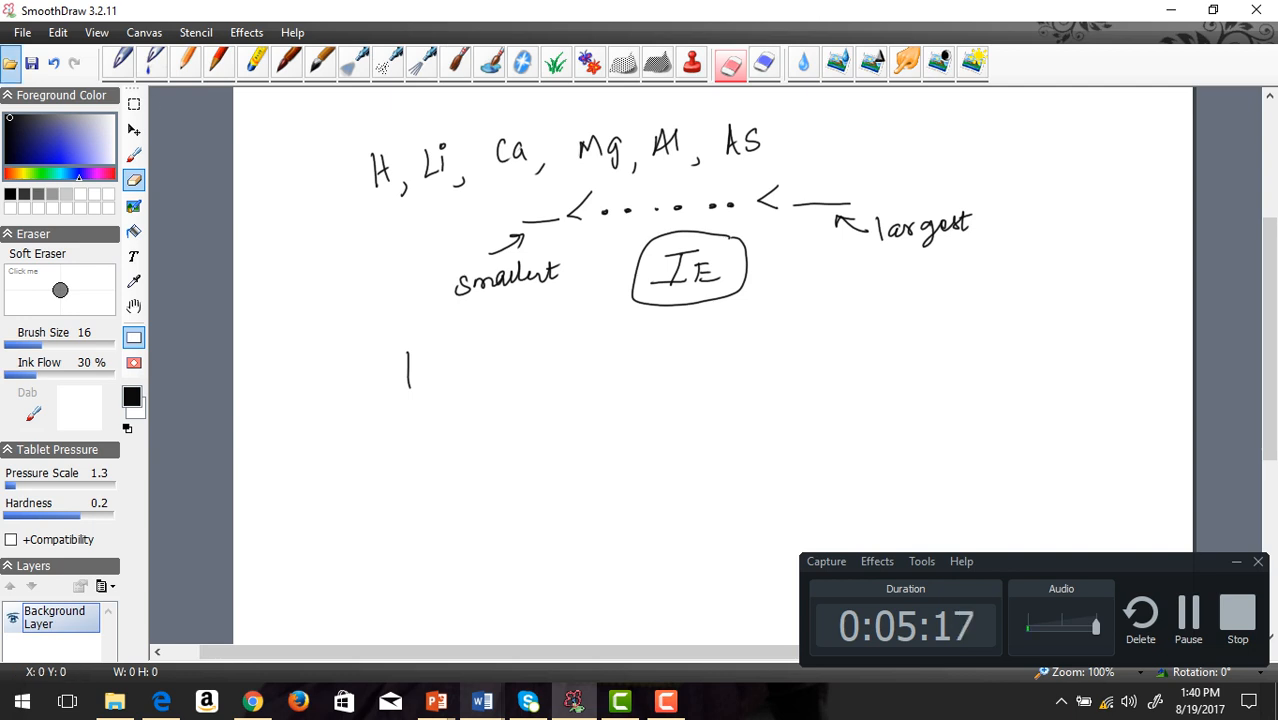
- Write 'Ca Li H' below the circled IE, checking the periodic table document
click(185, 63)
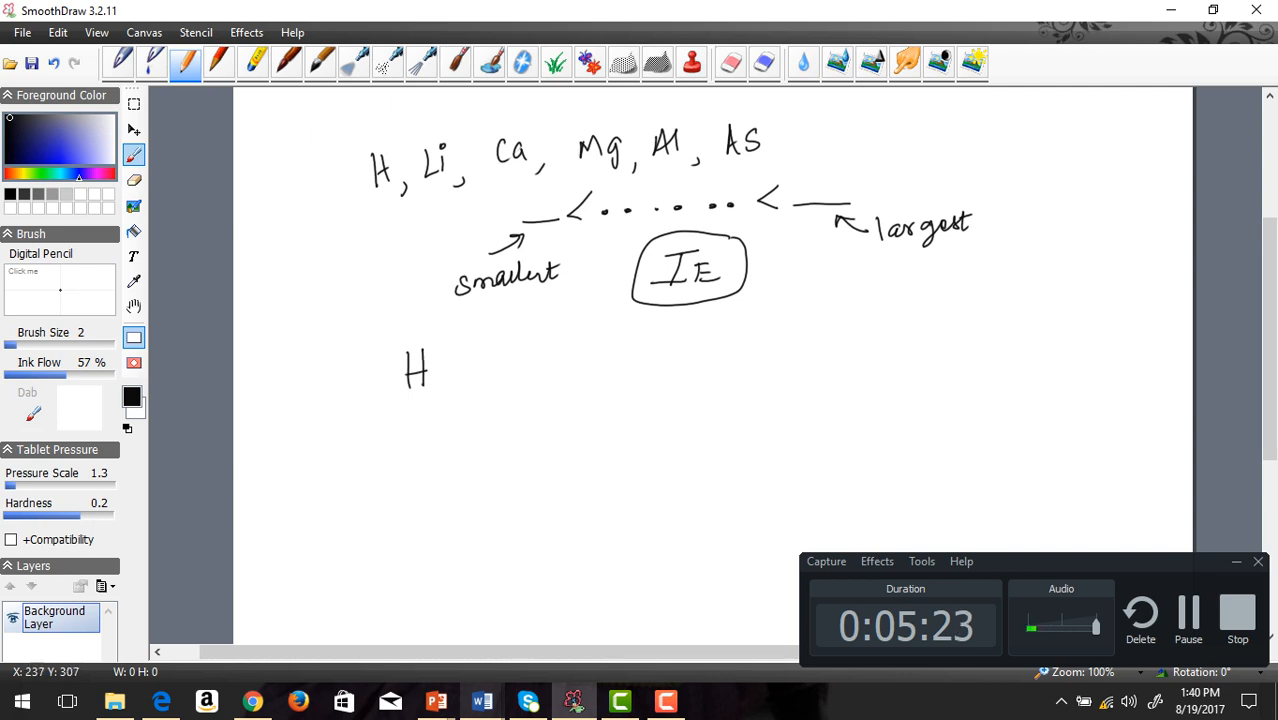
drag(356, 360, 356, 398)
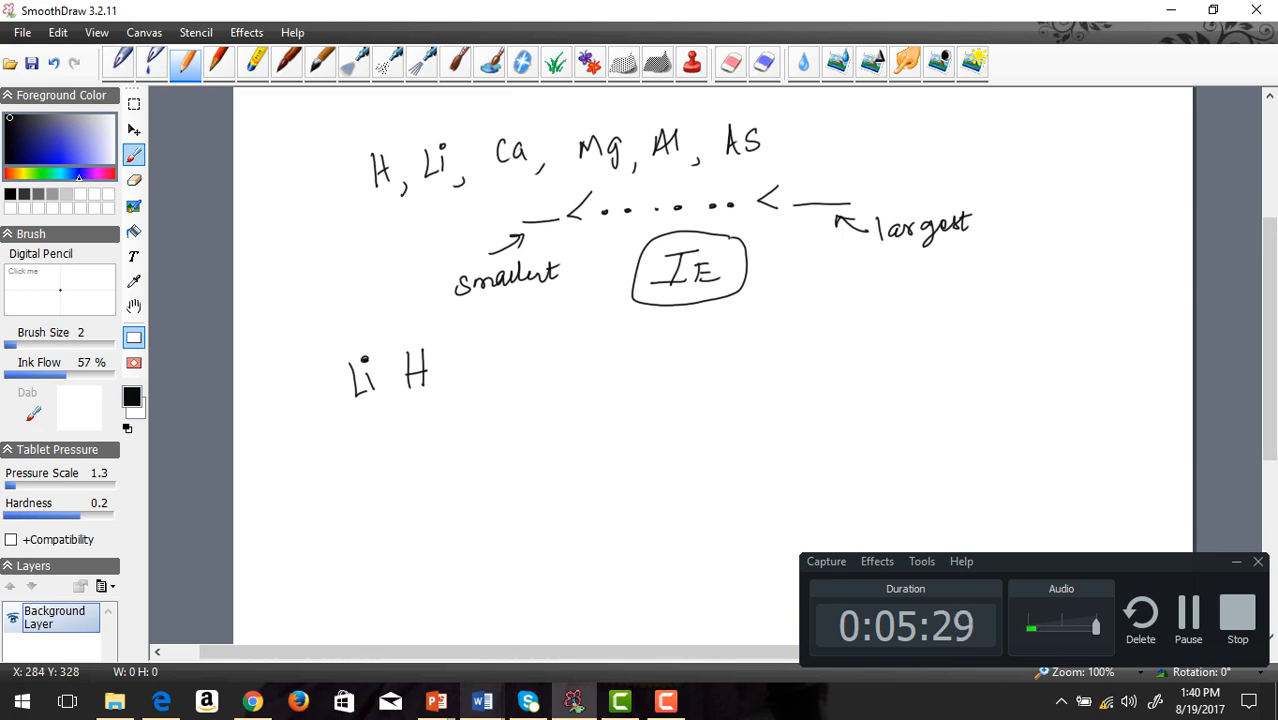
click(481, 700)
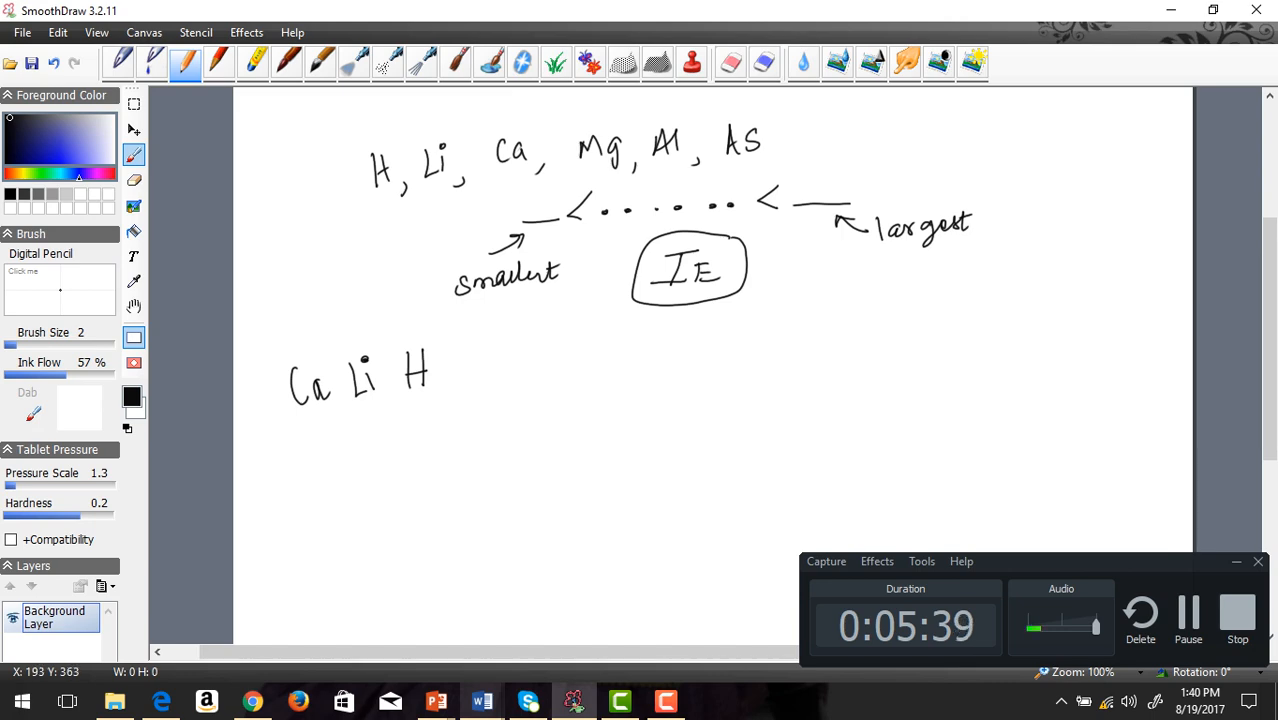
click(481, 700)
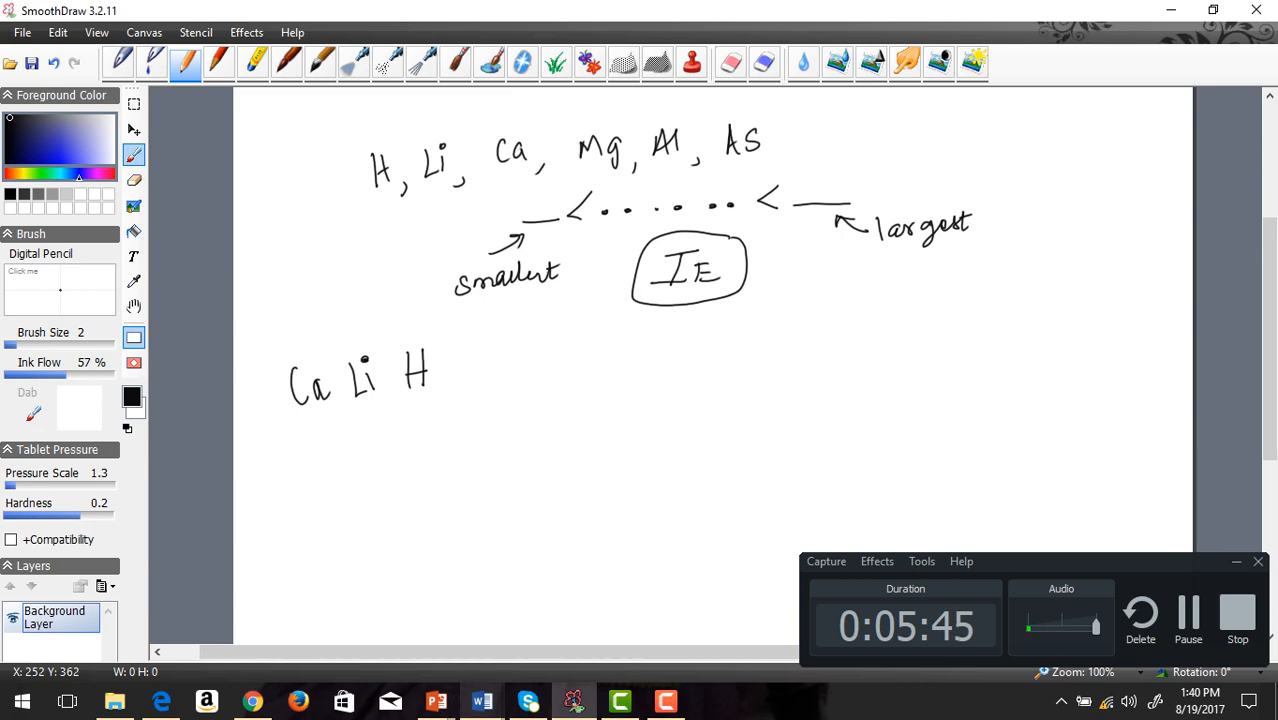
click(481, 700)
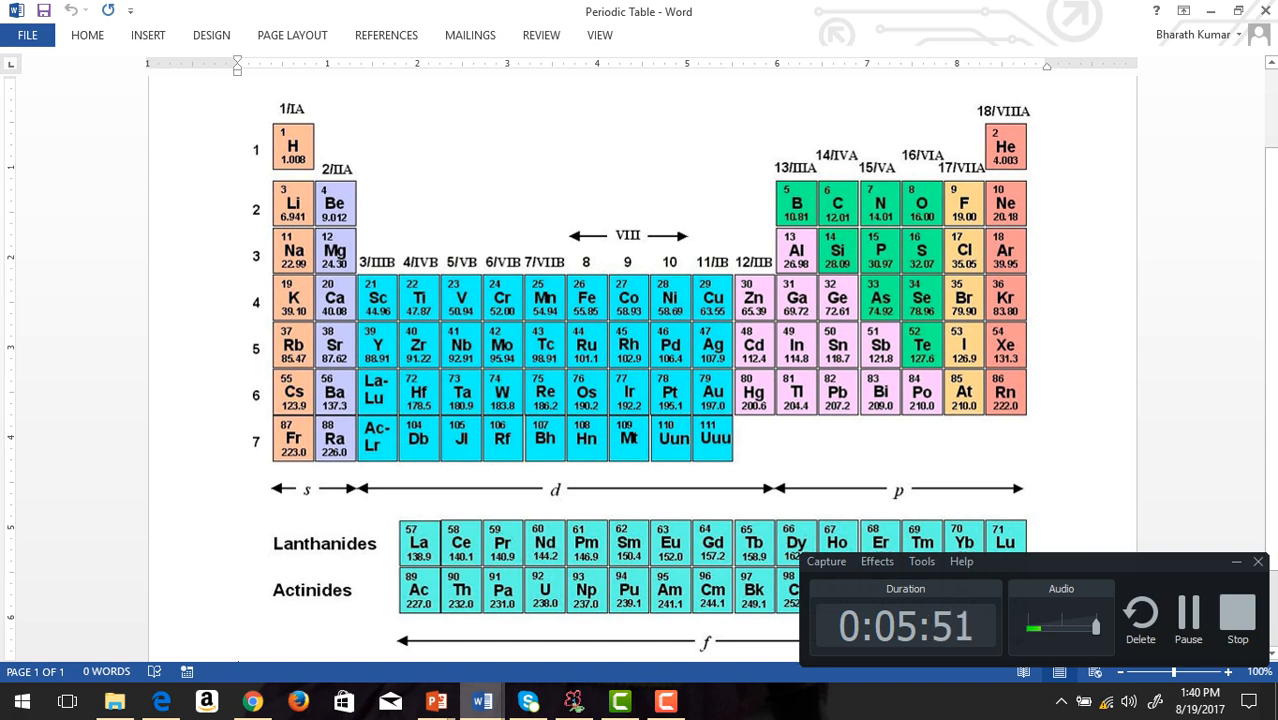
click(573, 700)
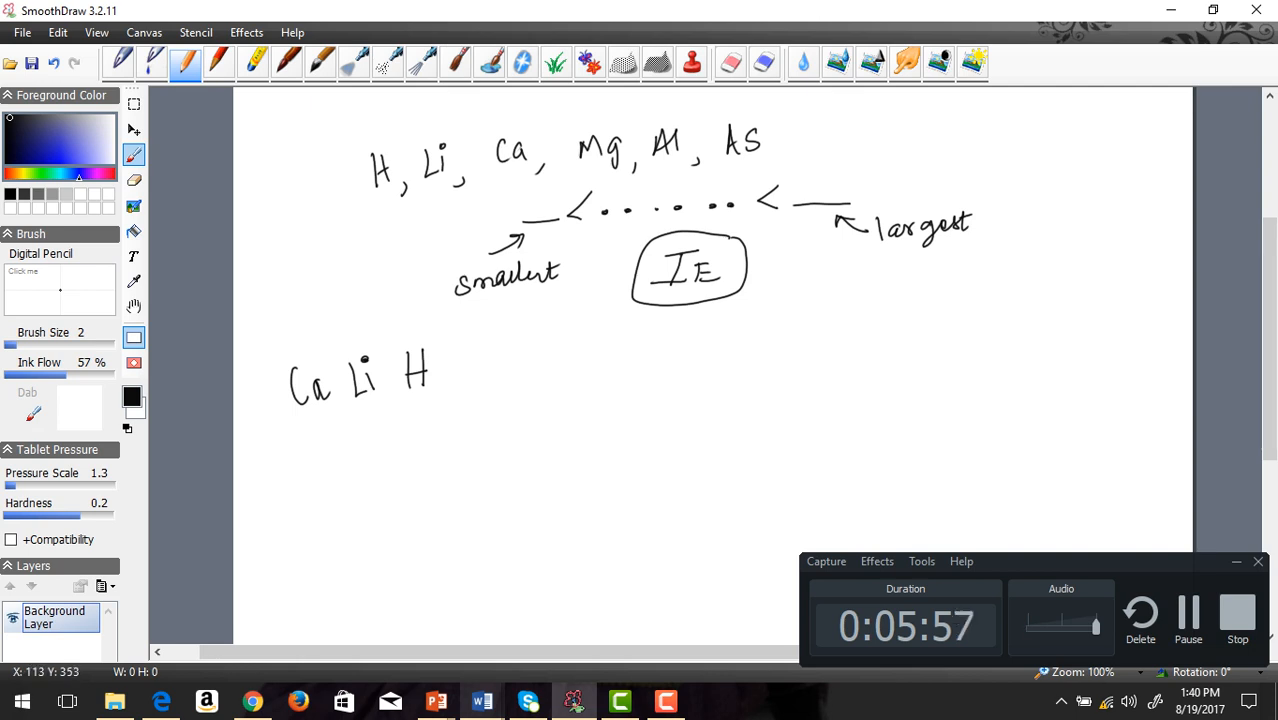
- Draw arrows from Ca and Li down to Mg, Al and As
drag(345, 390, 348, 415)
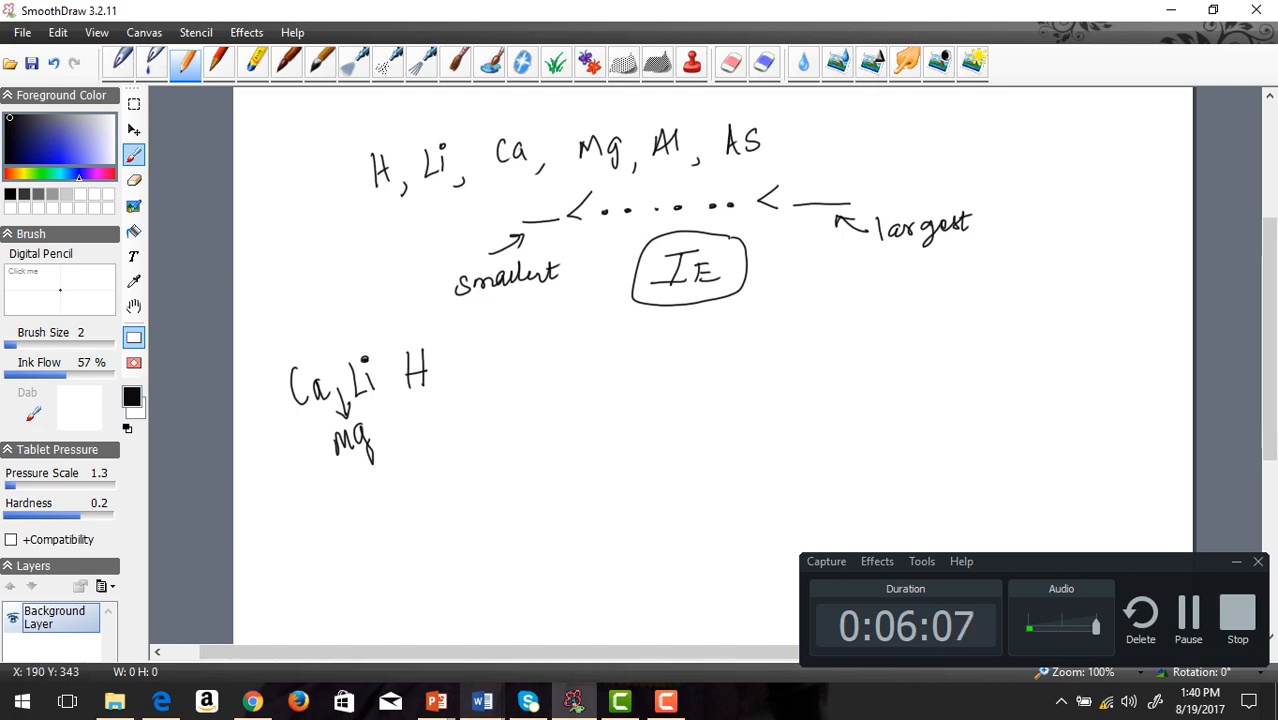
click(482, 700)
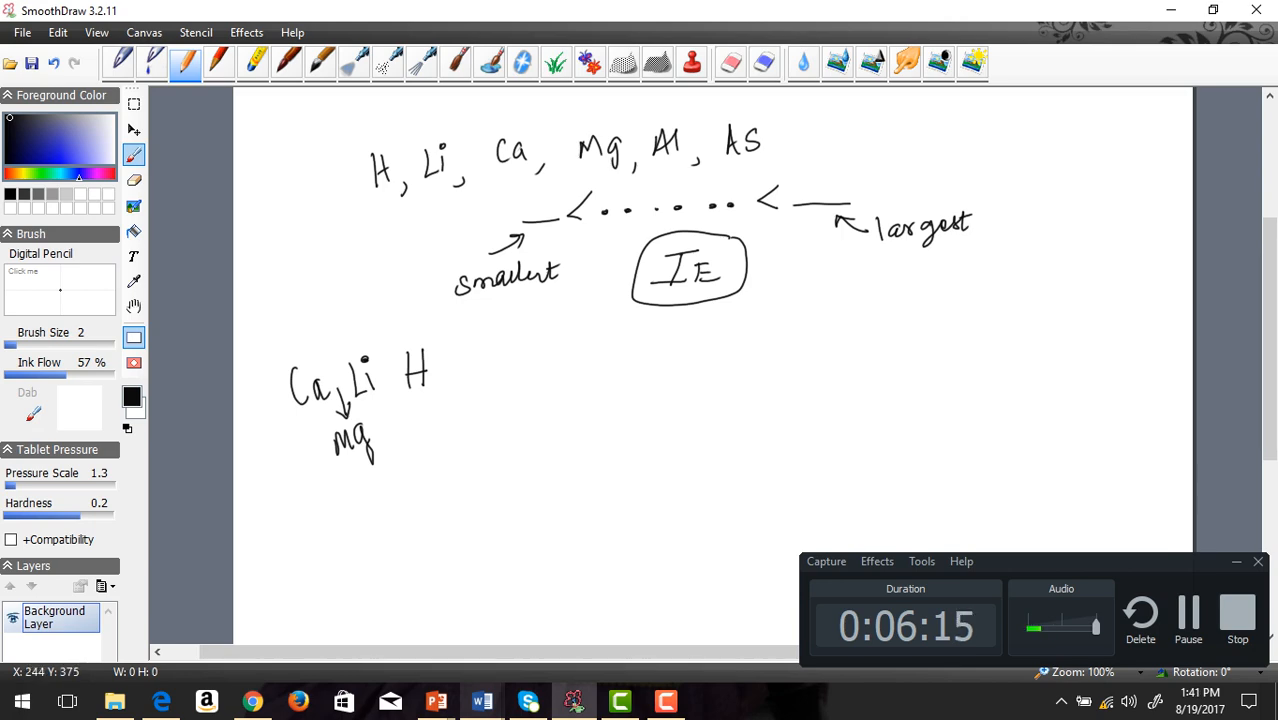
click(481, 700)
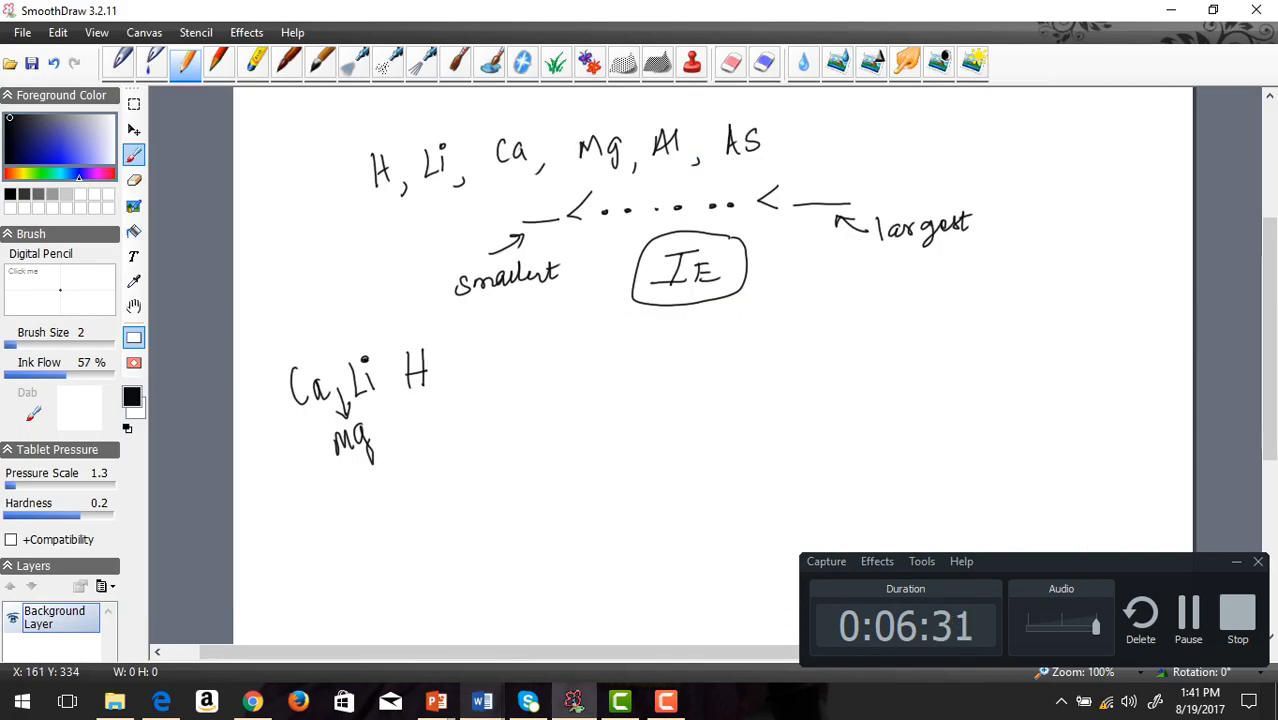
click(481, 700)
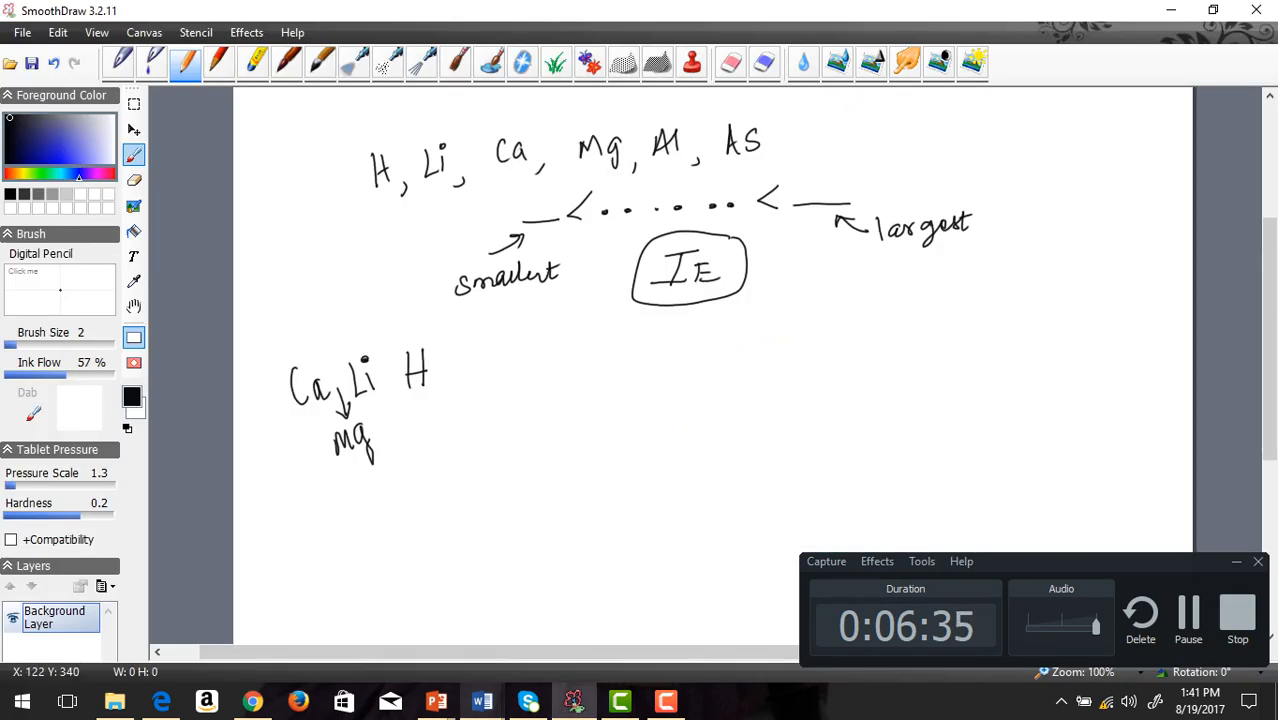
drag(355, 390, 390, 415)
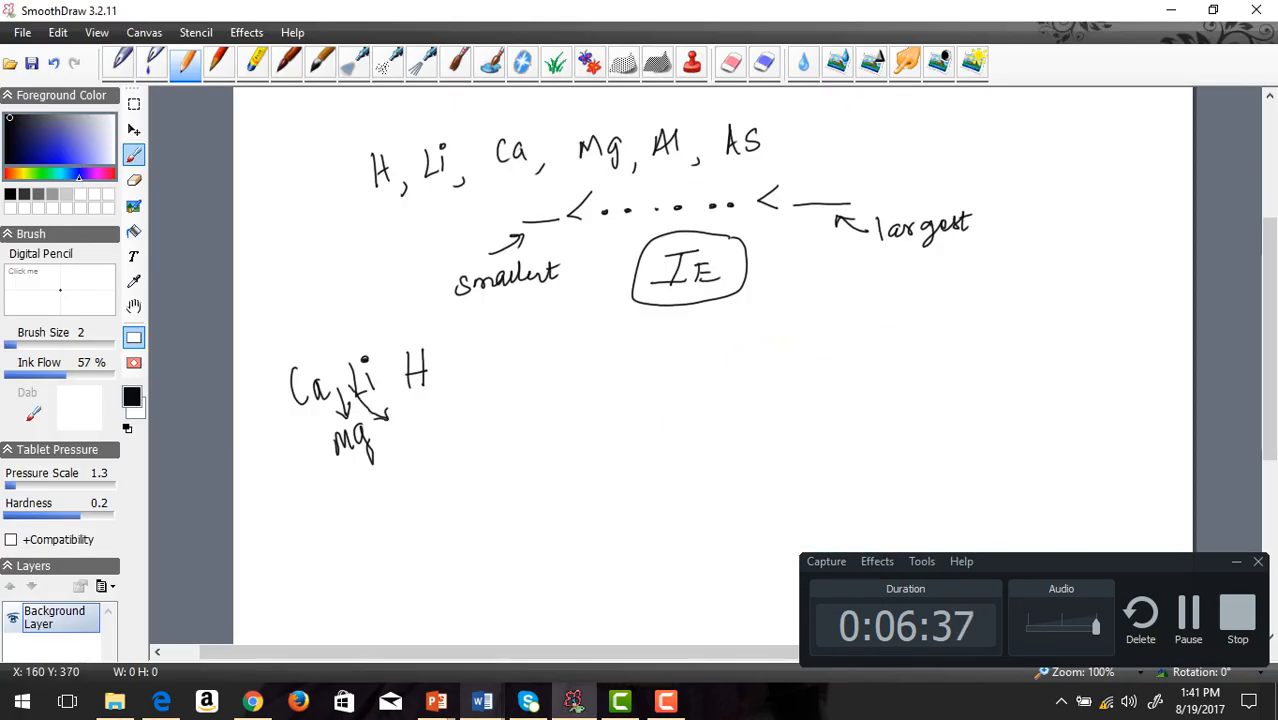
drag(398, 425, 400, 445)
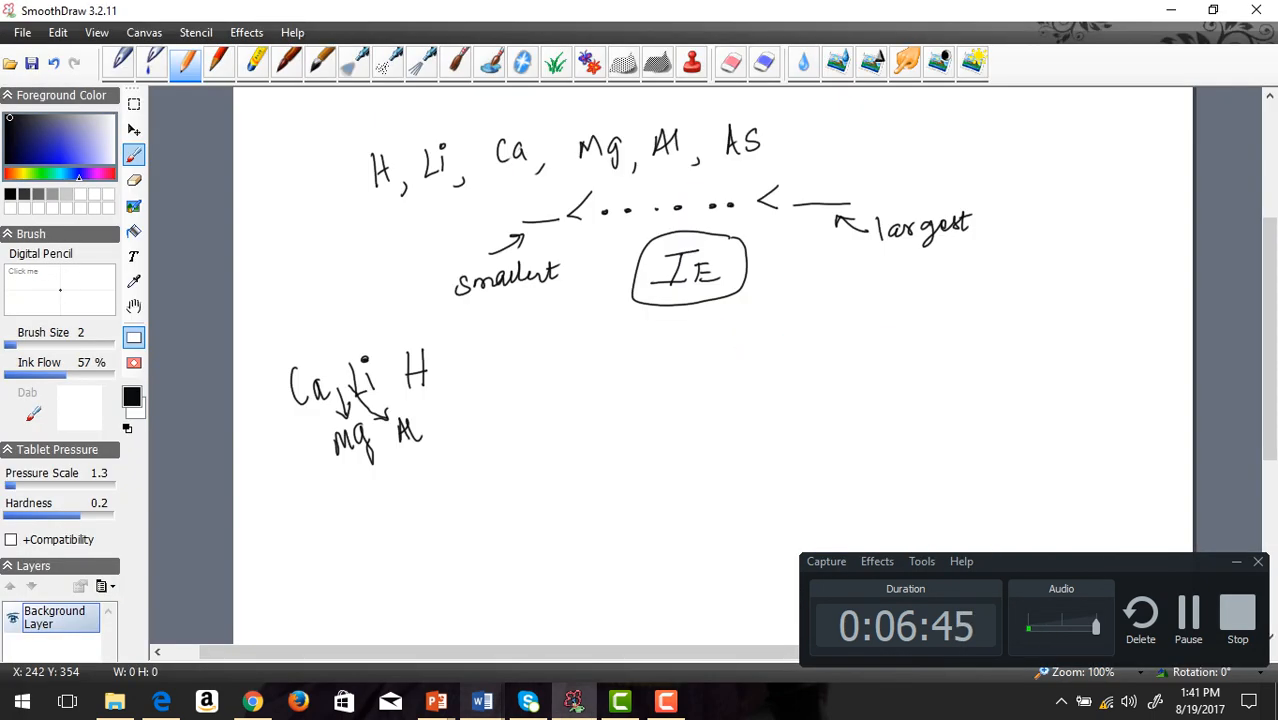
click(481, 700)
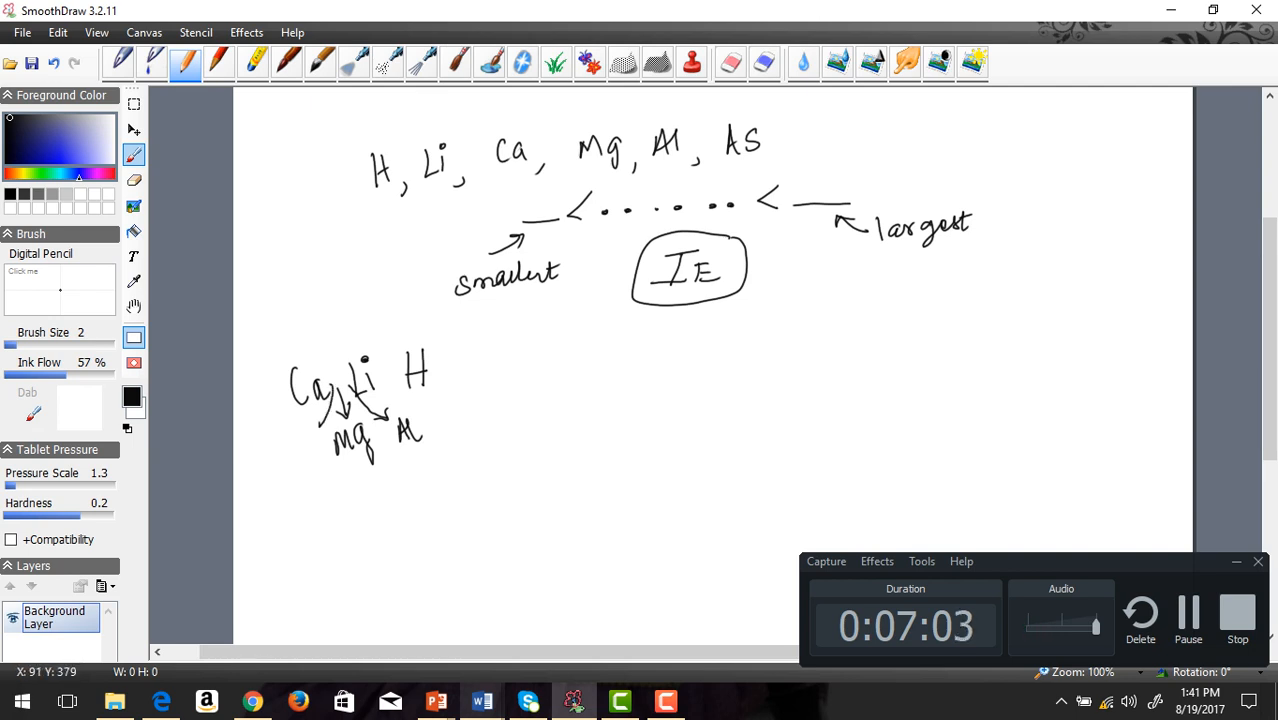
drag(295, 460, 290, 440)
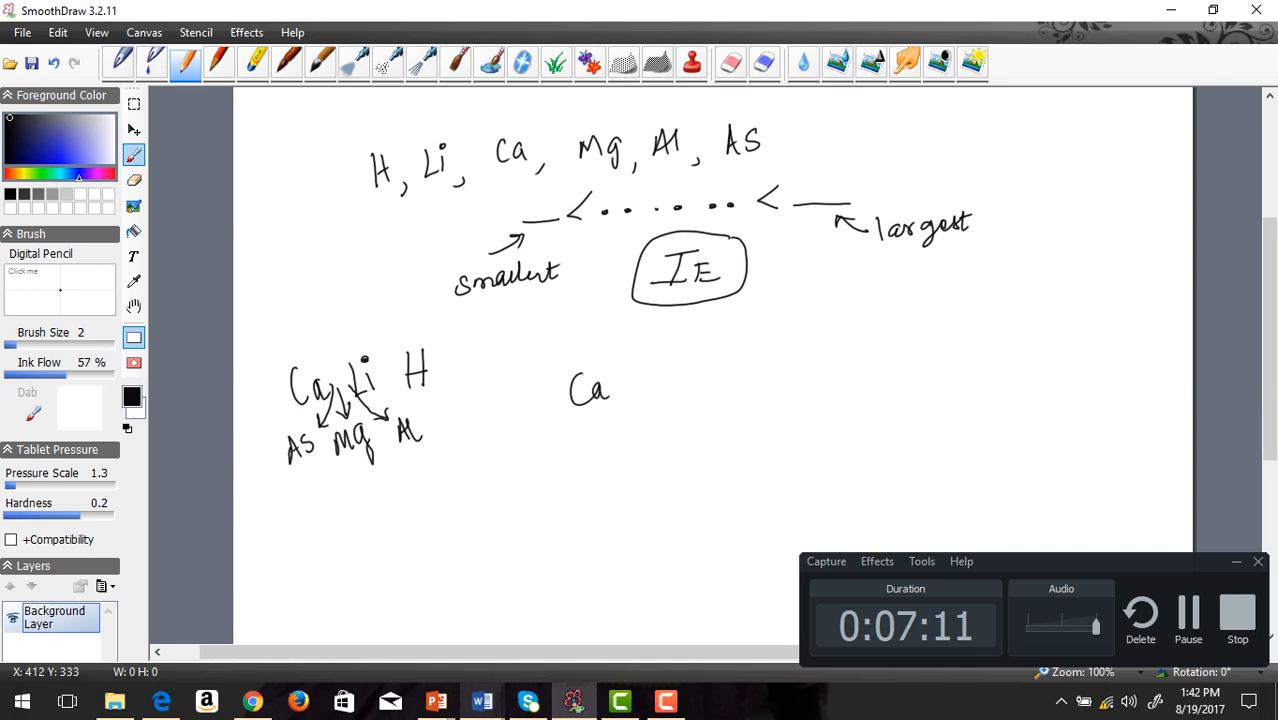
- Handwrite 'Ca < As < Mg < Al < Li' to the right of the arrow diagram
drag(615, 390, 665, 375)
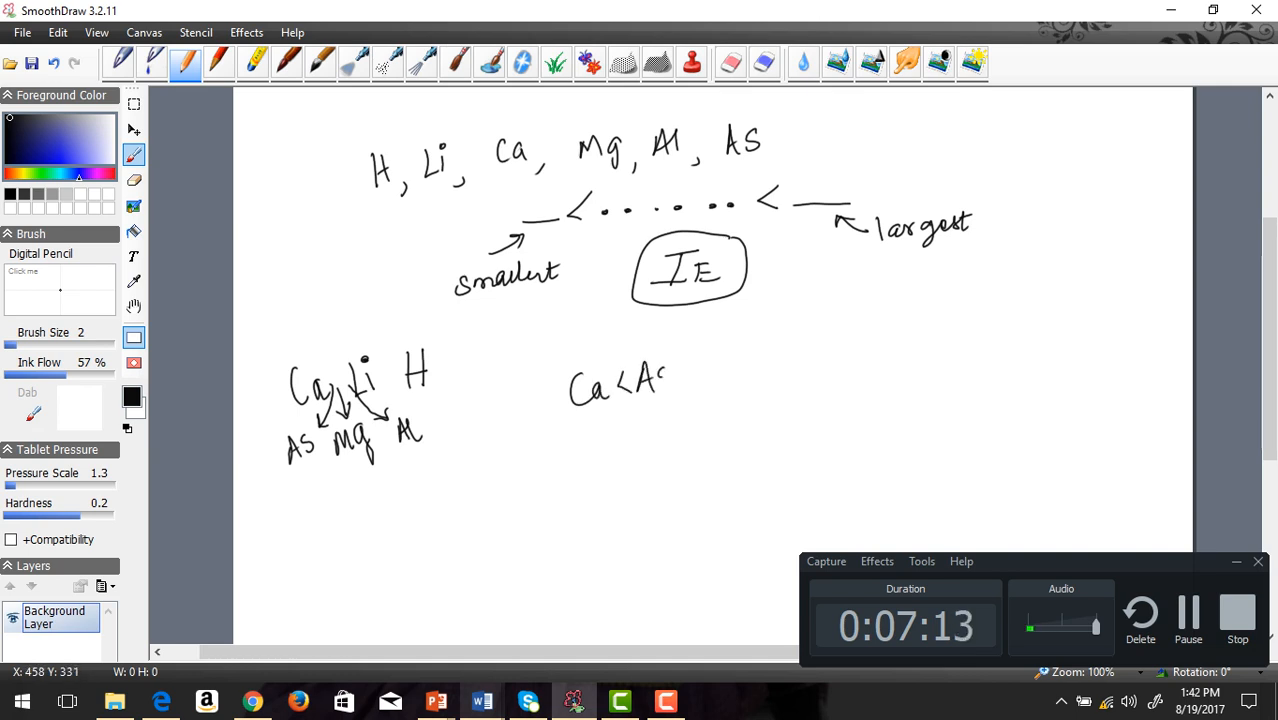
drag(665, 385, 740, 365)
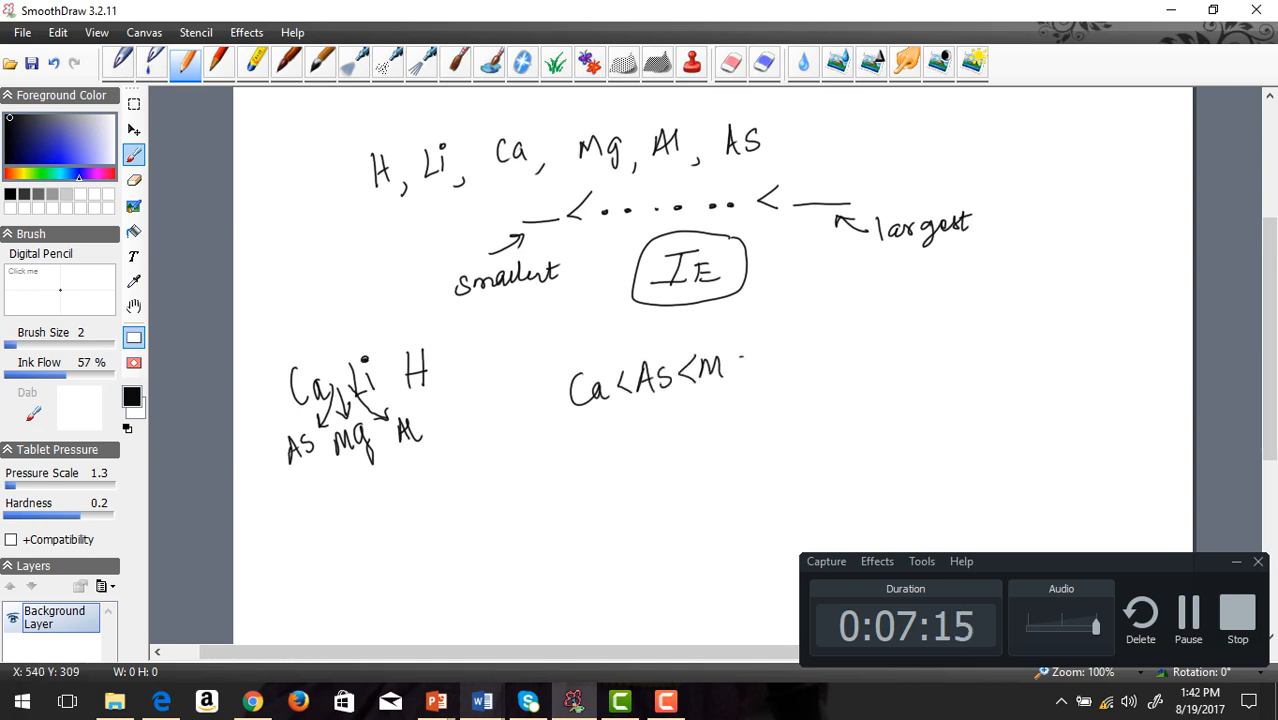
drag(735, 370, 790, 370)
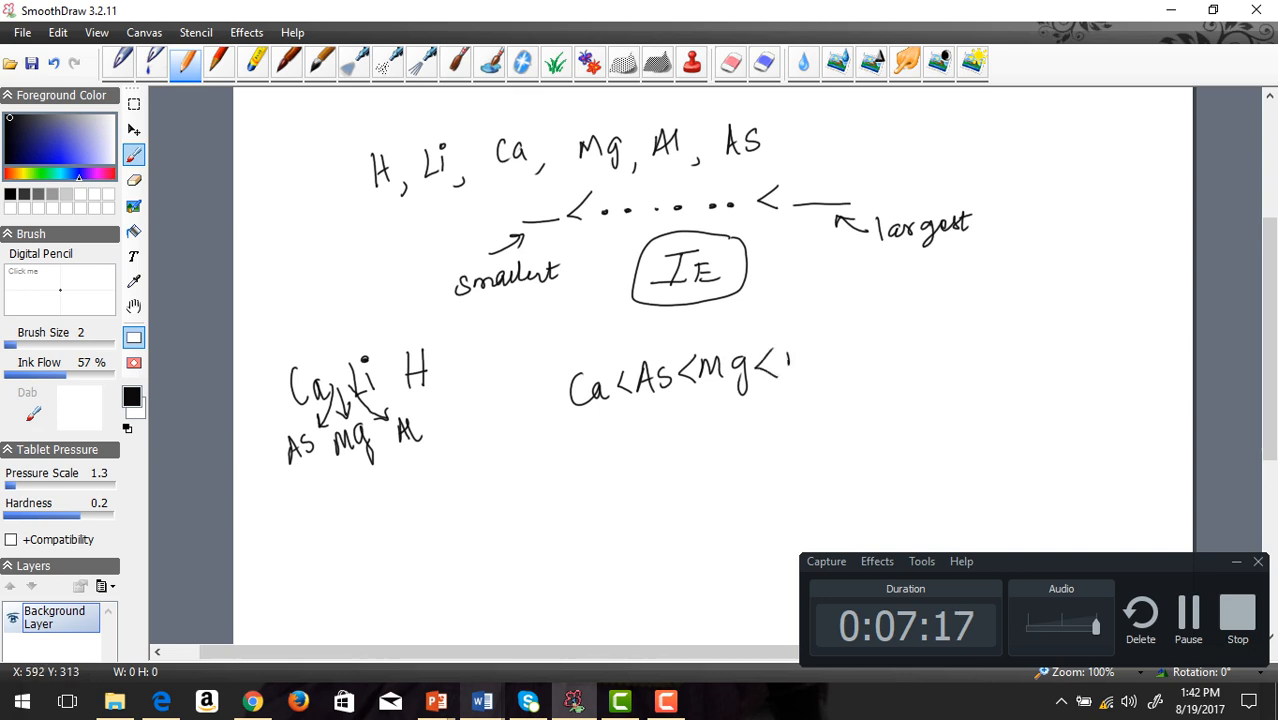
drag(790, 355, 875, 355)
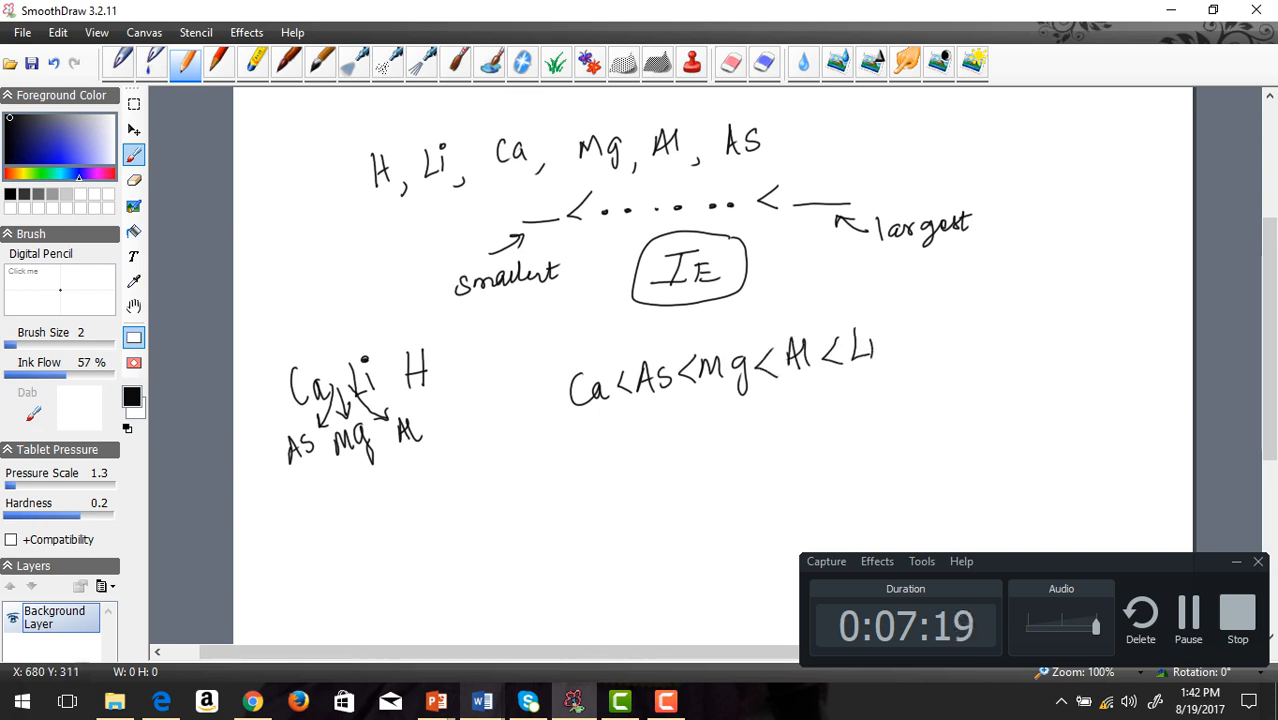
drag(875, 360, 935, 330)
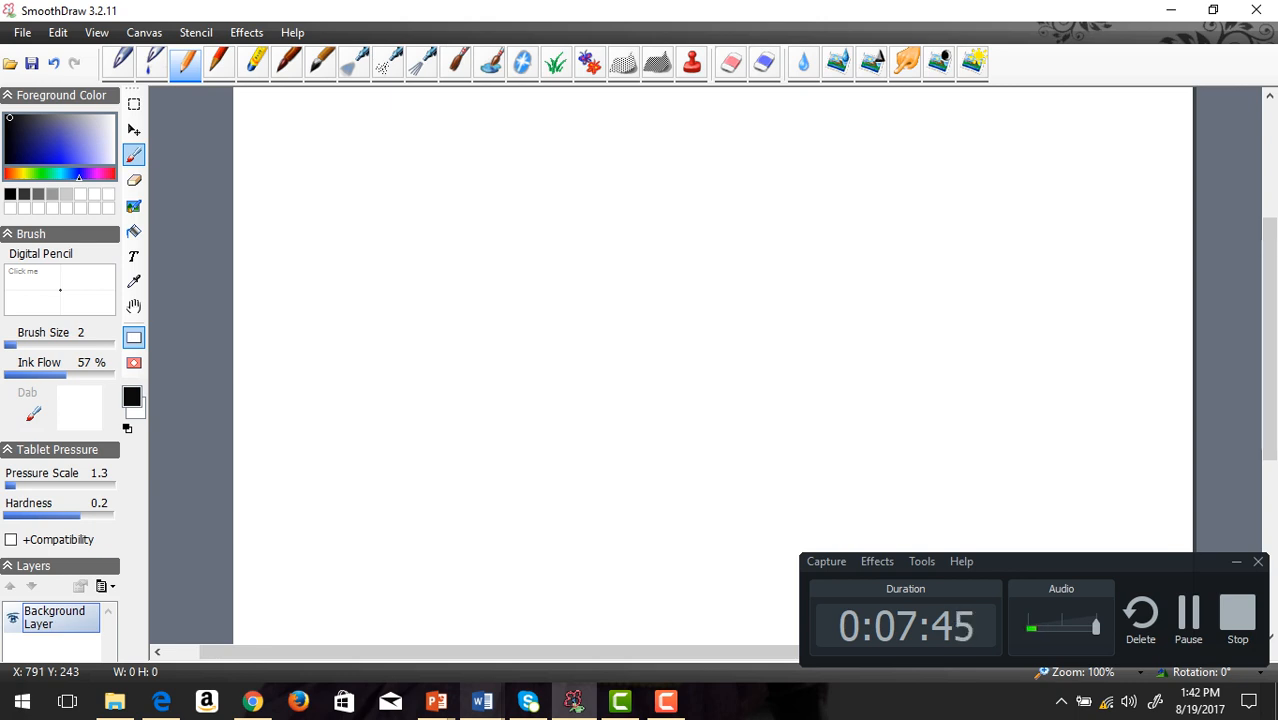
mouse_move(101, 76)
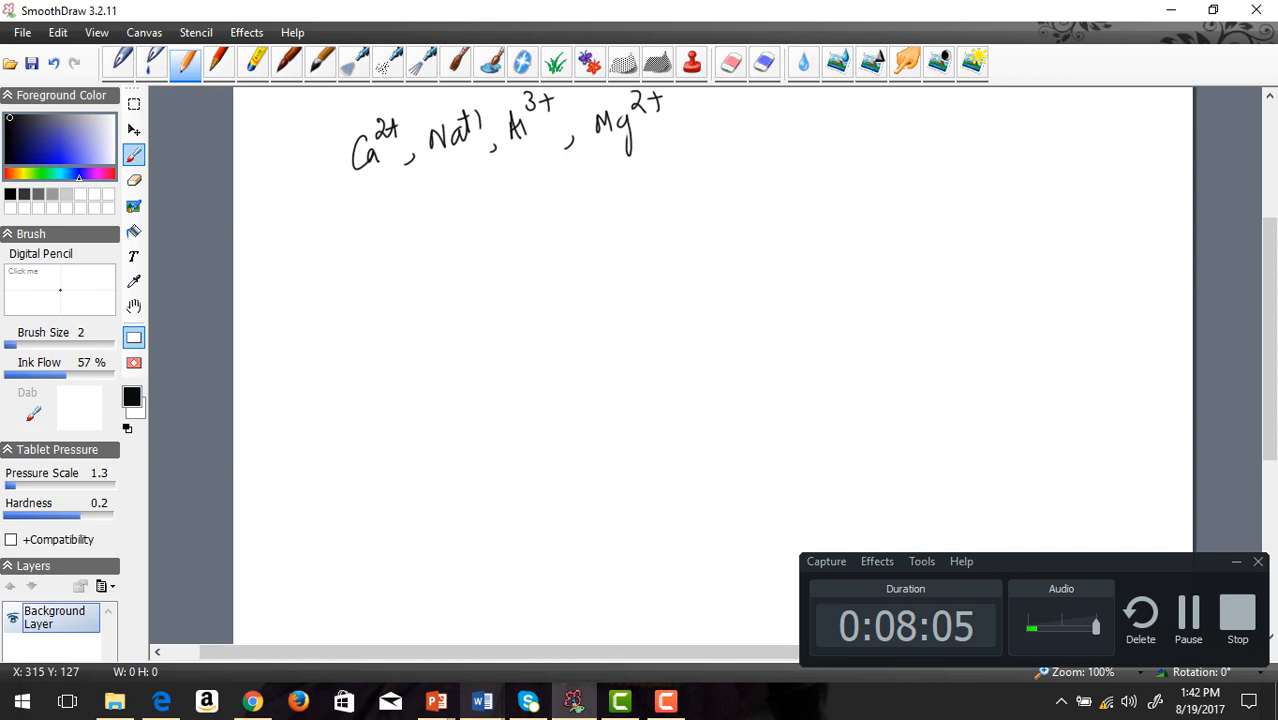
- Draw the _<....<_ ordering template beneath the ions Ca2+, Na+1, Al3+, Mg2+
drag(535, 185, 575, 180)
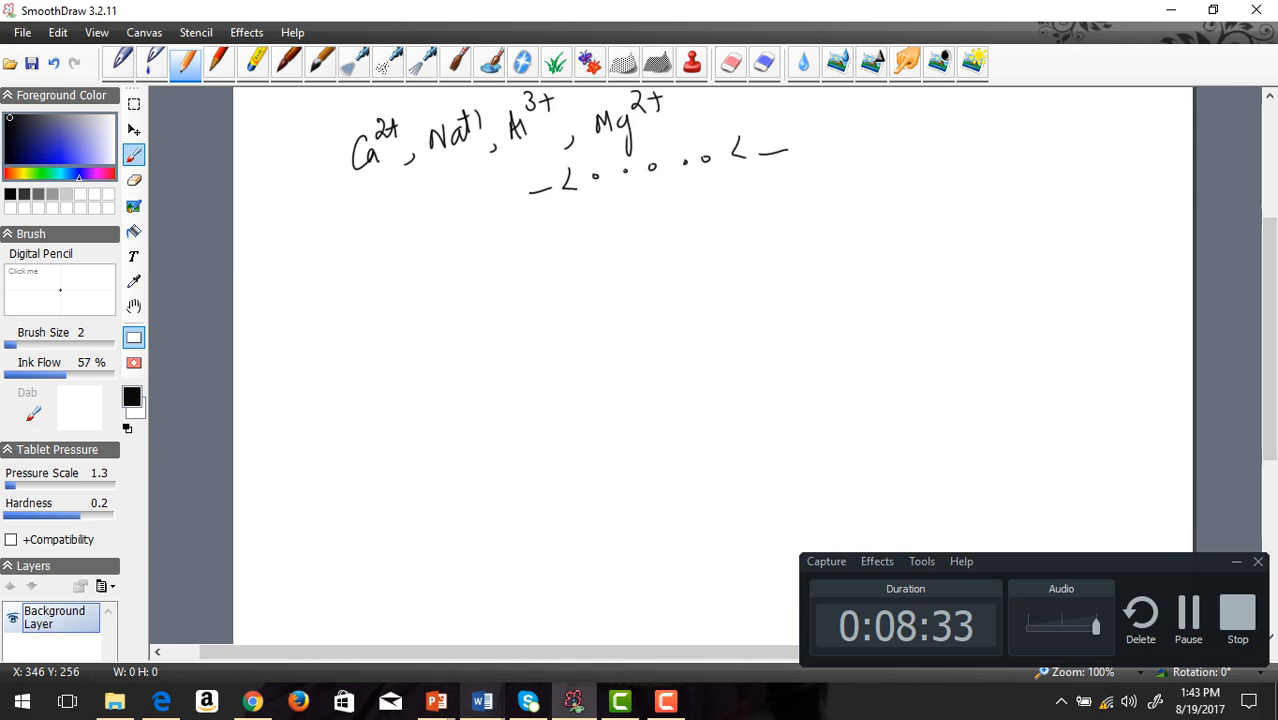
click(481, 700)
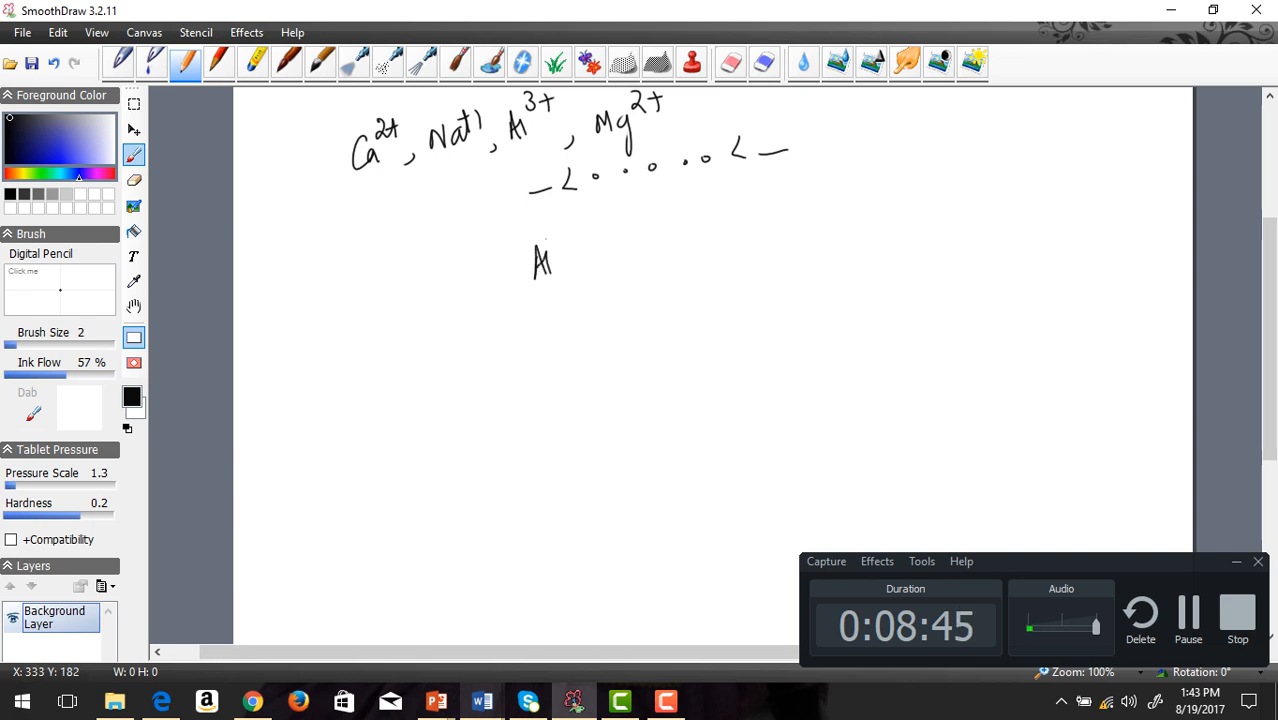
- Write Al3+ as the smallest ion, underline it, and add a less-than sign
drag(560, 230, 575, 250)
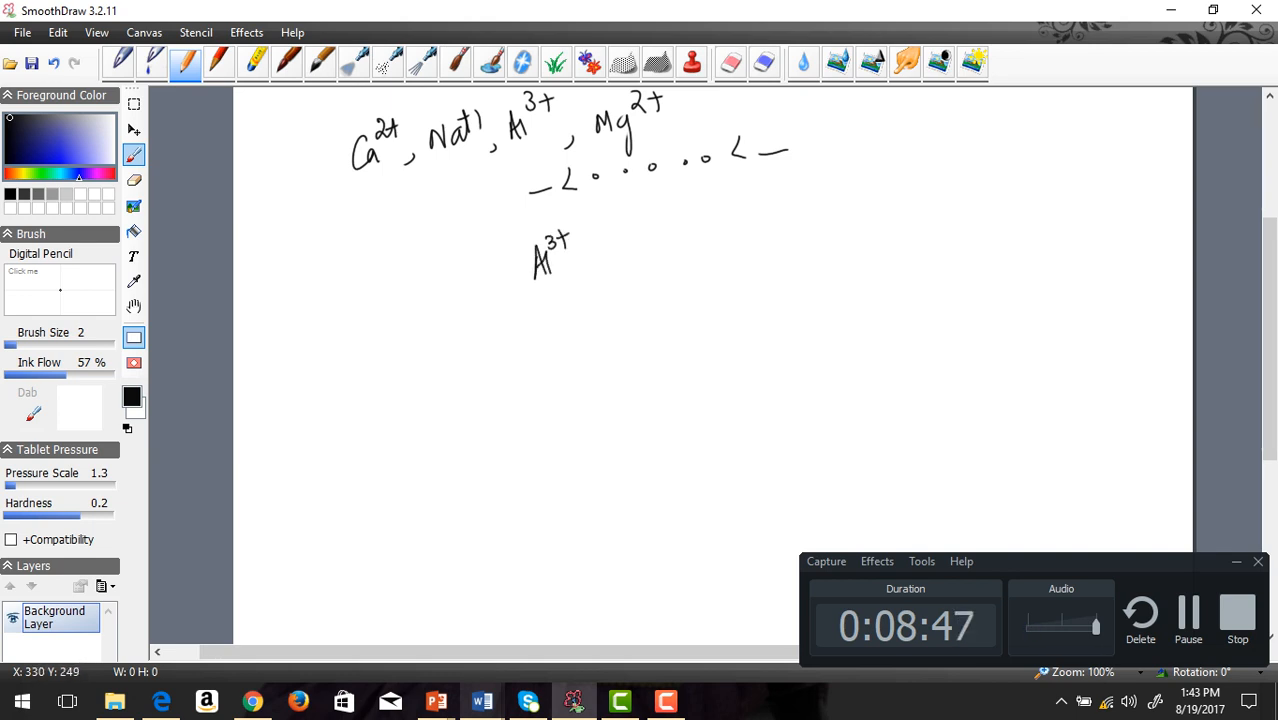
drag(527, 291, 570, 288)
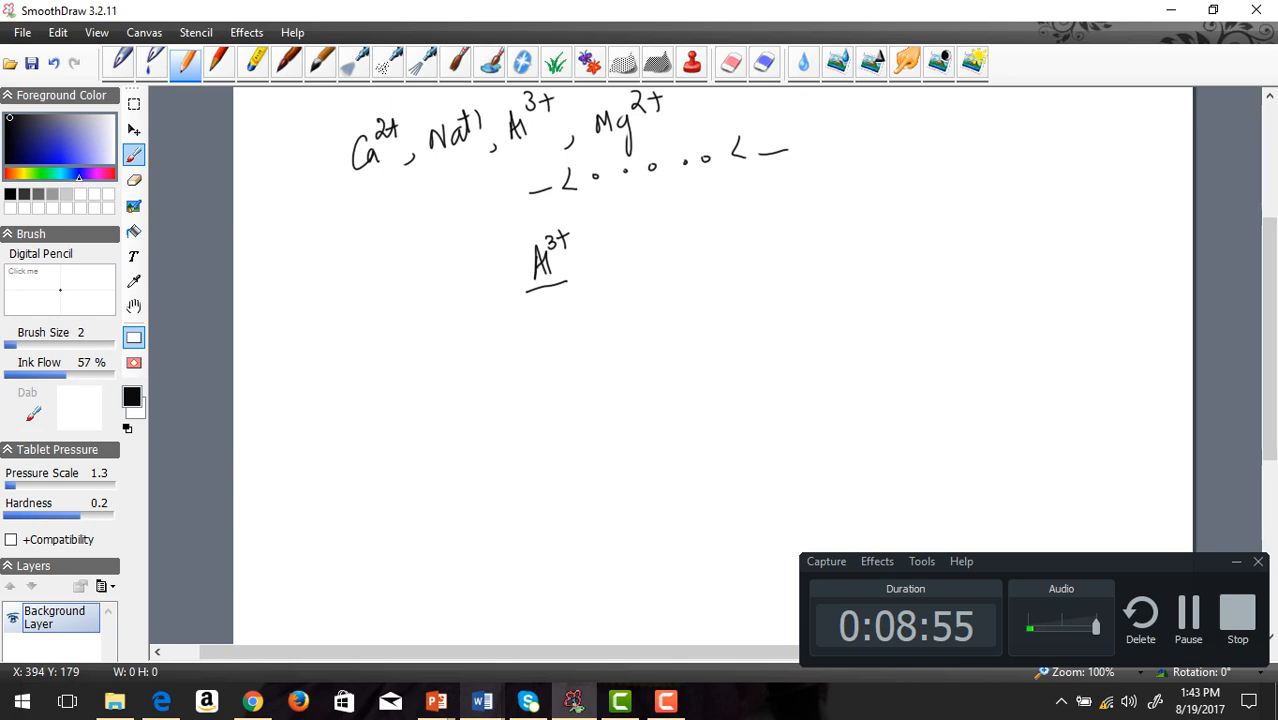
drag(588, 240, 615, 270)
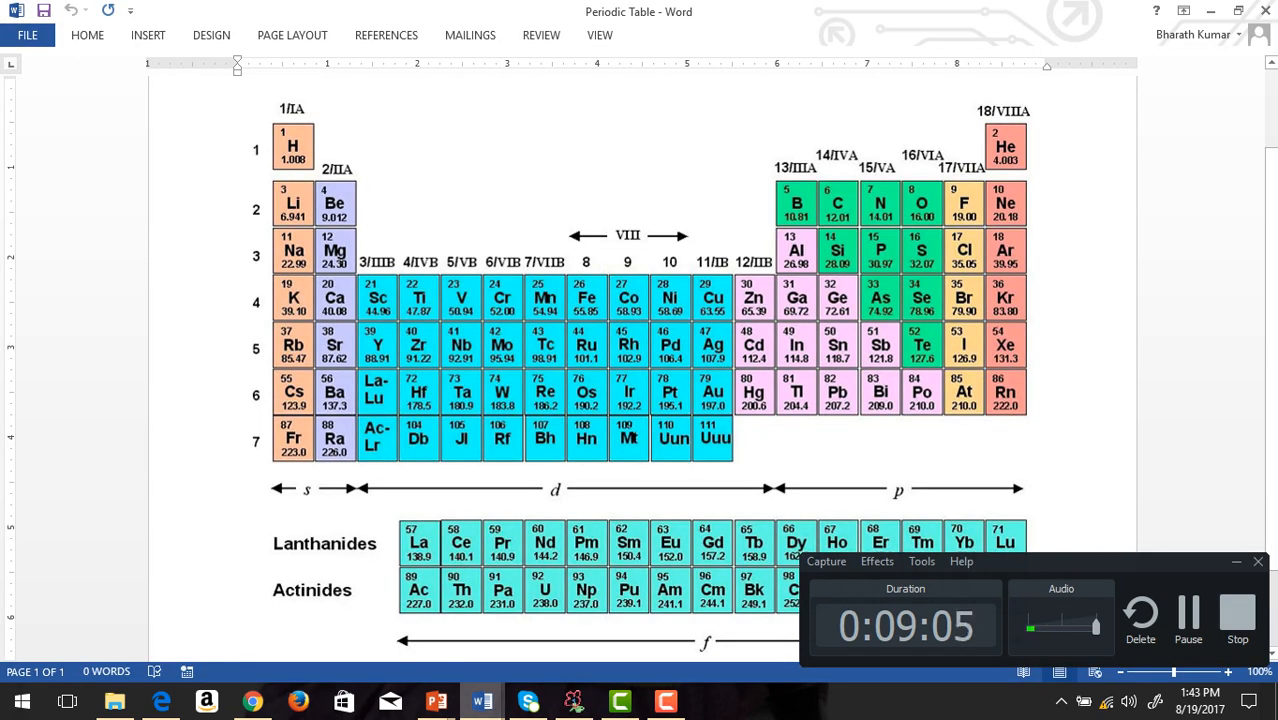
click(573, 700)
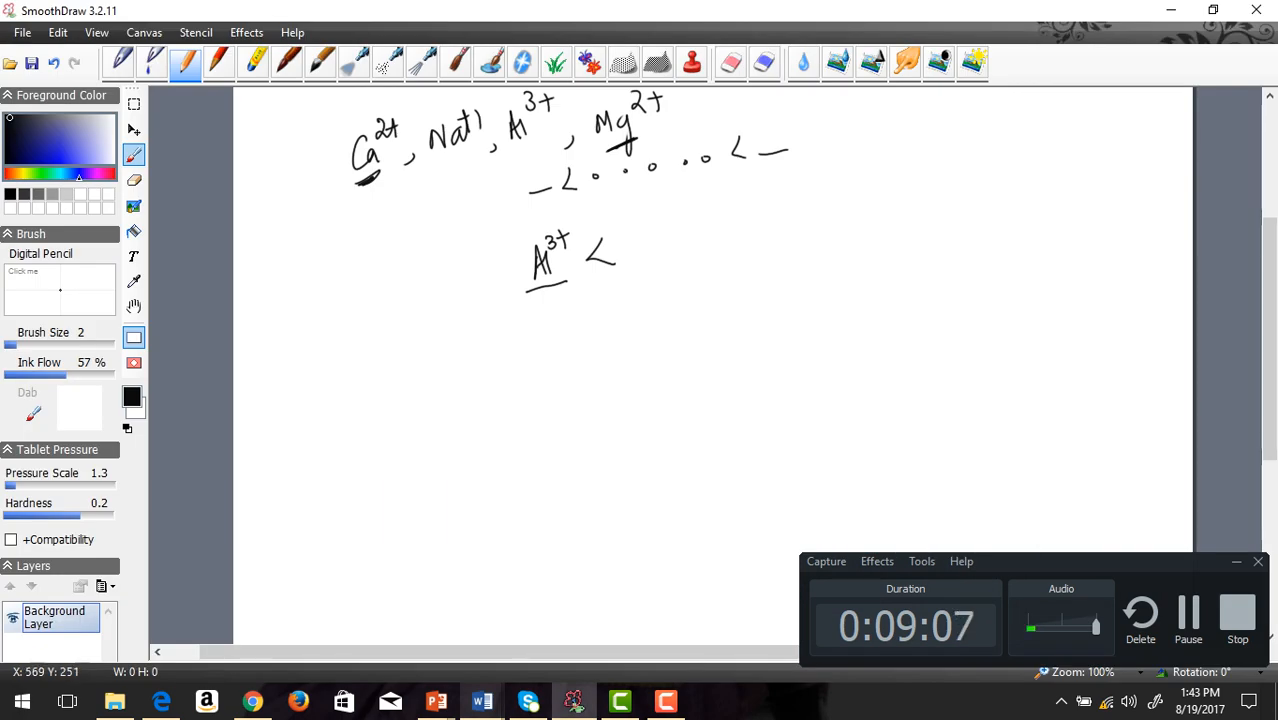
- Complete the ordering with Ca2+ < Mg2+ < Na+1 after Al3+
drag(630, 250, 665, 255)
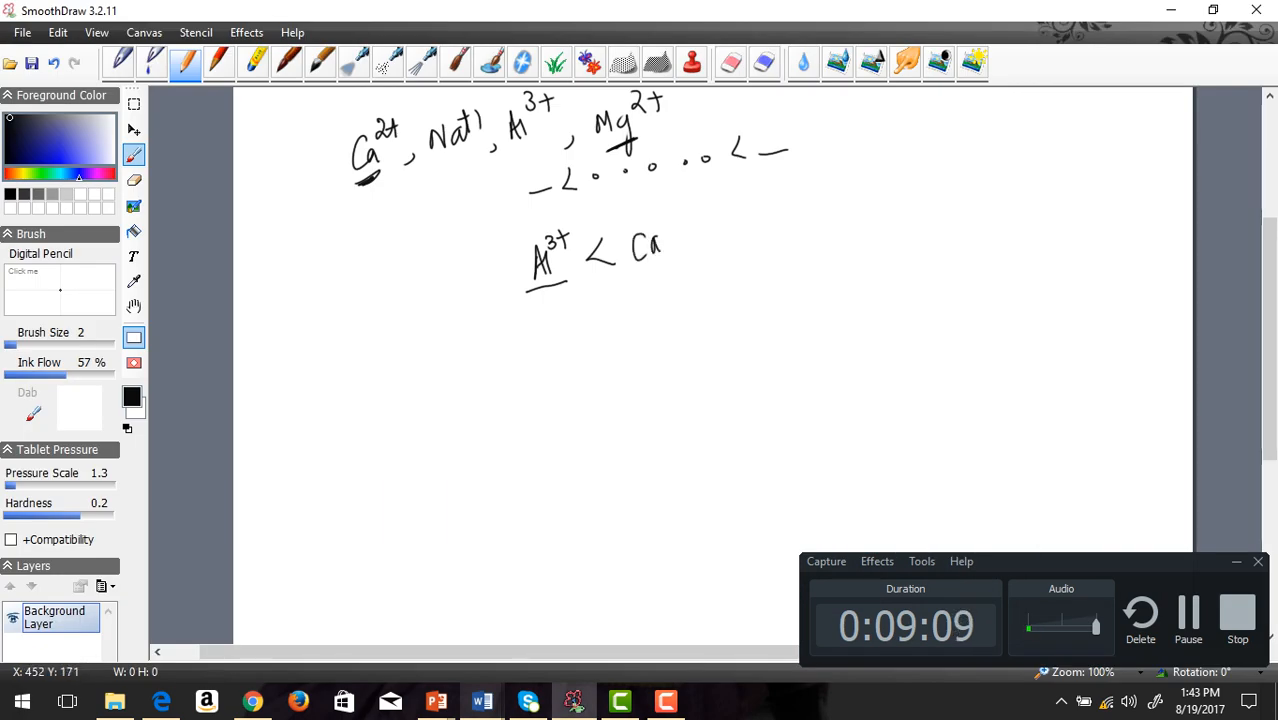
drag(658, 225, 672, 210)
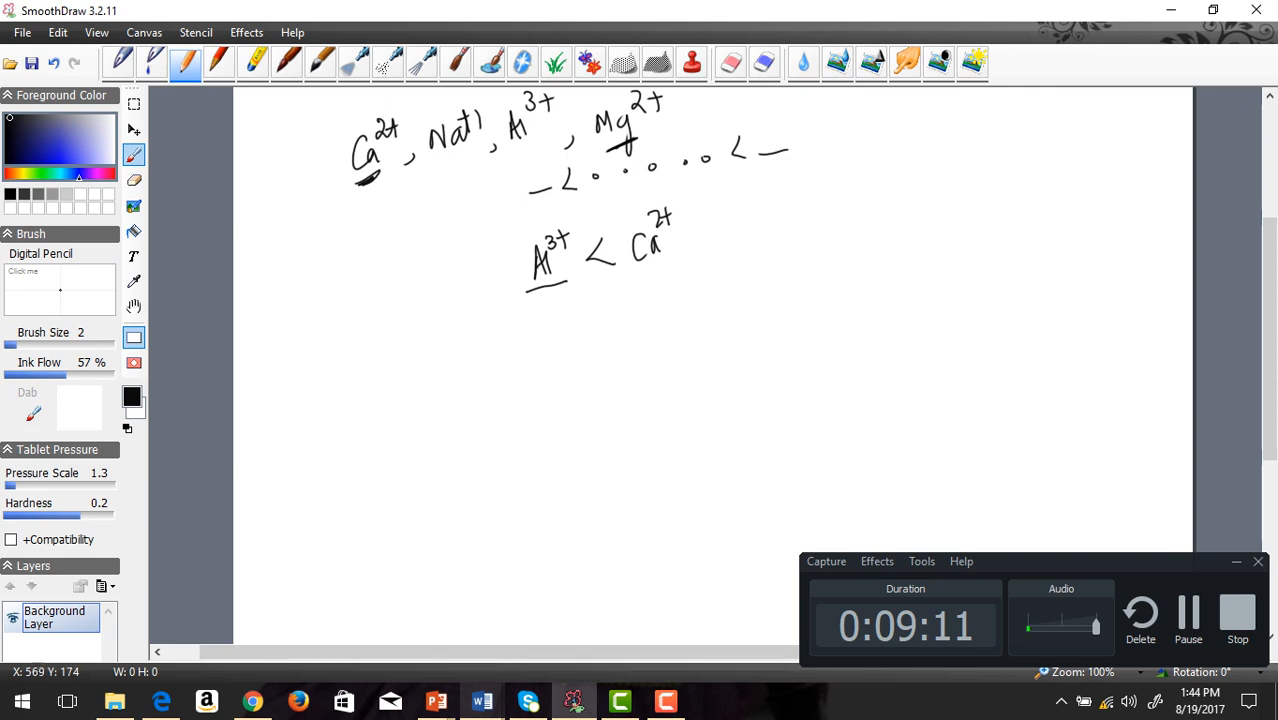
drag(695, 235, 745, 210)
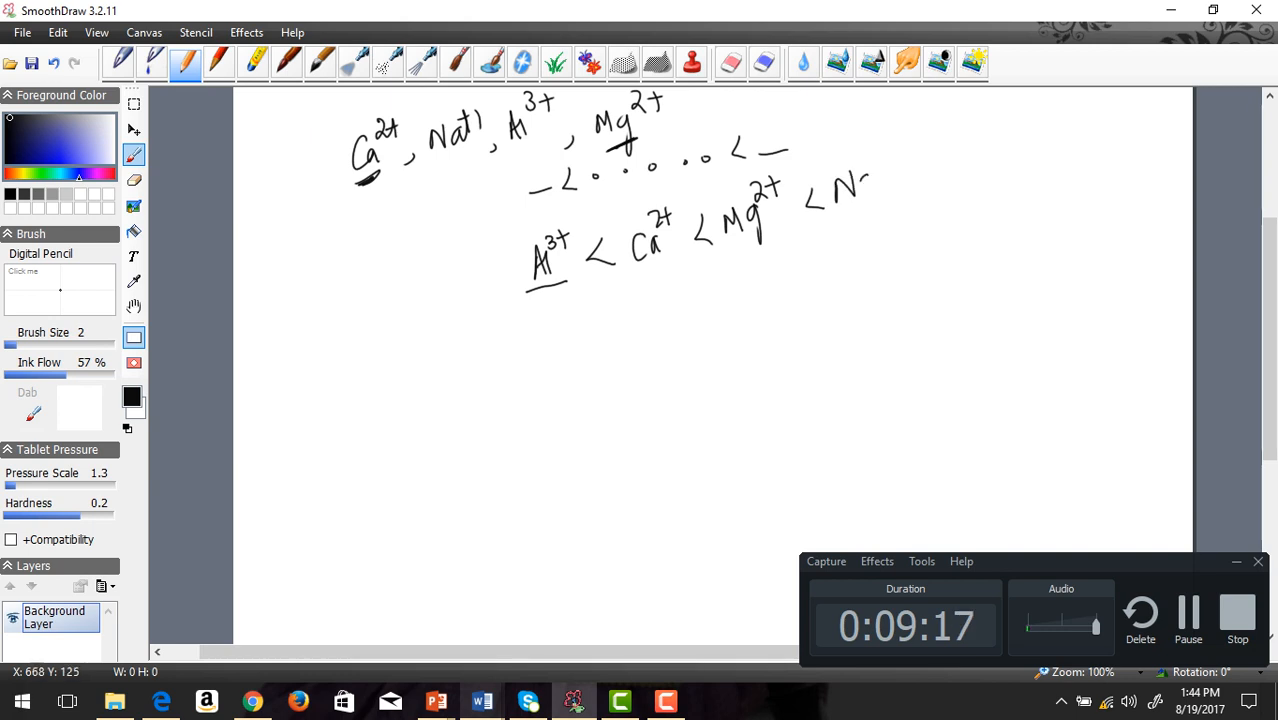
drag(855, 195, 890, 155)
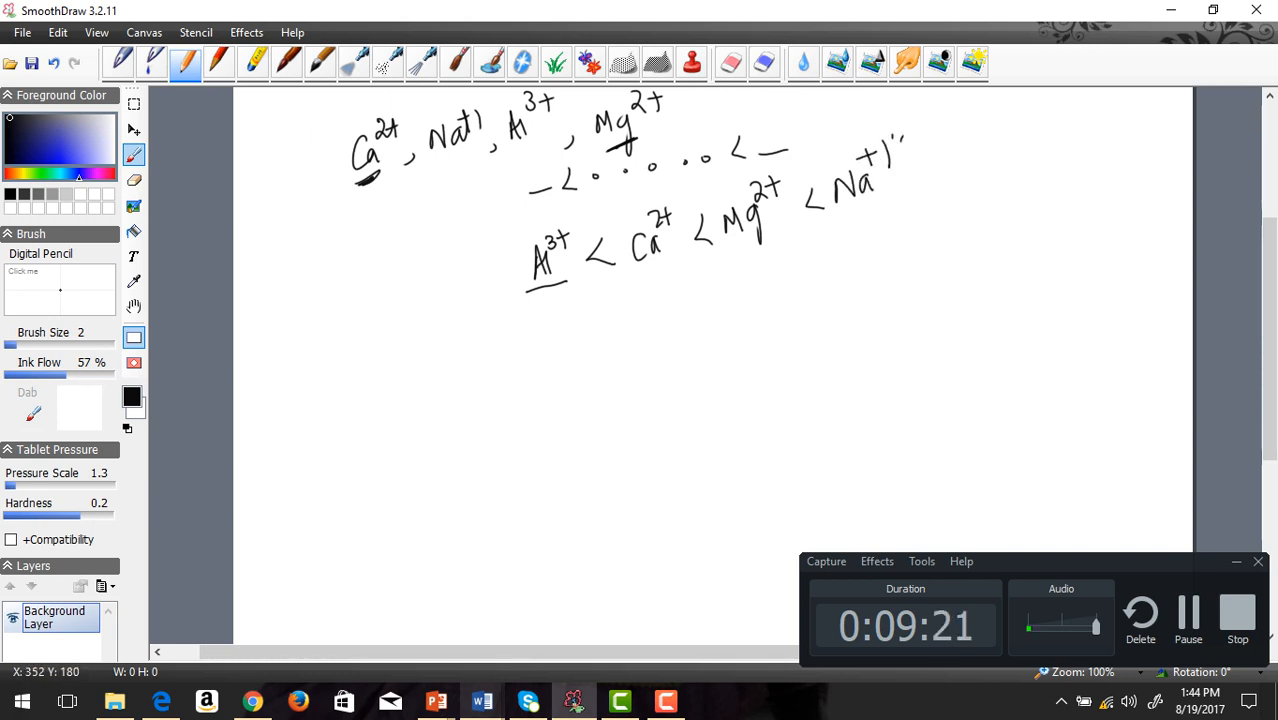
click(505, 245)
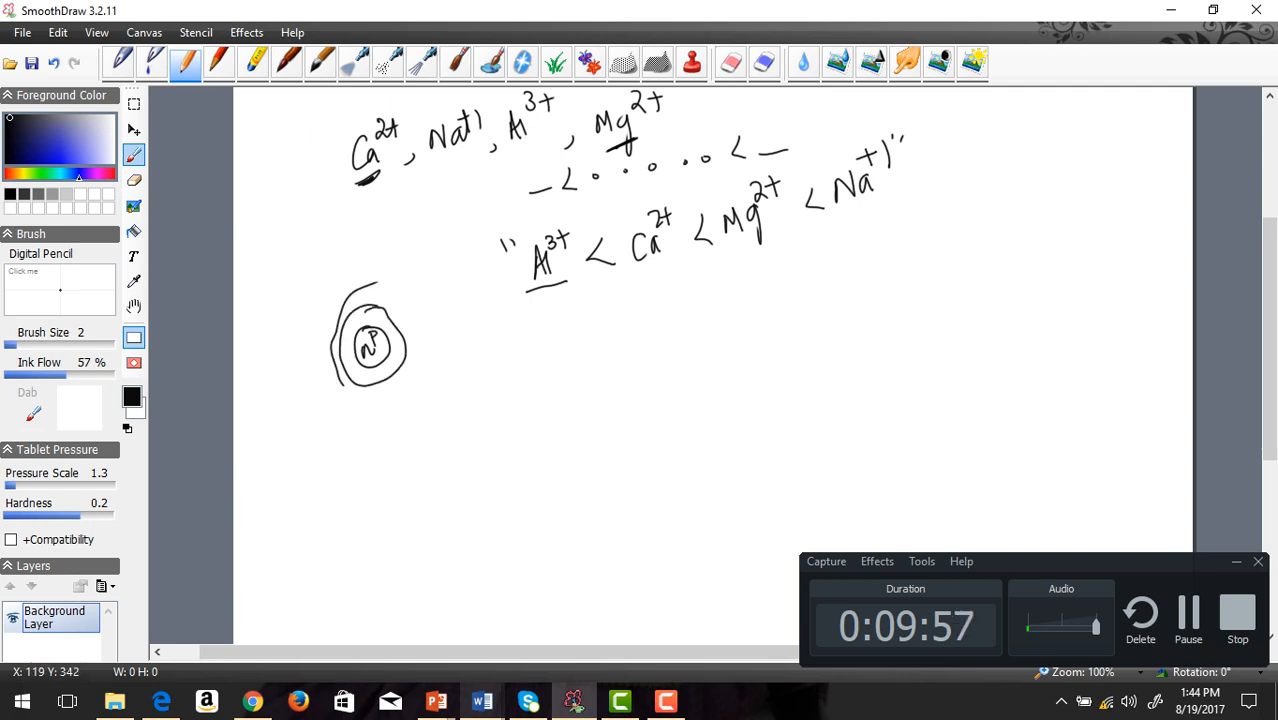
- Sketch the outer shell with an electron, an arrow labelled Source, and e− and X-ray labels
drag(398, 293, 345, 393)
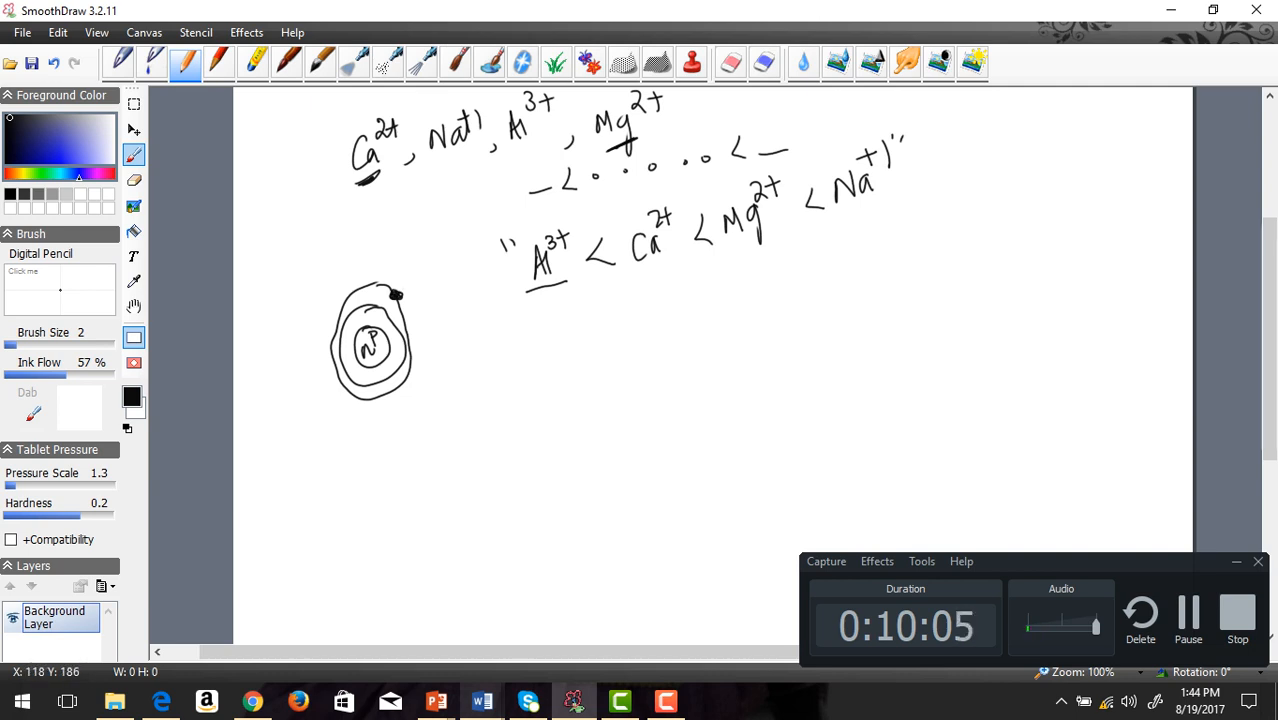
drag(345, 230, 390, 285)
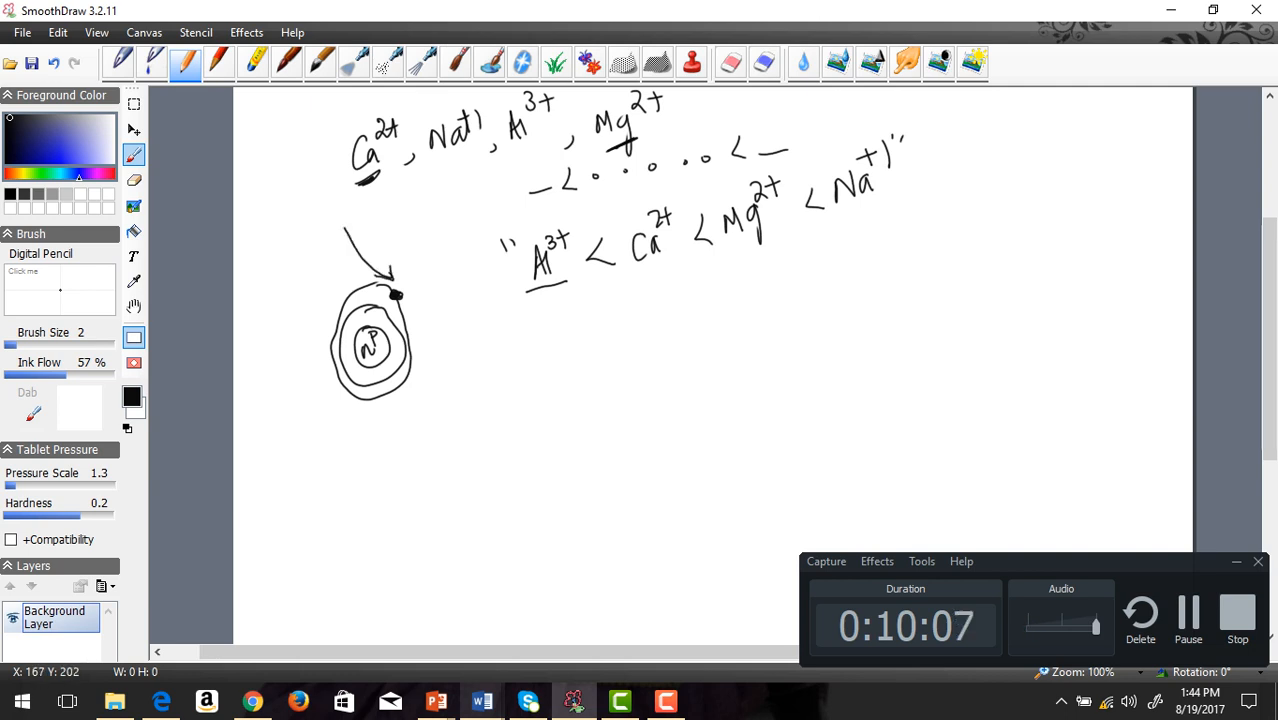
drag(325, 215, 360, 210)
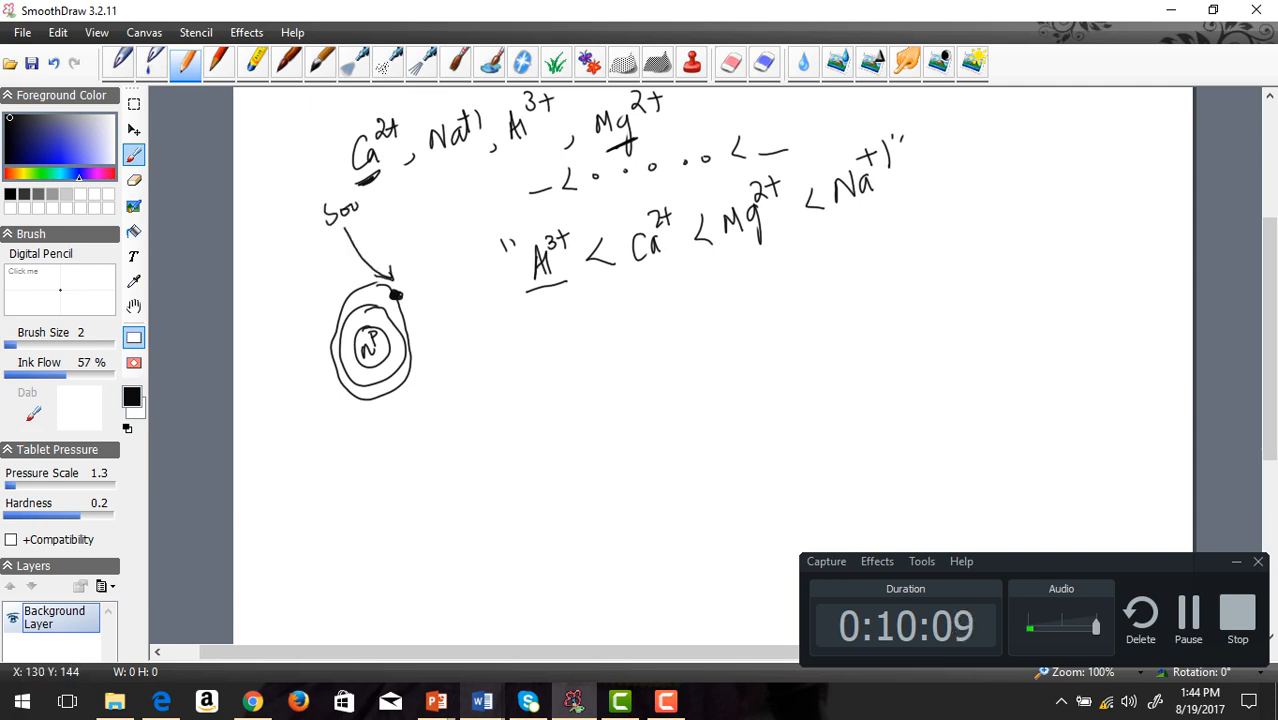
drag(340, 205, 390, 200)
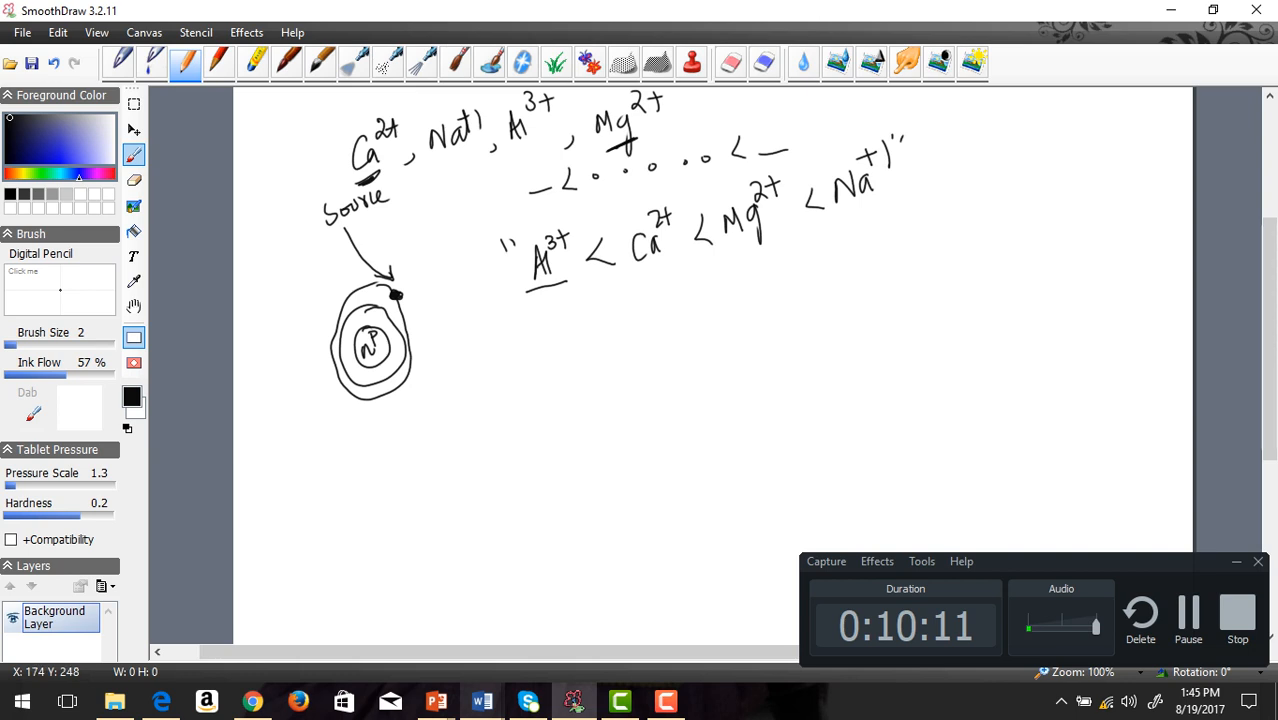
drag(410, 300, 465, 270)
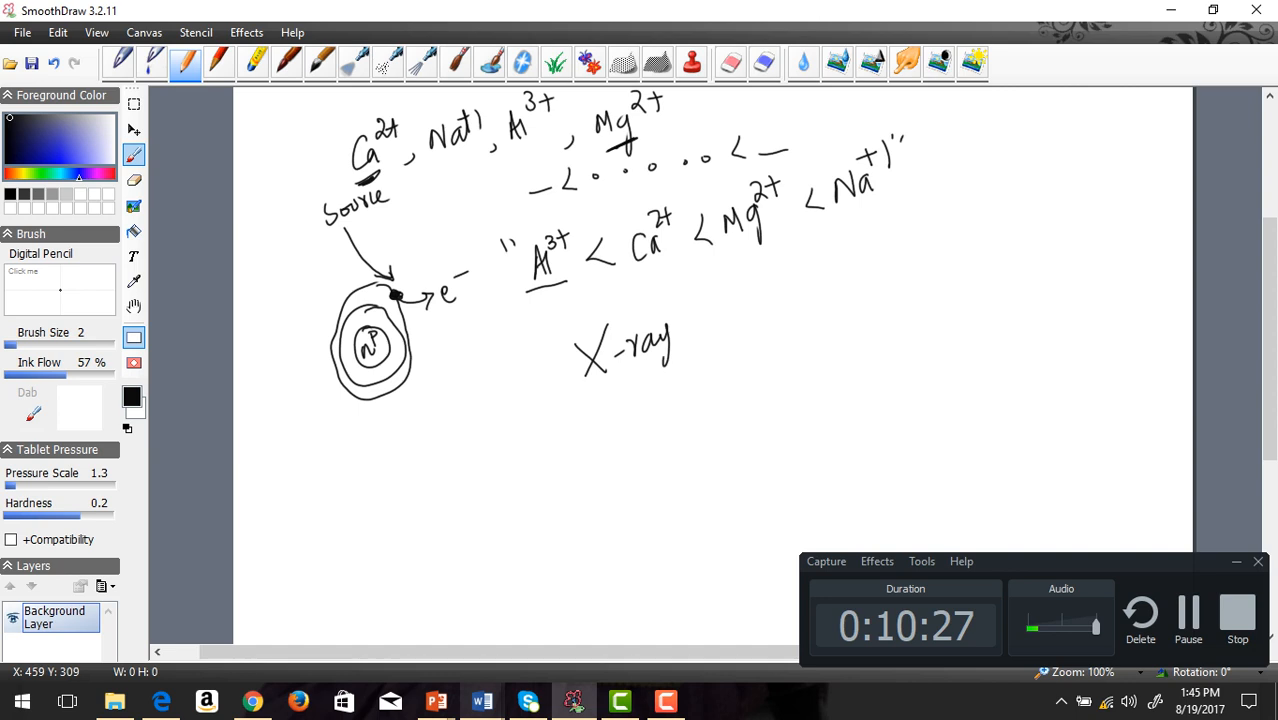
- Write [Powerful Source] after X-ray and draw a line beneath the note
drag(690, 290, 745, 335)
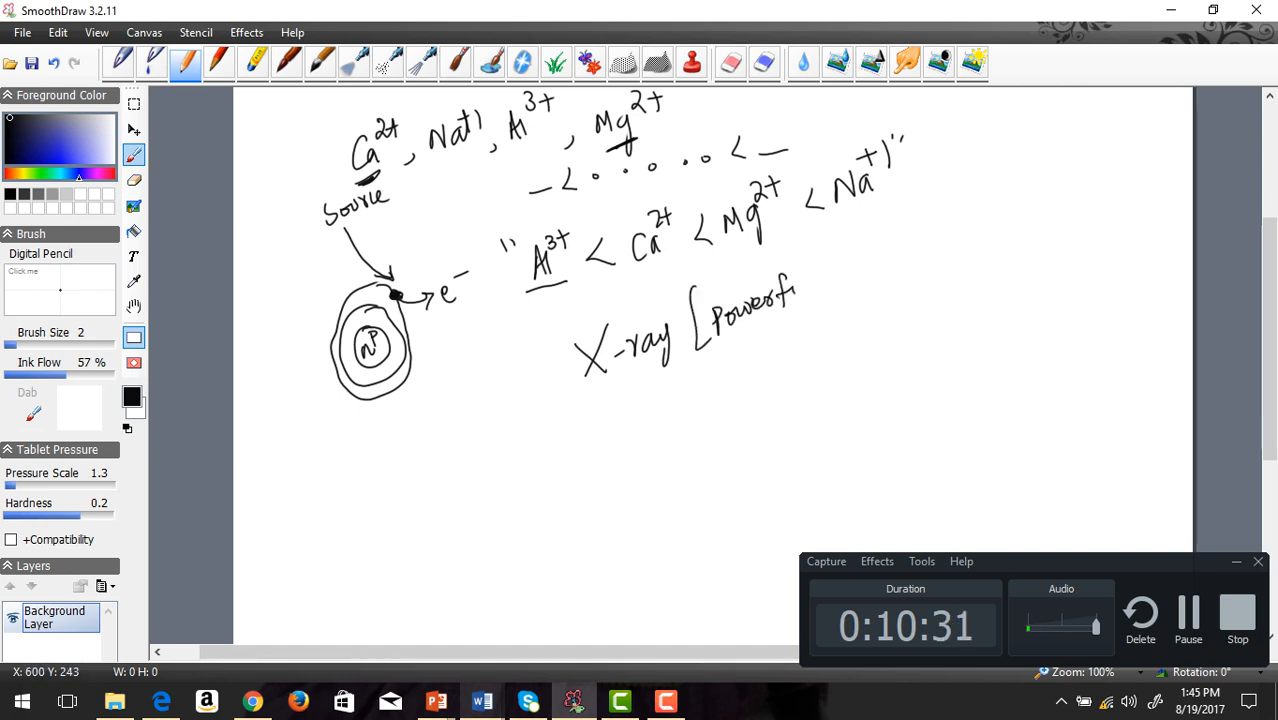
drag(790, 280, 870, 260)
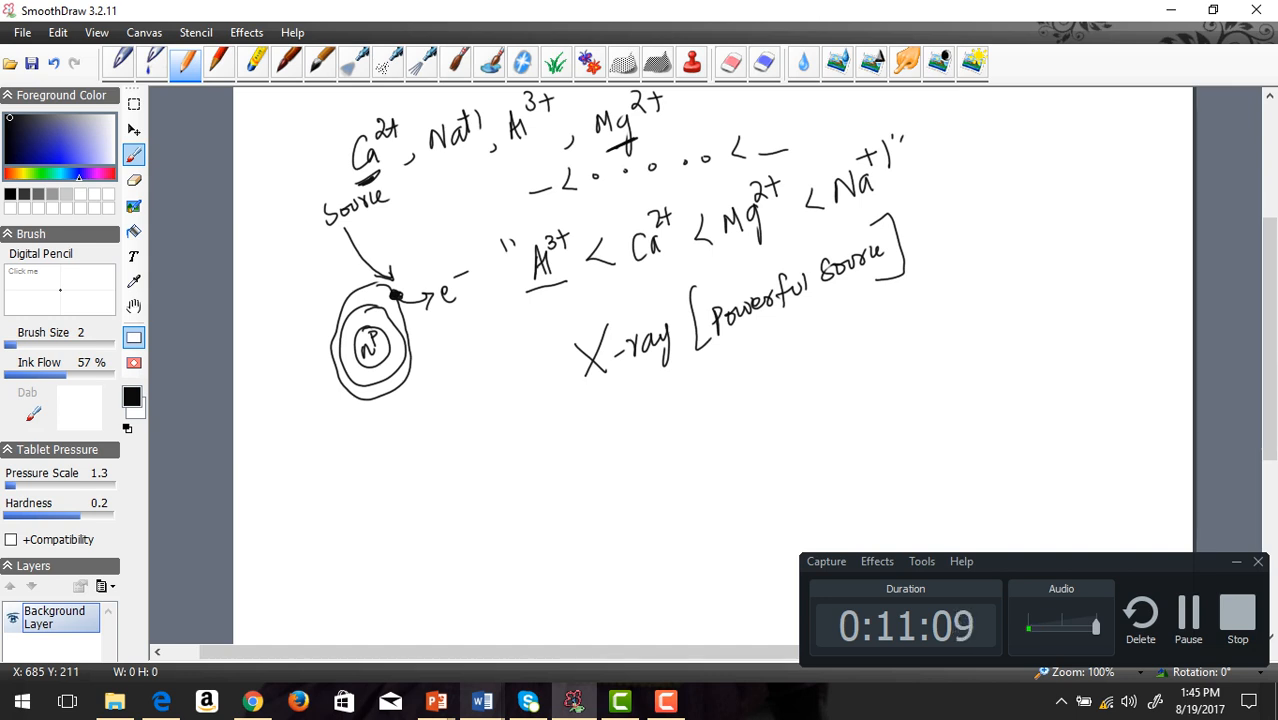
drag(660, 392, 695, 430)
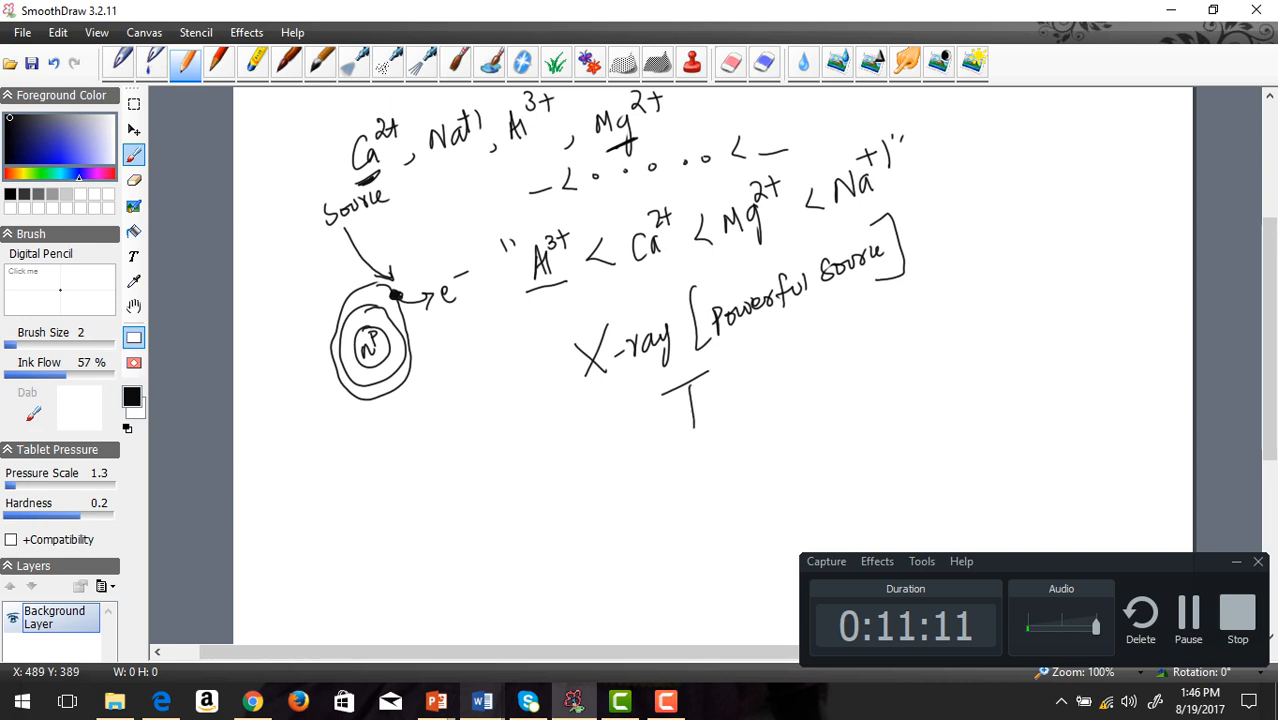